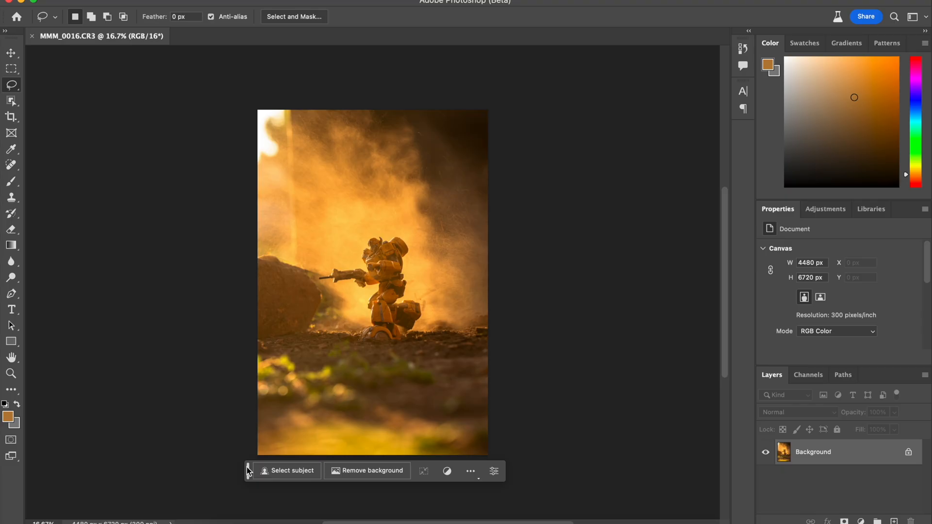
pyautogui.moveTo(152, 198)
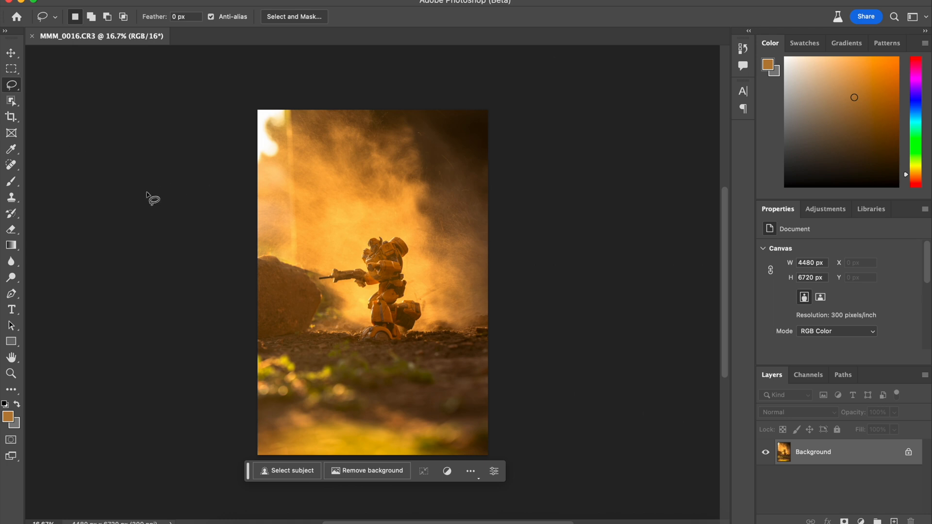
pyautogui.moveTo(371, 190)
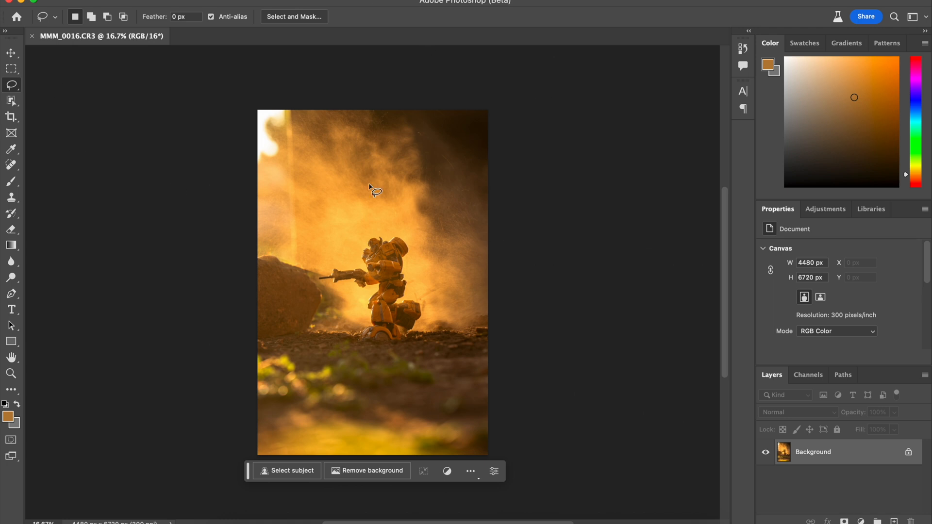
# Step: Lasso the ground beside the robot's foot and pin the task bar's position
pyautogui.click(11, 116)
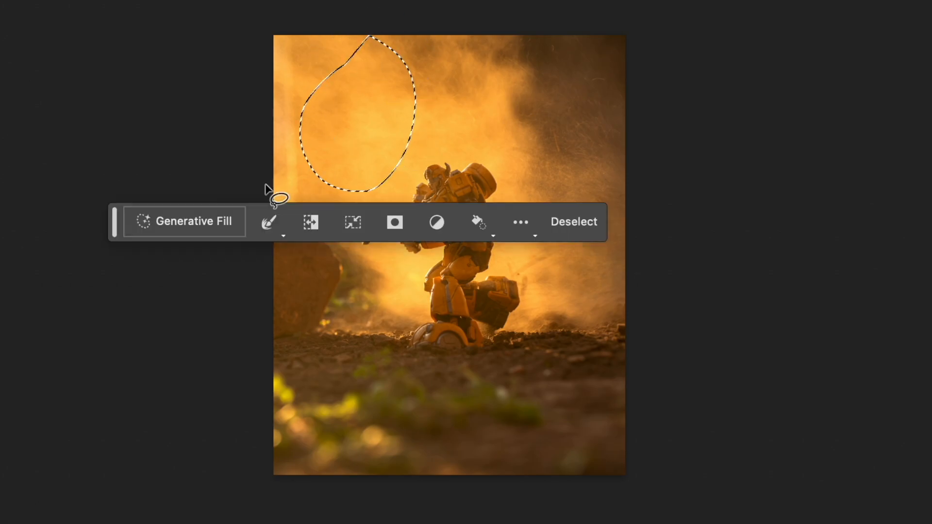
pyautogui.moveTo(547, 110)
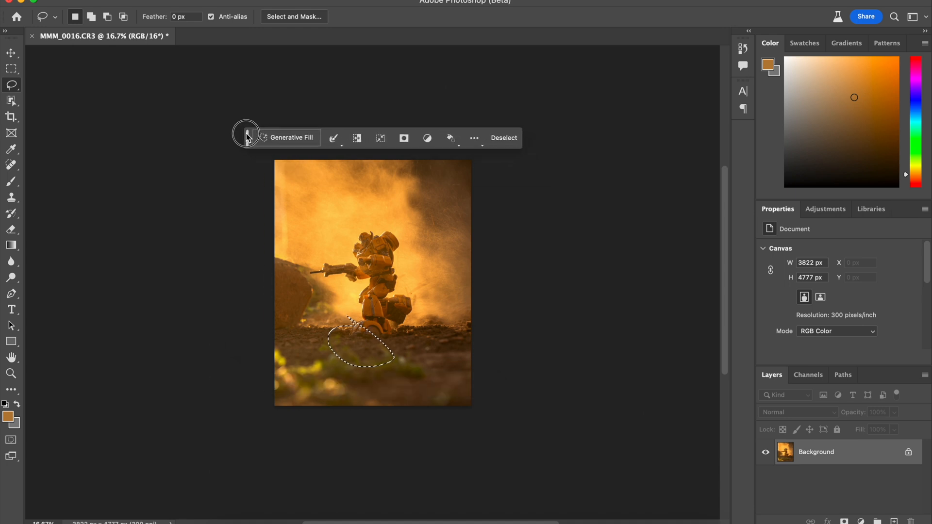
pyautogui.click(473, 137)
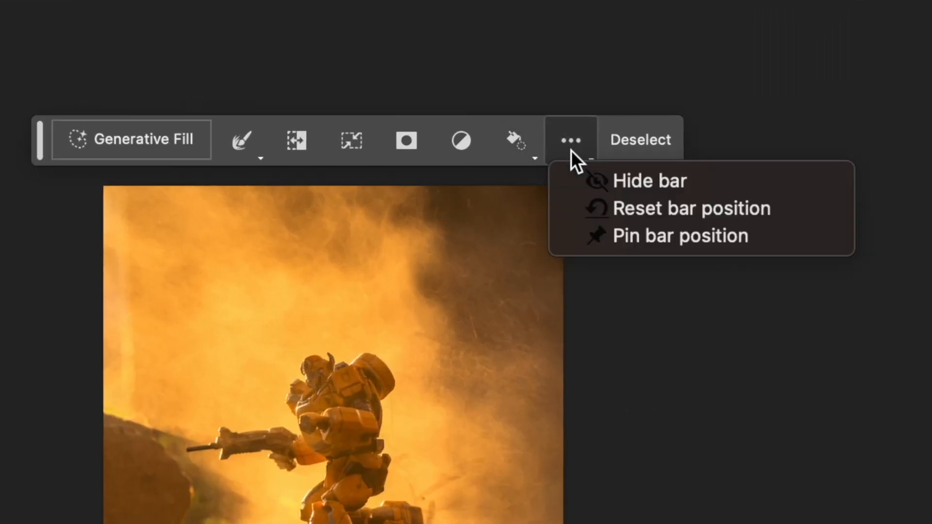
pyautogui.moveTo(679, 235)
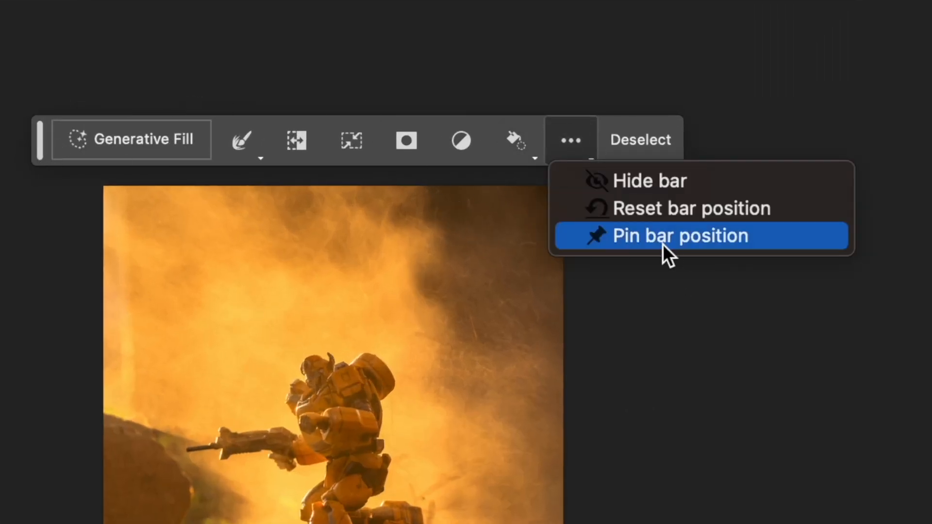
pyautogui.click(679, 235)
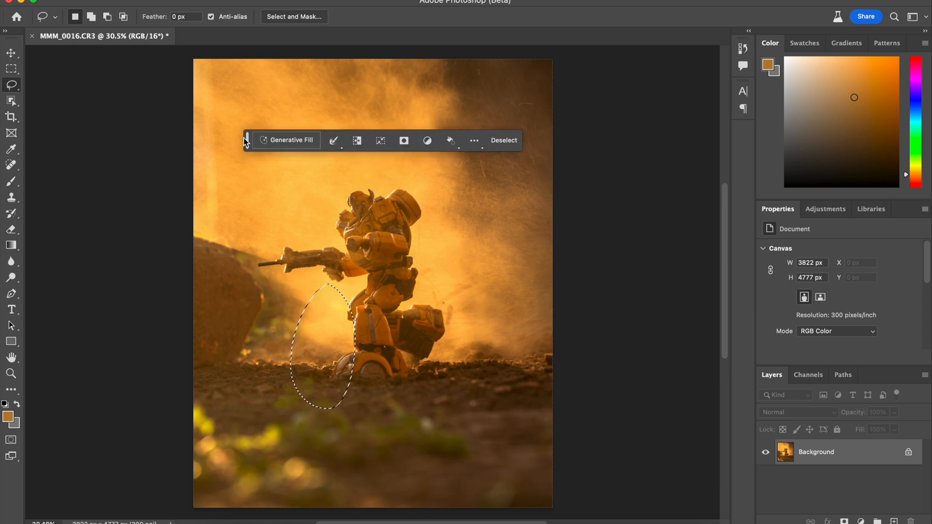
pyautogui.moveTo(228, 186)
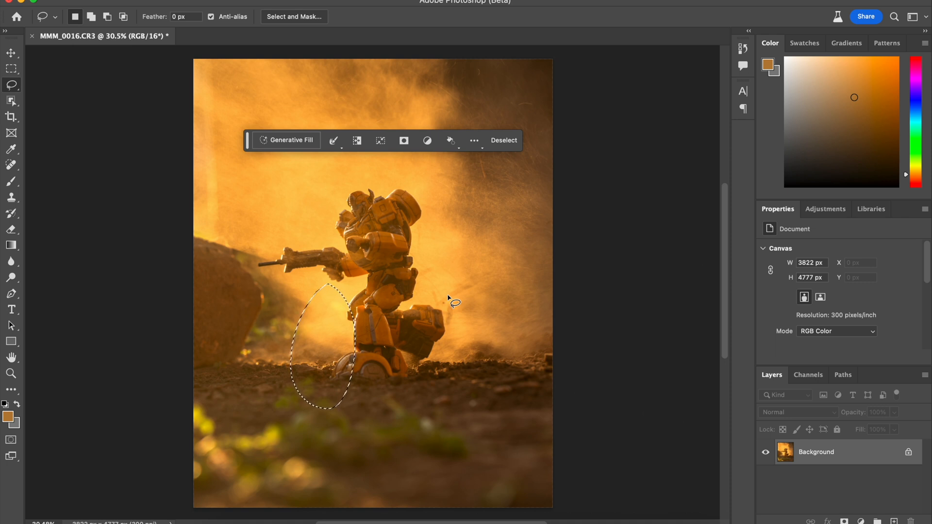
pyautogui.moveTo(354, 276)
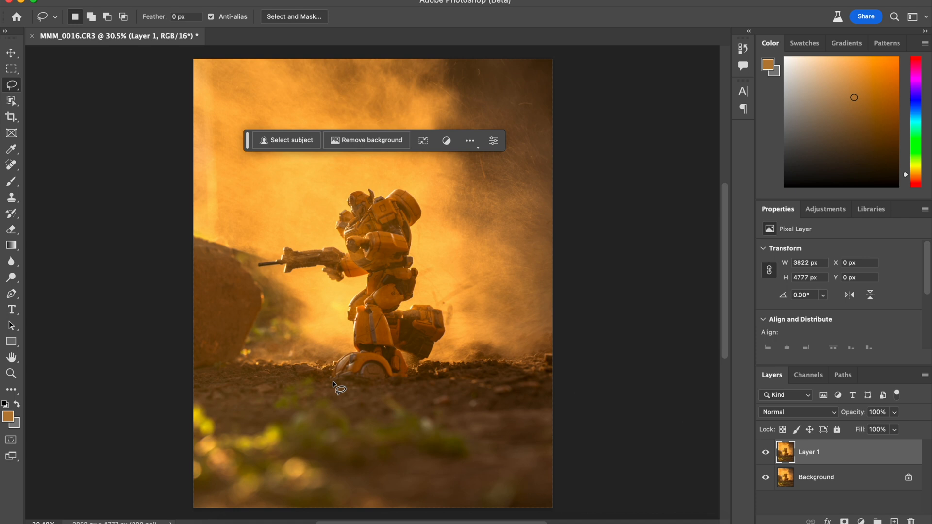
pyautogui.moveTo(284, 339)
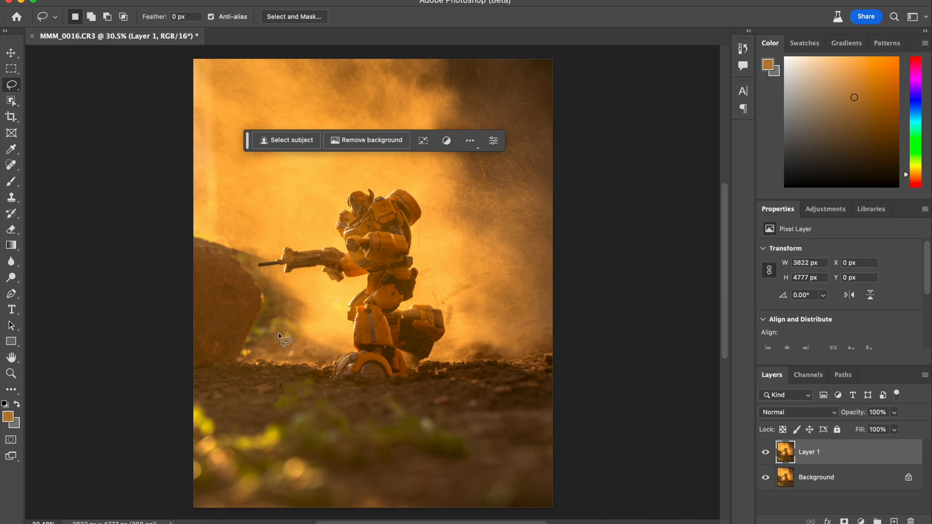
pyautogui.moveTo(307, 347)
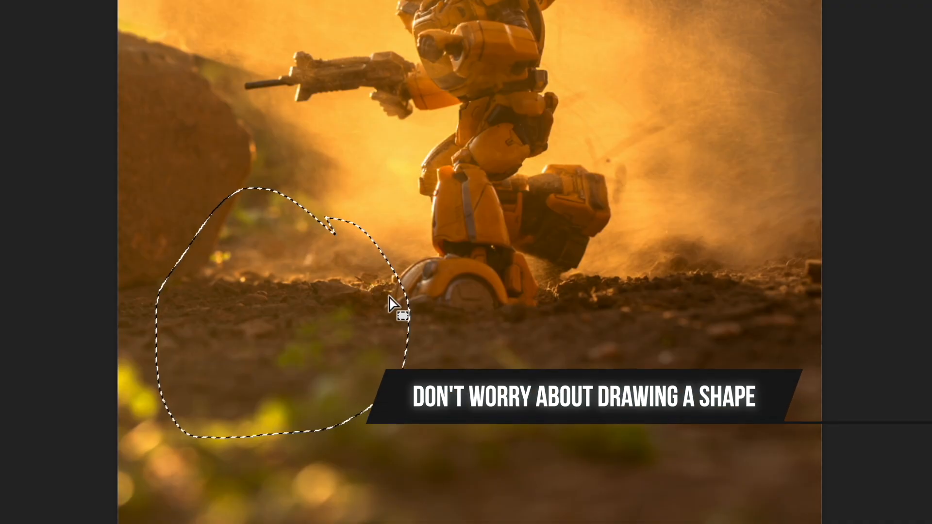
pyautogui.moveTo(332, 315)
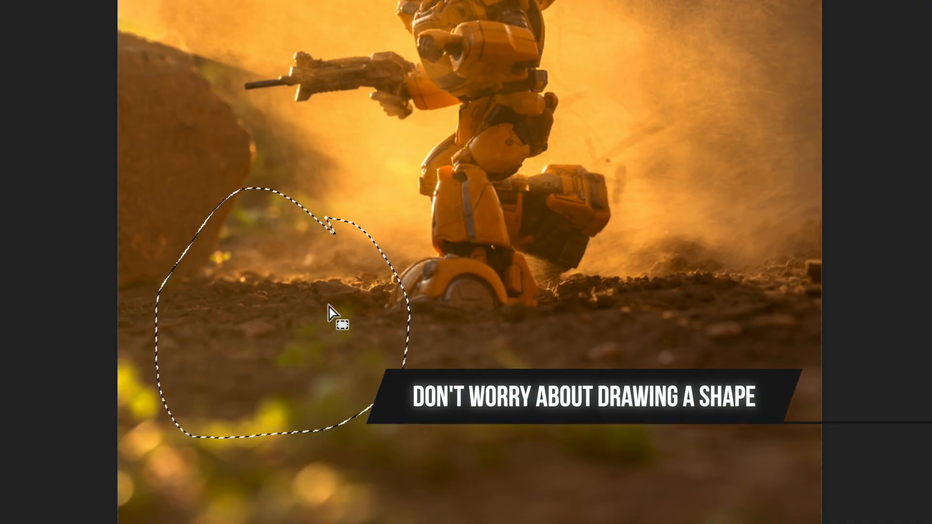
pyautogui.moveTo(249, 238)
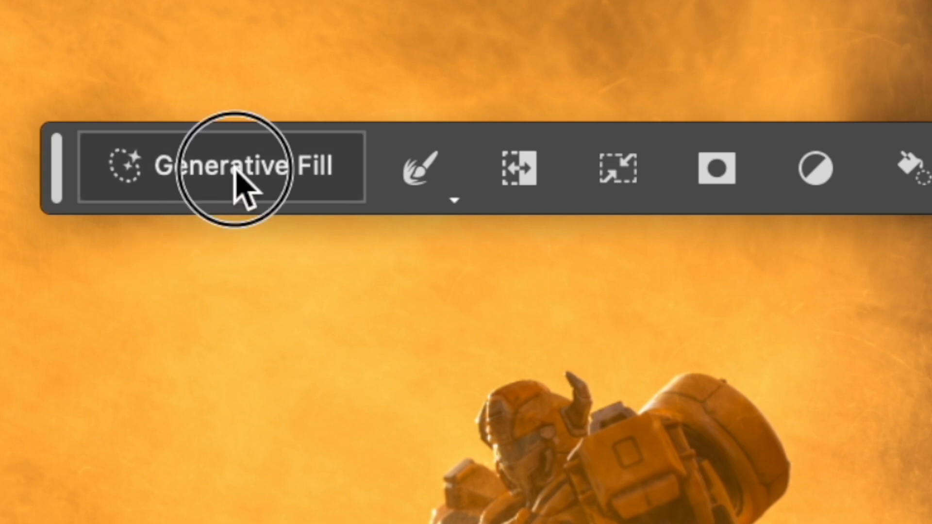
# Step: Start Generative Fill on the selected dirt and enter the prompt 'Firetruck'
pyautogui.click(238, 167)
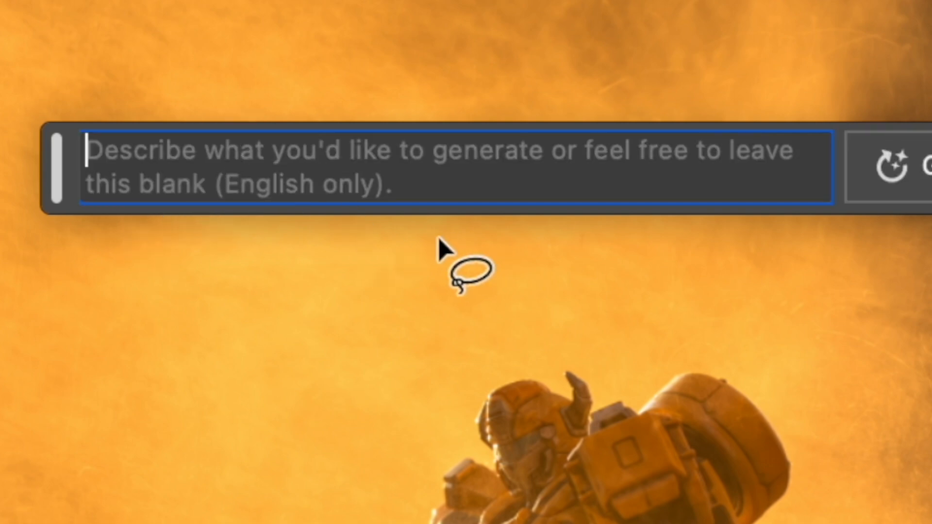
pyautogui.moveTo(318, 250)
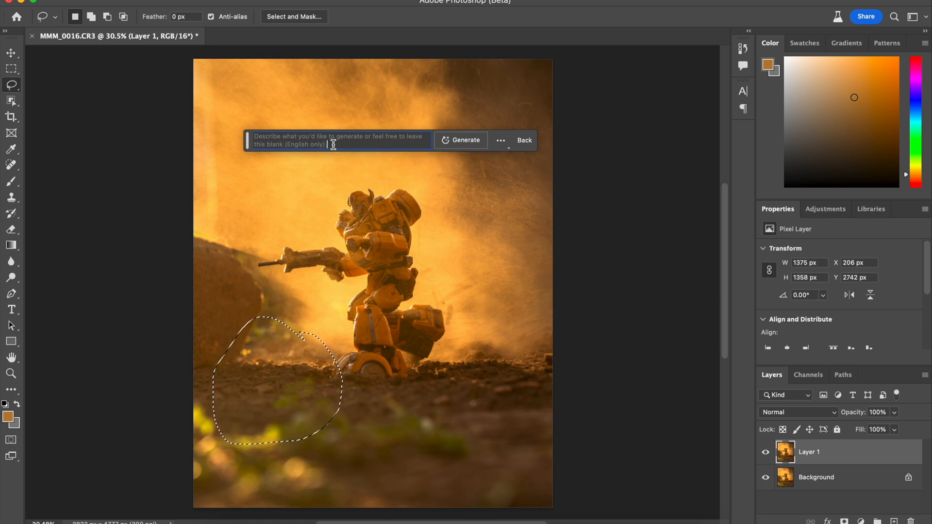
pyautogui.write('Firetru')
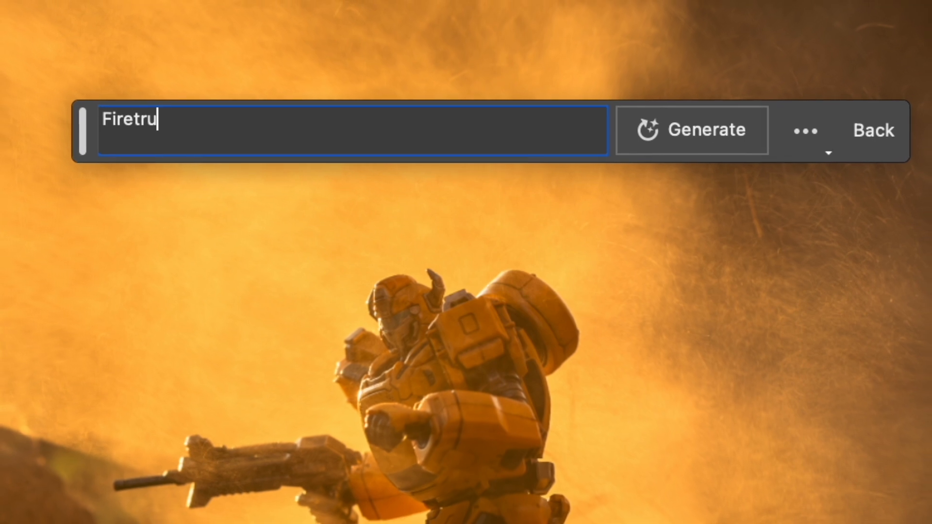
pyautogui.write('ck')
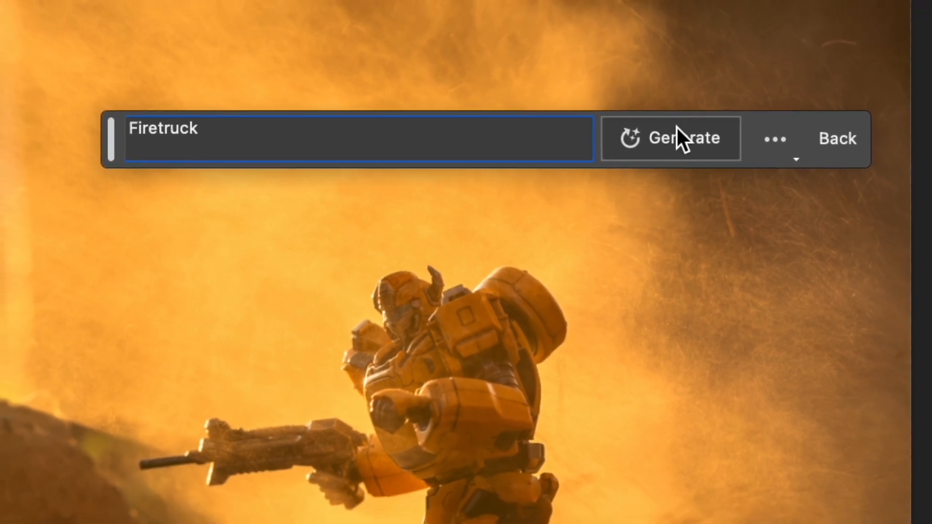
# Step: Generate the Firetruck fill, creating Generative Layer 1 with three variations
pyautogui.click(670, 138)
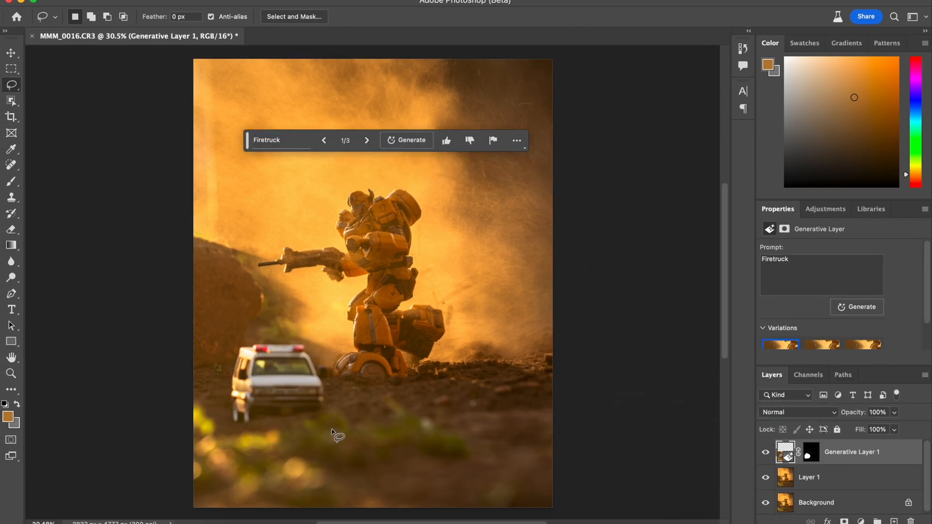
pyautogui.moveTo(320, 331)
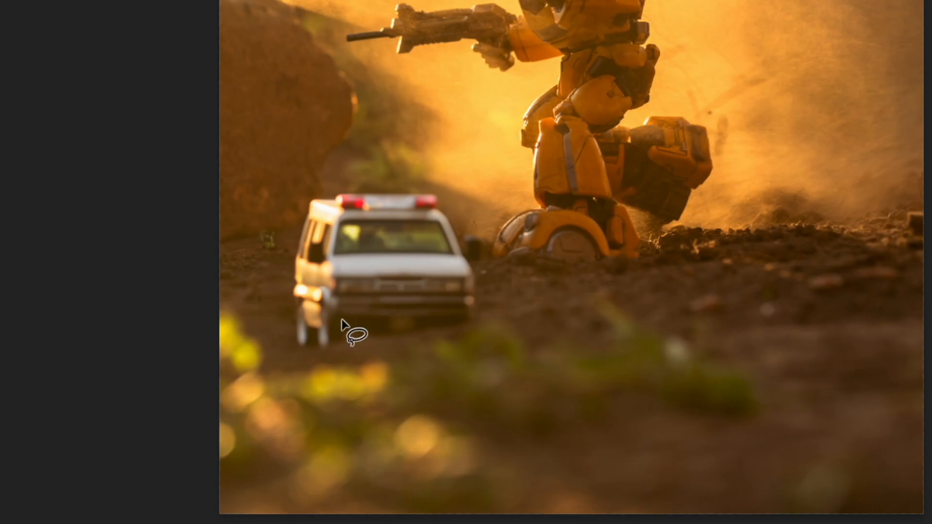
pyautogui.moveTo(332, 214)
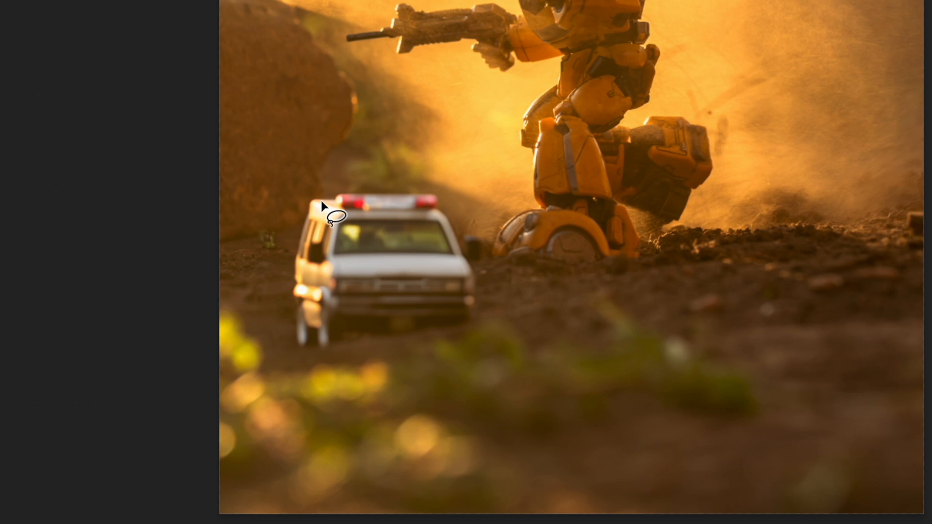
pyautogui.moveTo(355, 288)
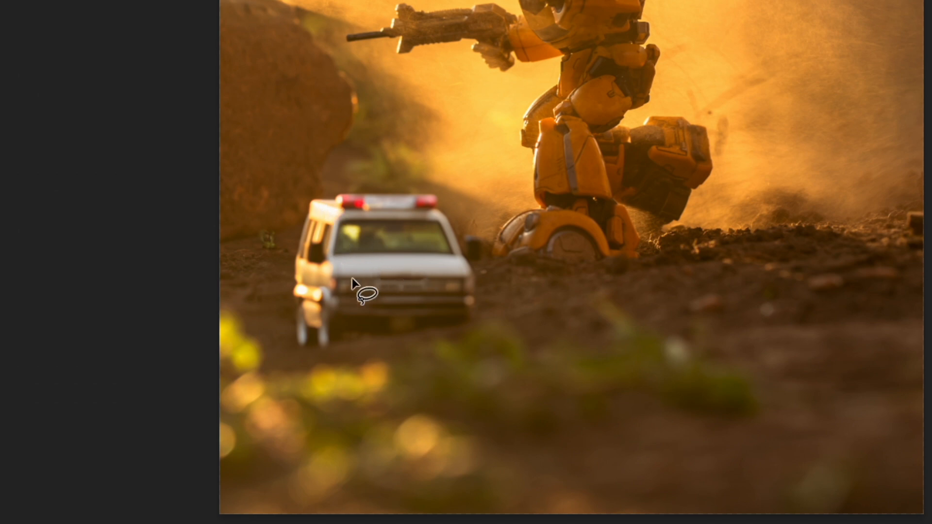
pyautogui.moveTo(381, 307)
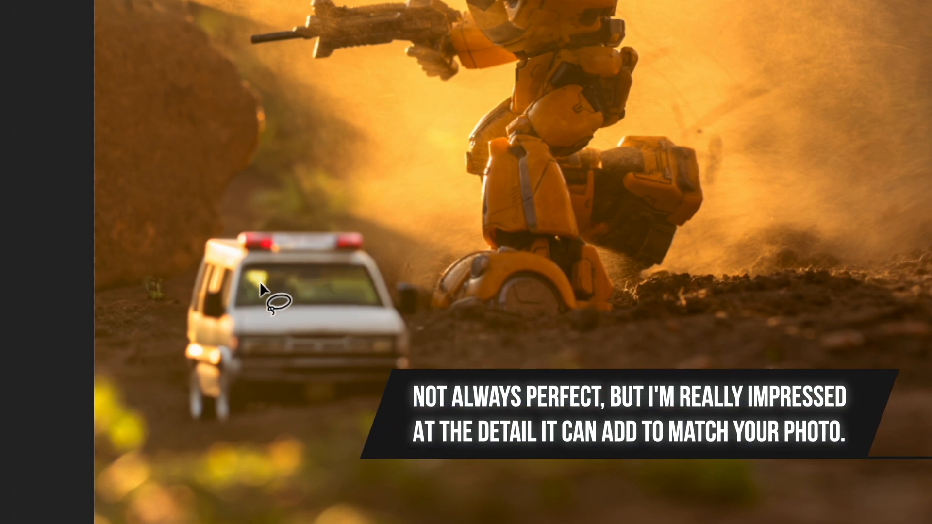
pyautogui.moveTo(449, 140)
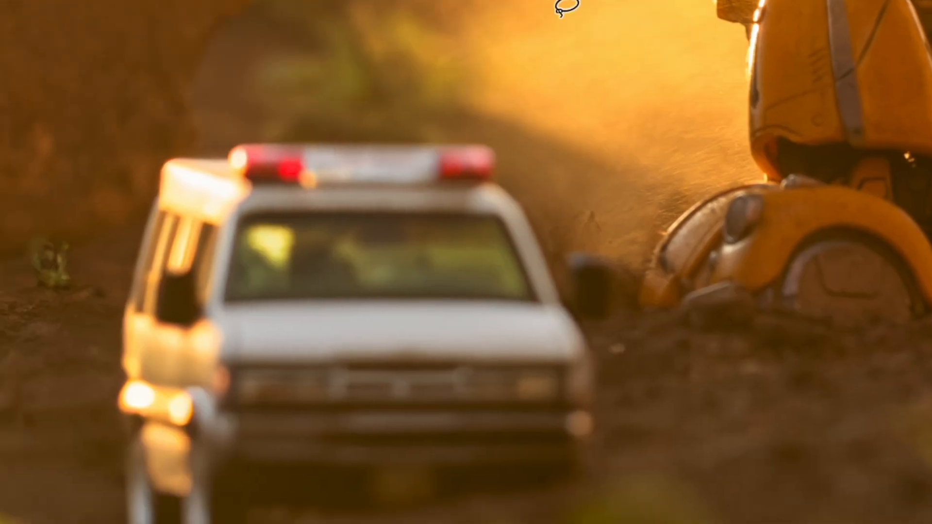
pyautogui.moveTo(202, 214)
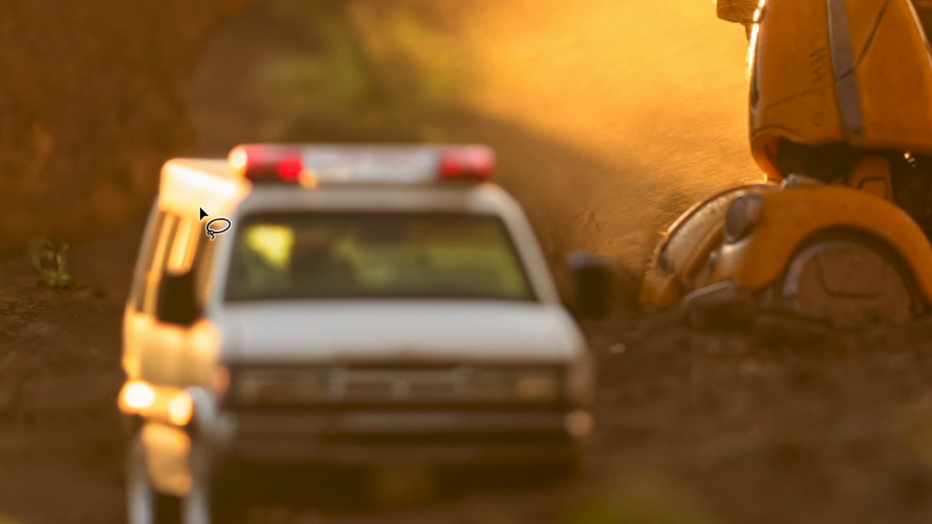
pyautogui.moveTo(748, 53)
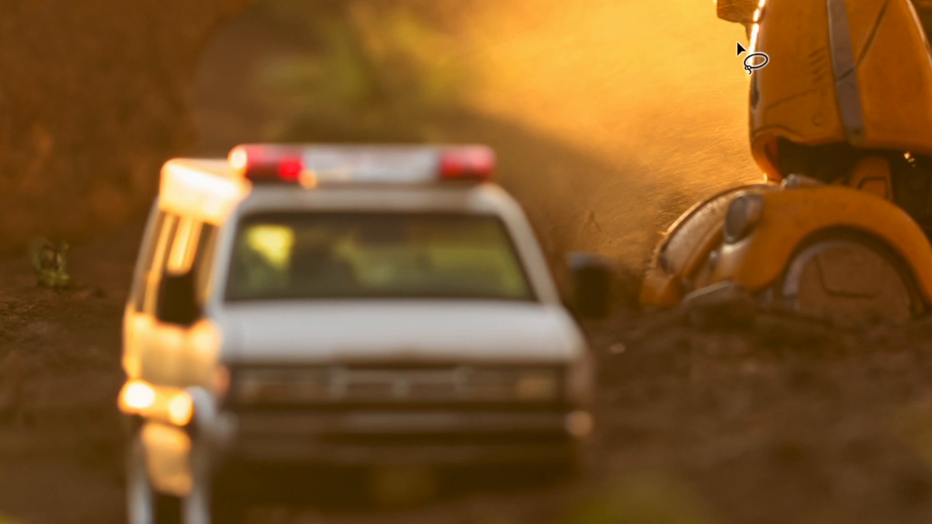
pyautogui.moveTo(779, 48)
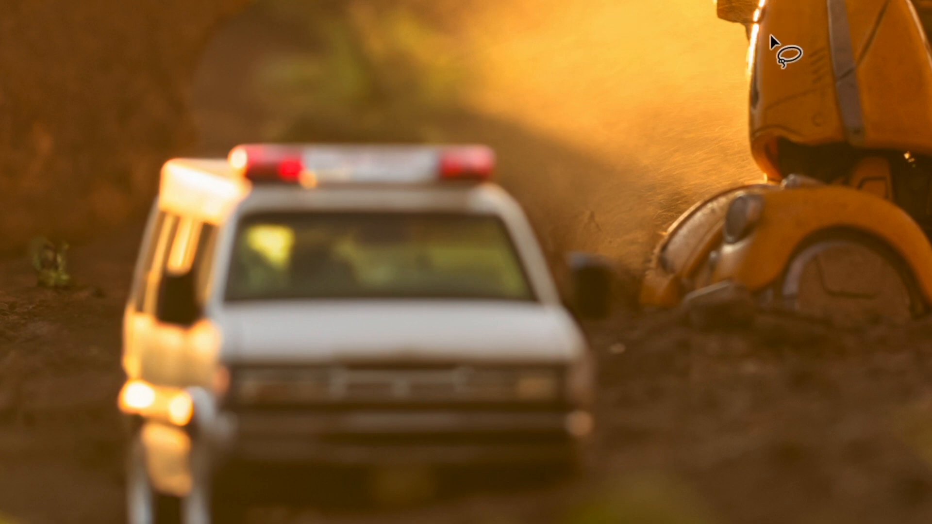
pyautogui.moveTo(190, 401)
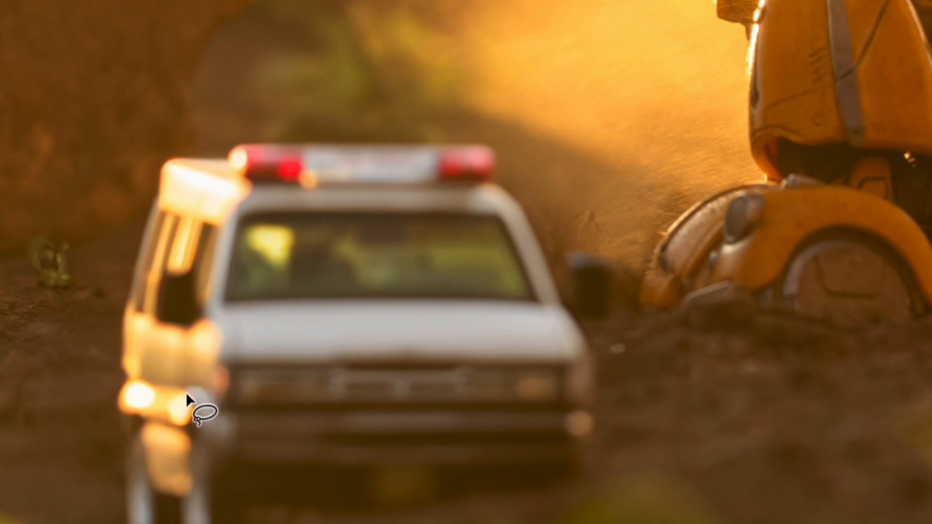
pyautogui.moveTo(342, 321)
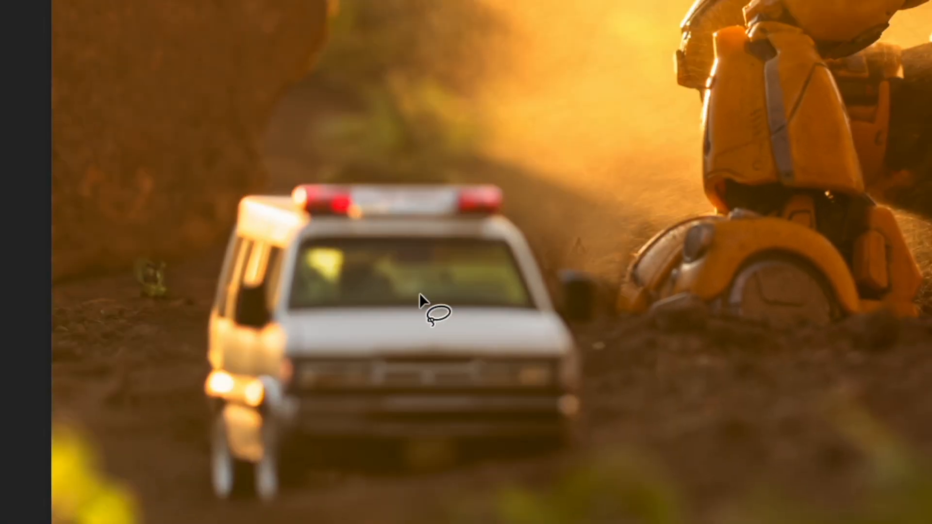
pyautogui.moveTo(485, 268)
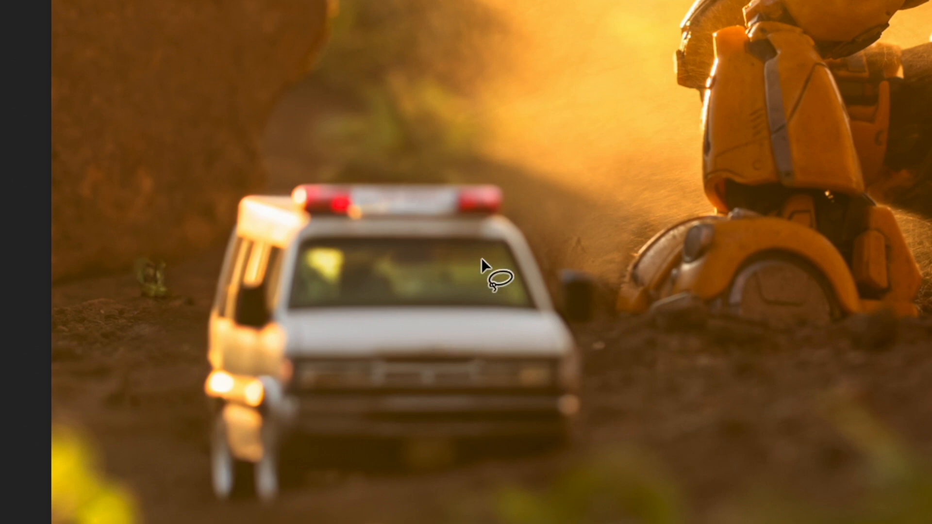
pyautogui.moveTo(483, 320)
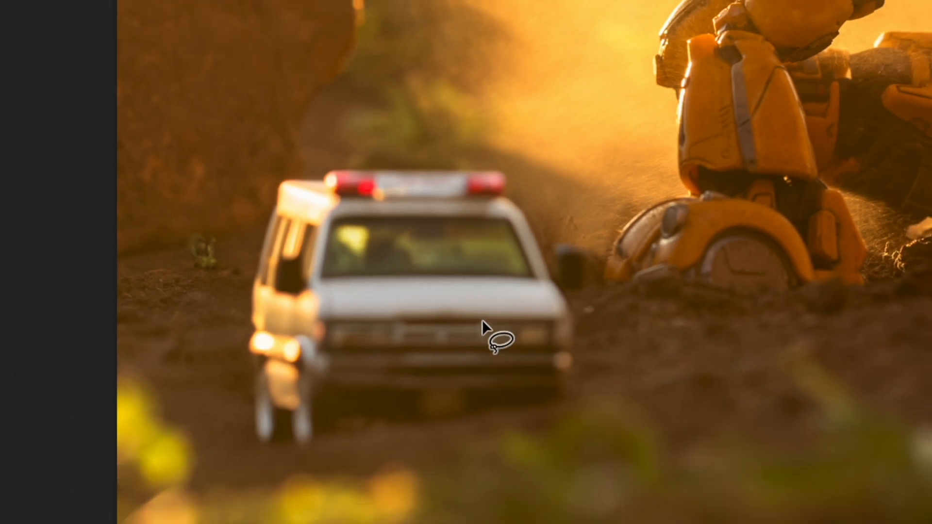
pyautogui.moveTo(275, 456)
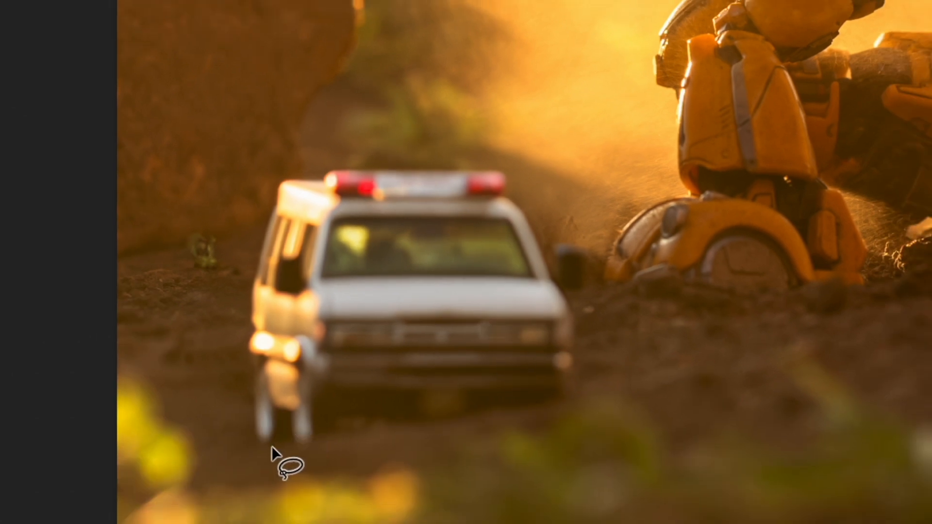
pyautogui.moveTo(518, 354)
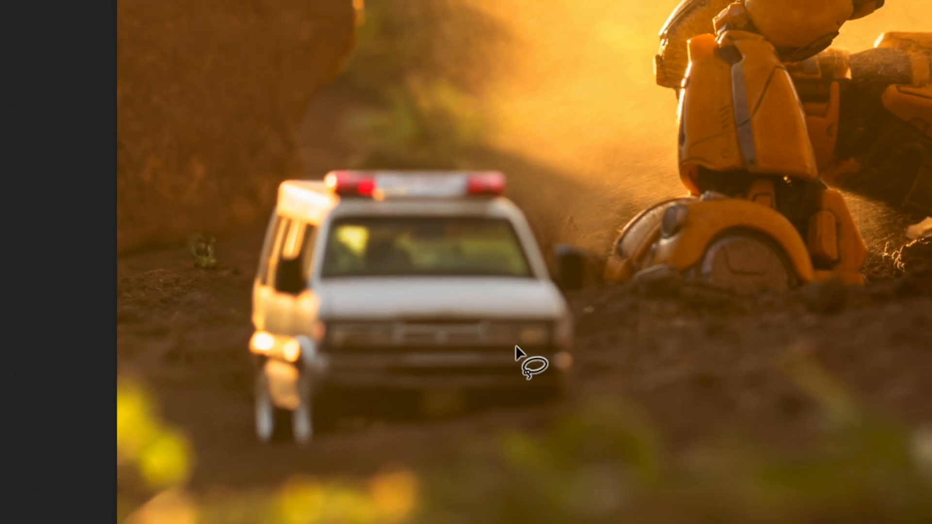
pyautogui.moveTo(312, 264)
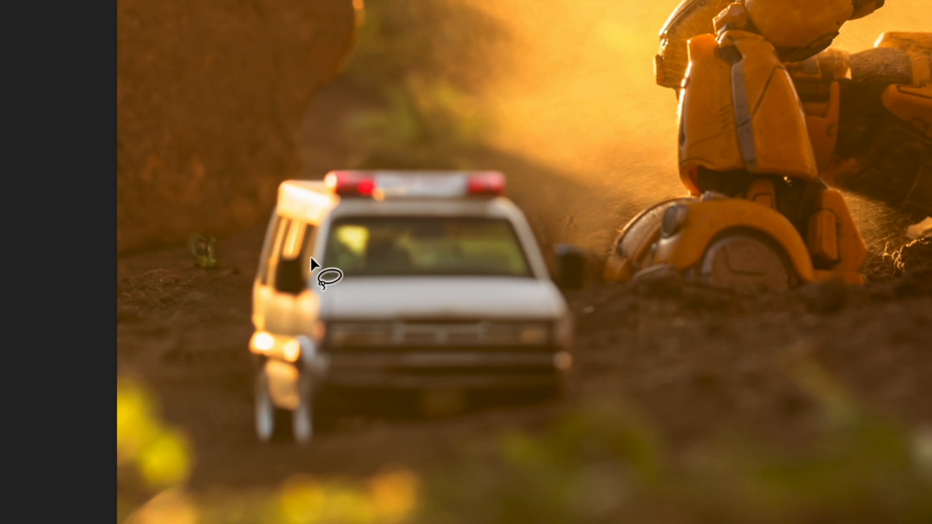
pyautogui.moveTo(317, 236)
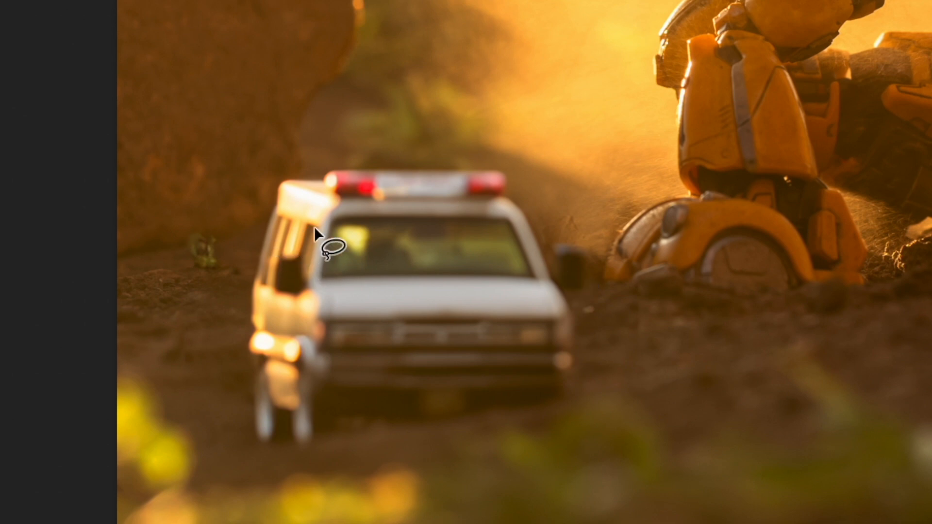
pyautogui.moveTo(243, 421)
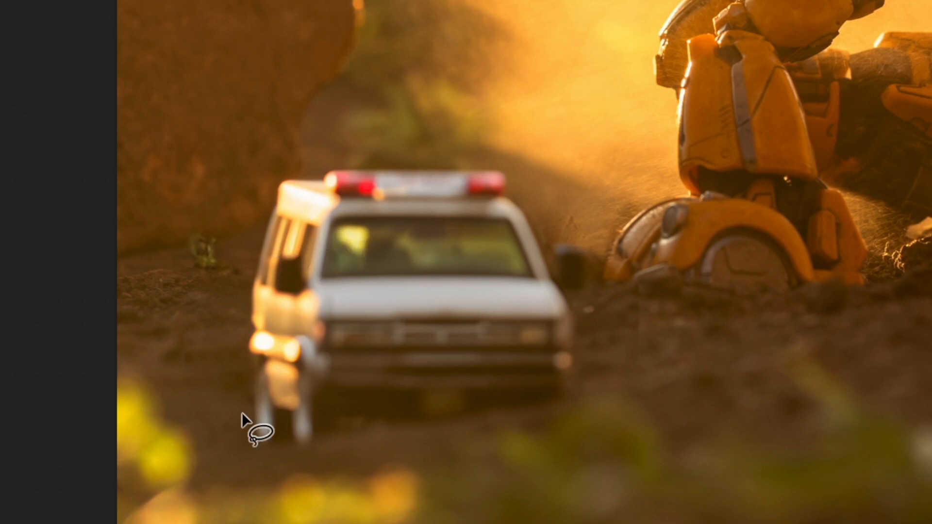
pyautogui.moveTo(214, 344)
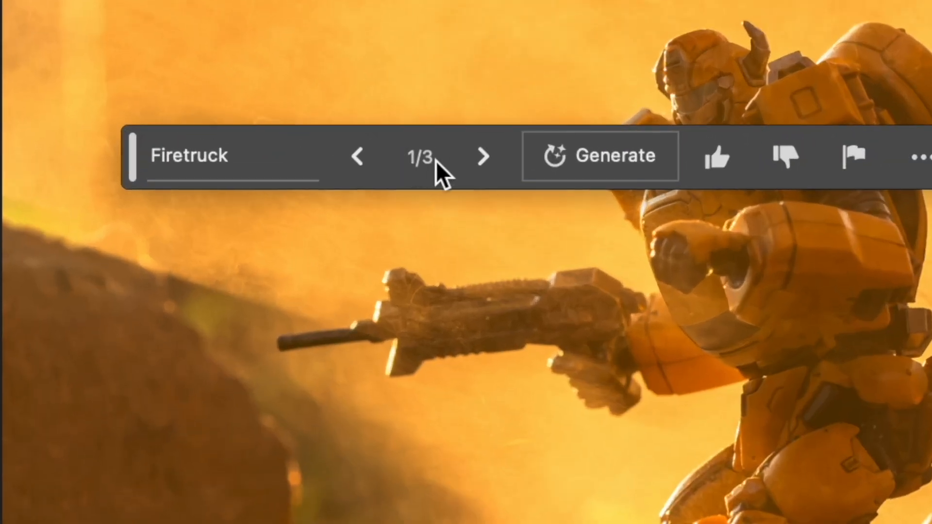
pyautogui.moveTo(440, 172)
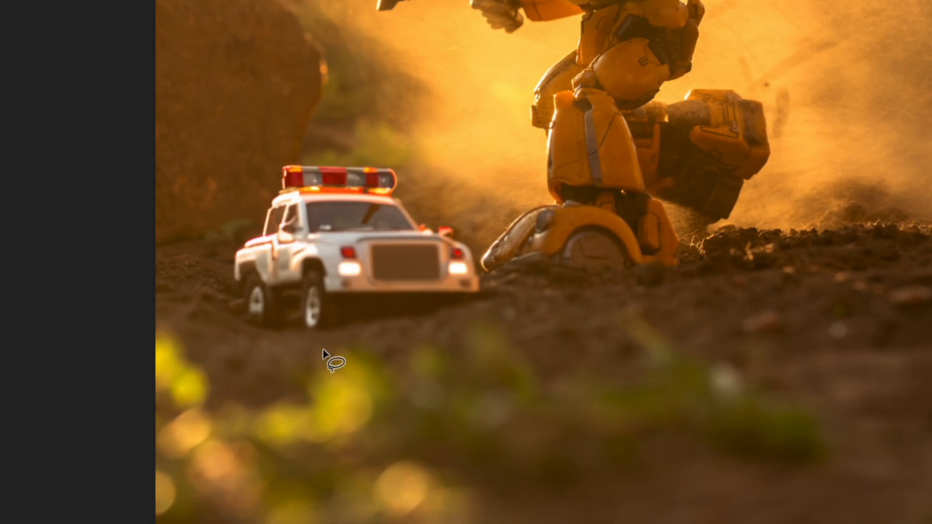
pyautogui.moveTo(461, 332)
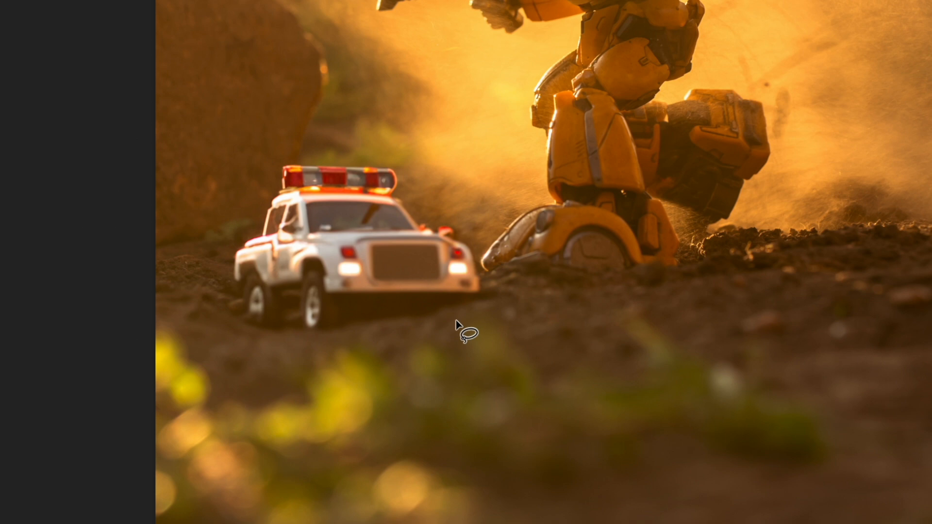
pyautogui.moveTo(262, 333)
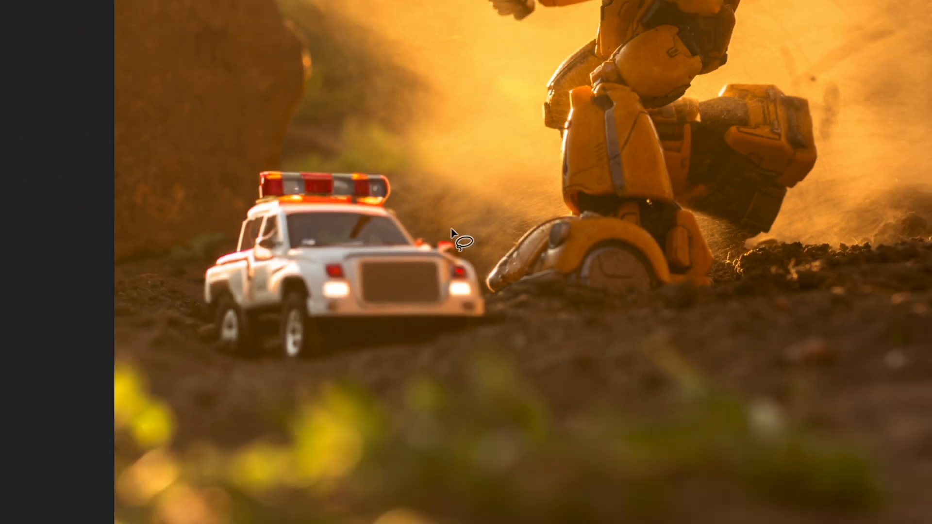
pyautogui.moveTo(466, 140)
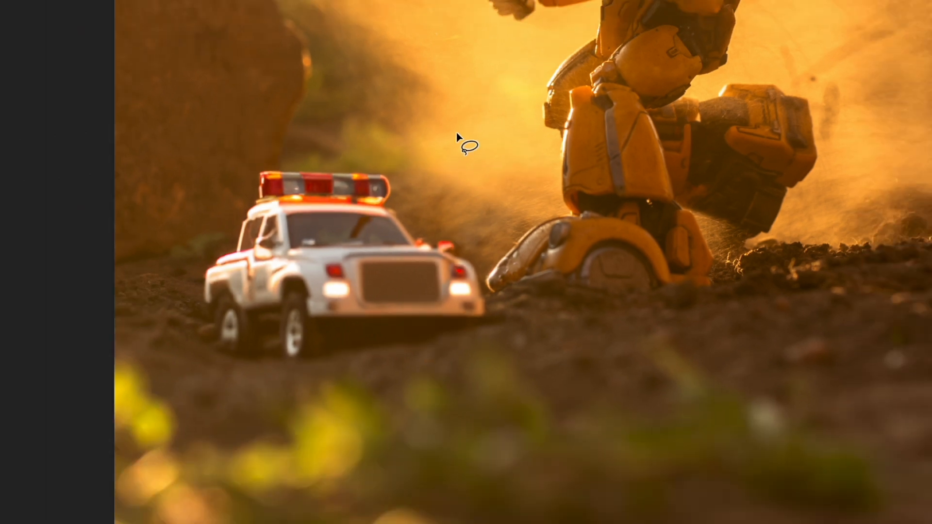
pyautogui.moveTo(638, 96)
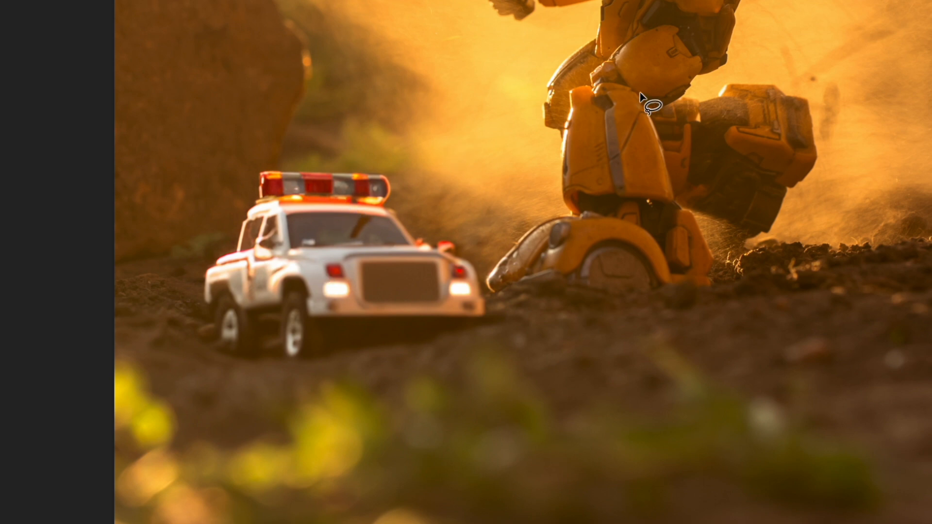
pyautogui.moveTo(352, 276)
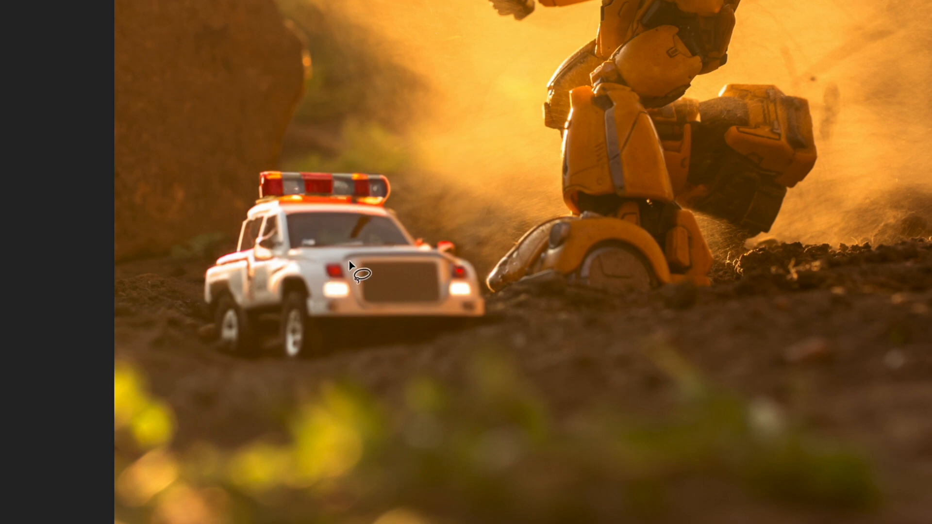
pyautogui.moveTo(387, 222)
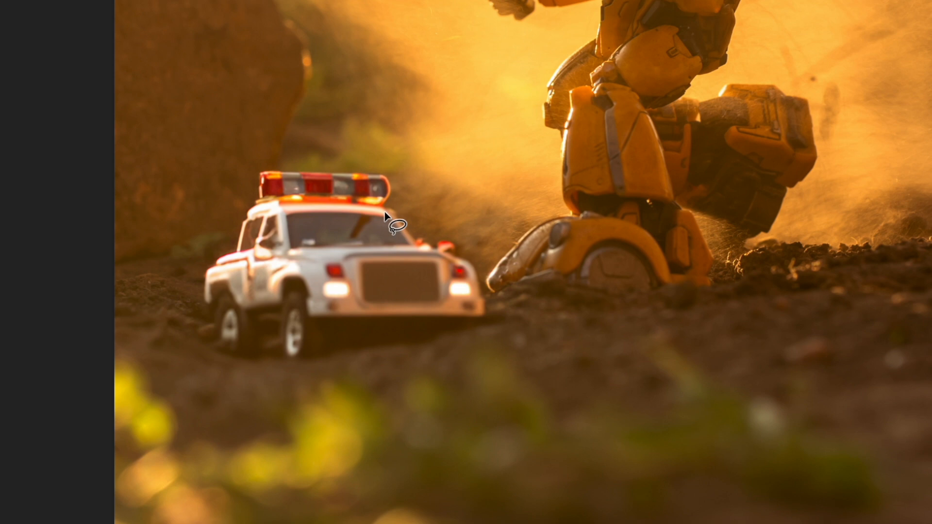
pyautogui.moveTo(389, 226)
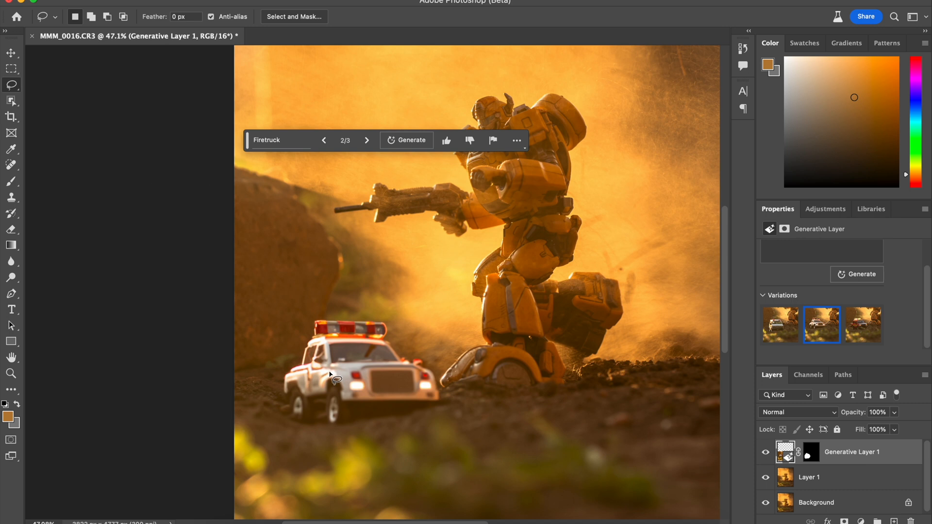
pyautogui.moveTo(378, 379)
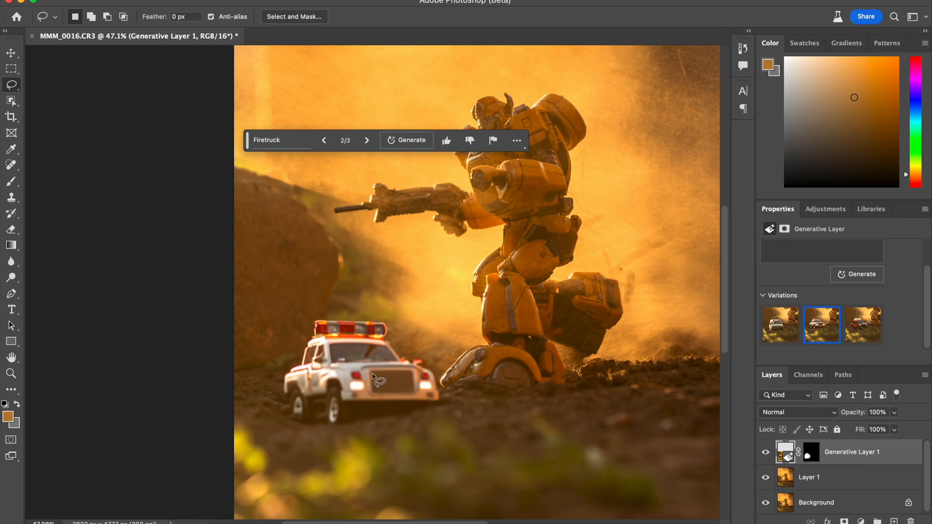
pyautogui.moveTo(402, 246)
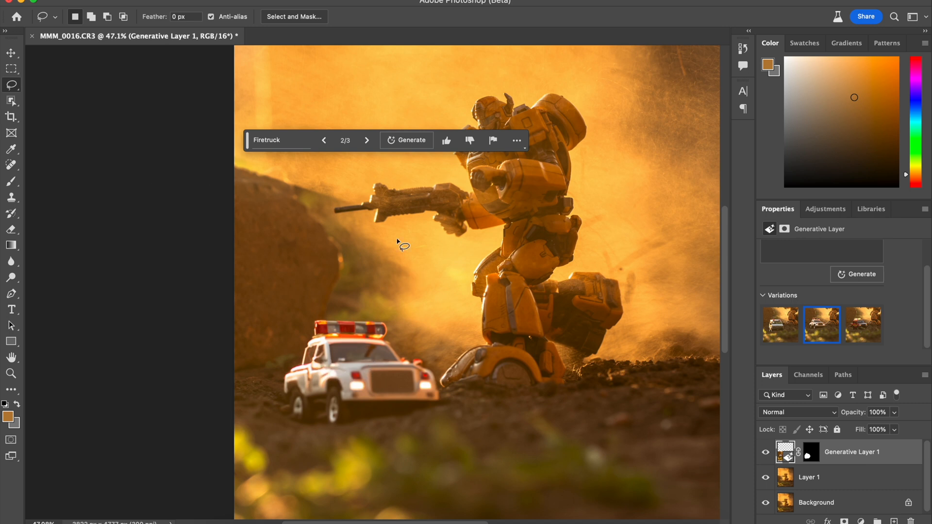
# Step: Switch to variation 3/3, the red fire pickup with amber light bar
pyautogui.click(367, 140)
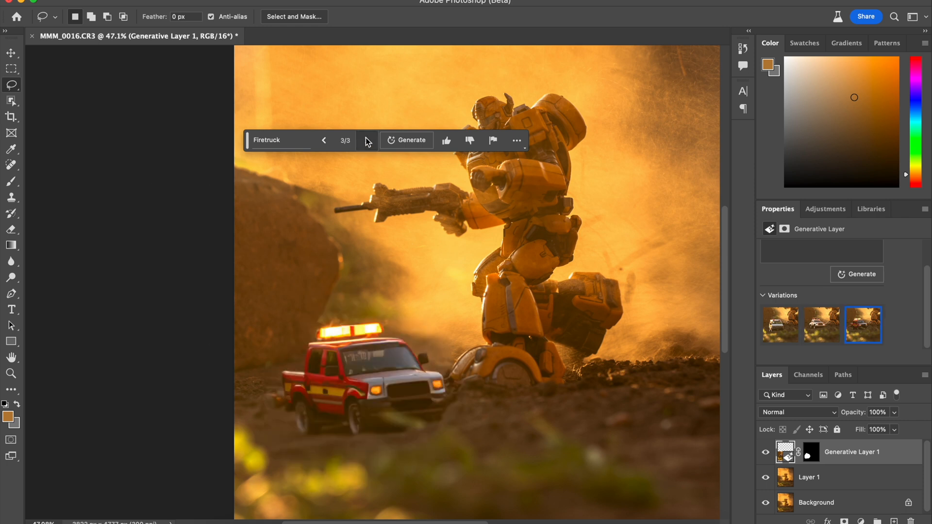
pyautogui.moveTo(428, 434)
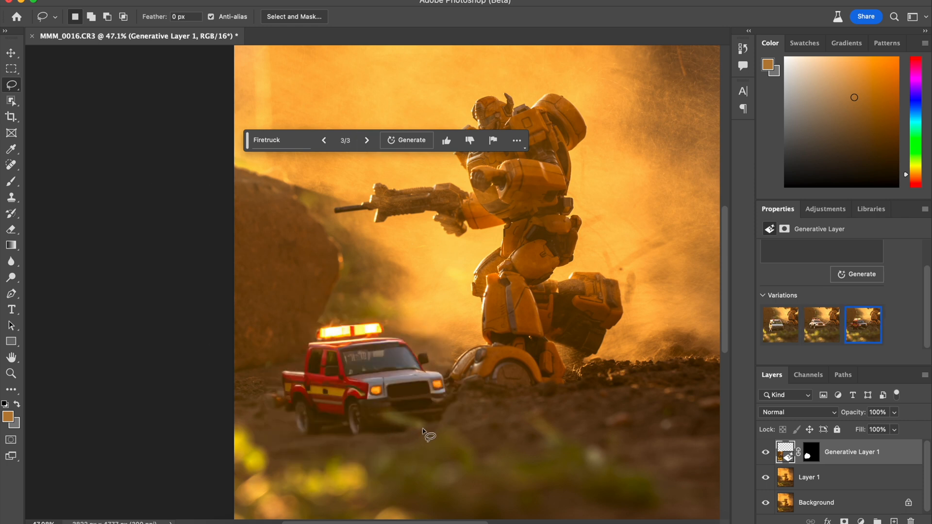
pyautogui.moveTo(434, 462)
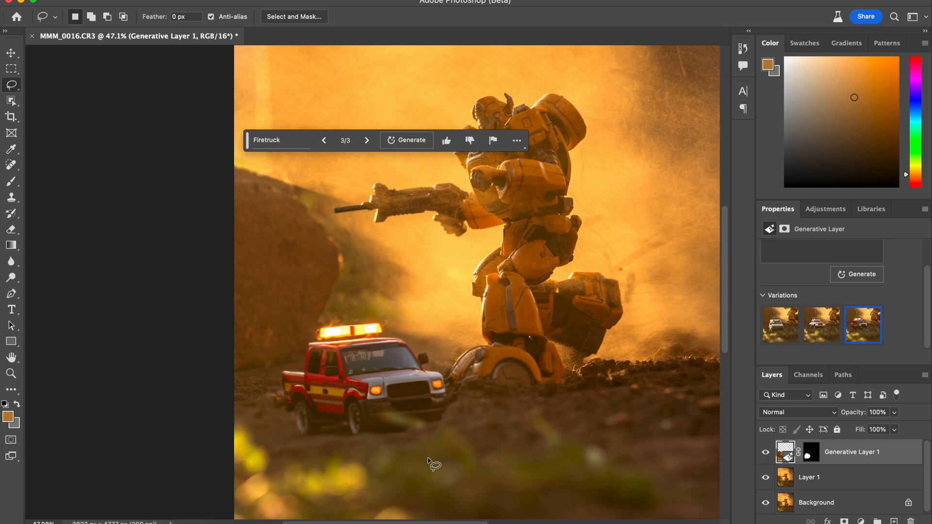
pyautogui.moveTo(482, 405)
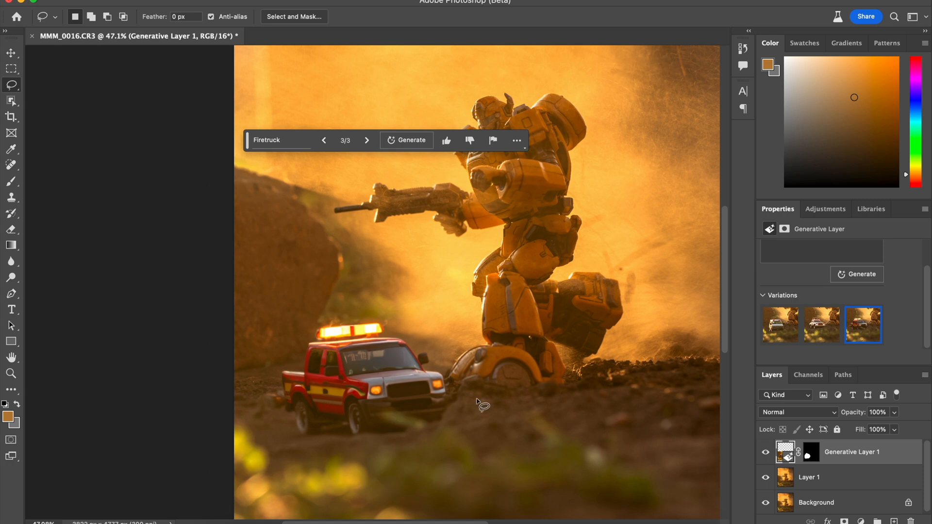
pyautogui.moveTo(472, 439)
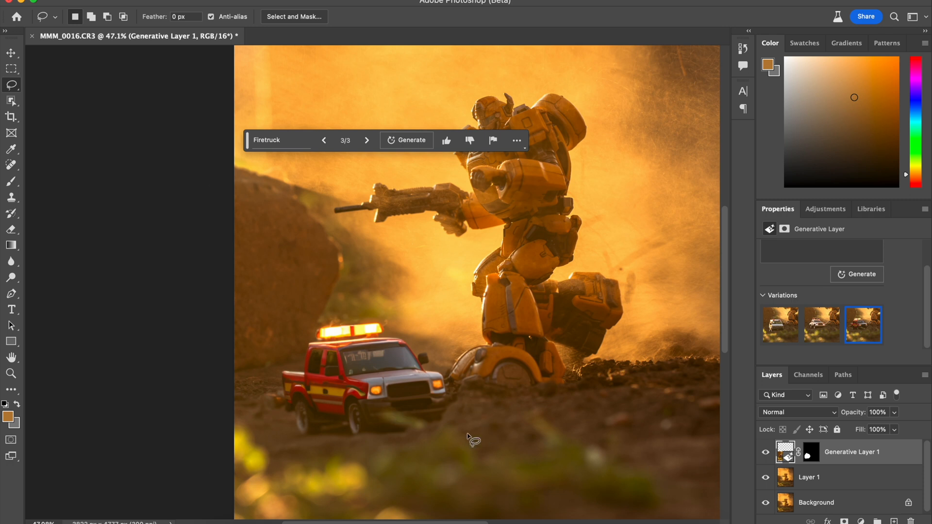
pyautogui.moveTo(426, 389)
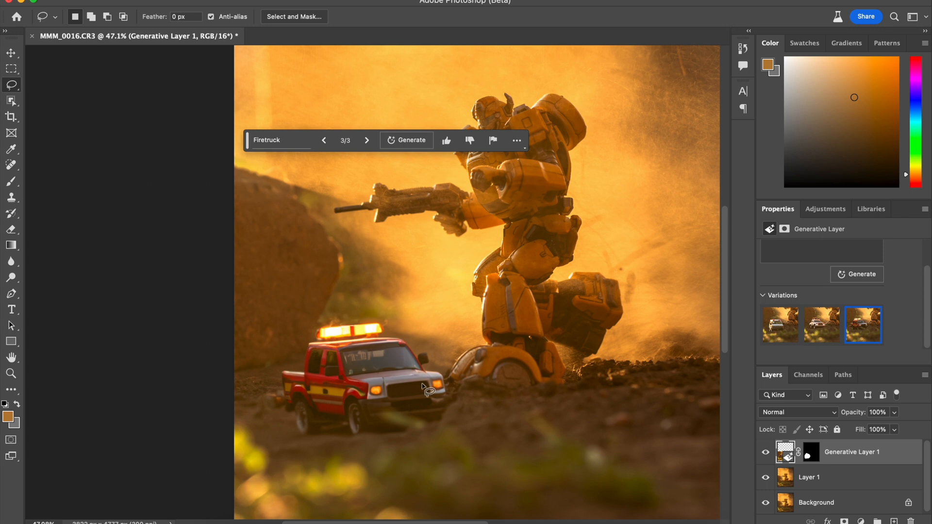
pyautogui.moveTo(433, 337)
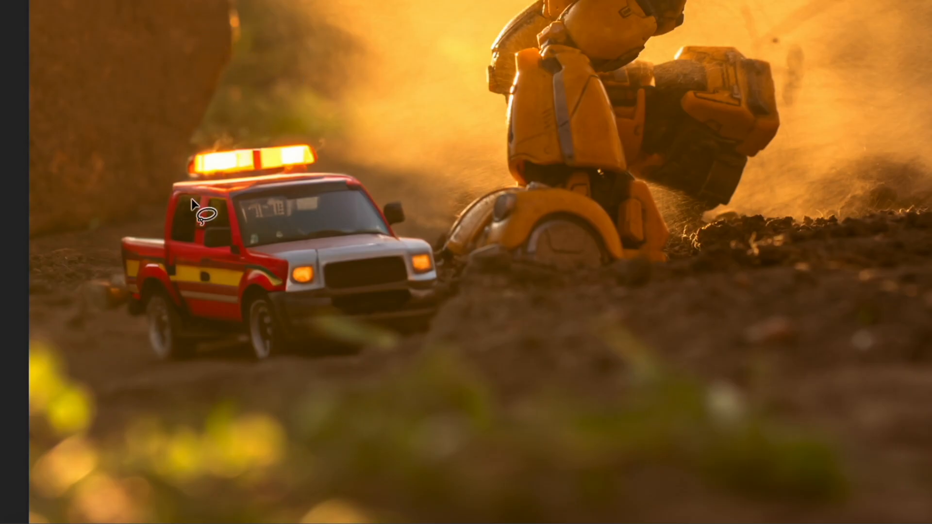
pyautogui.moveTo(357, 362)
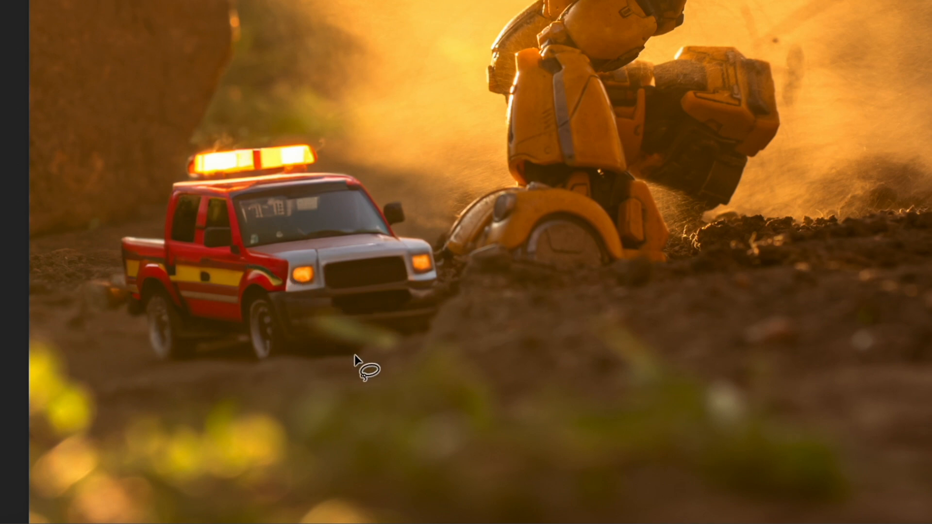
pyautogui.moveTo(315, 282)
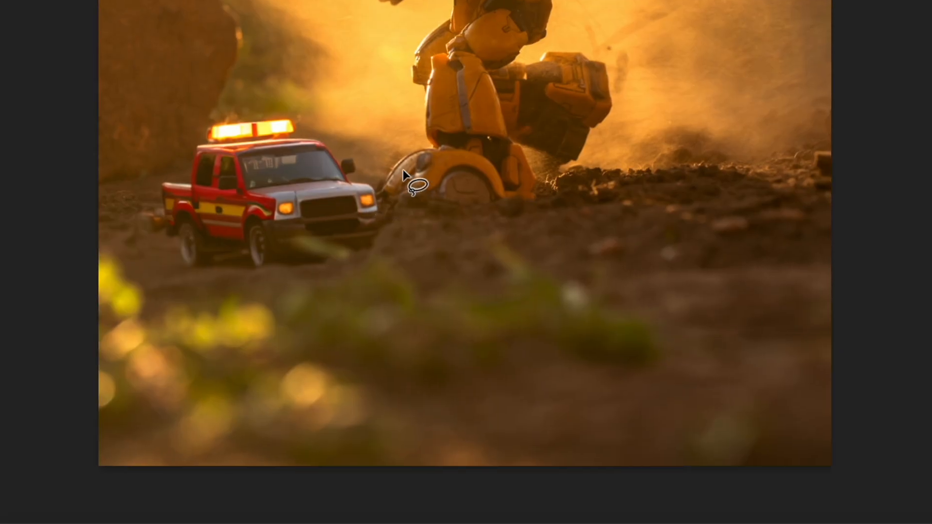
pyautogui.moveTo(788, 391)
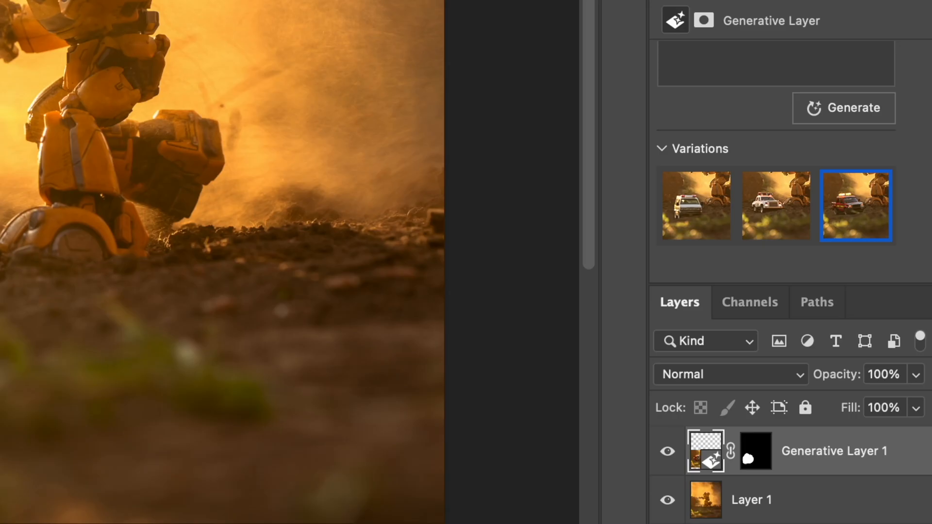
pyautogui.moveTo(537, 479)
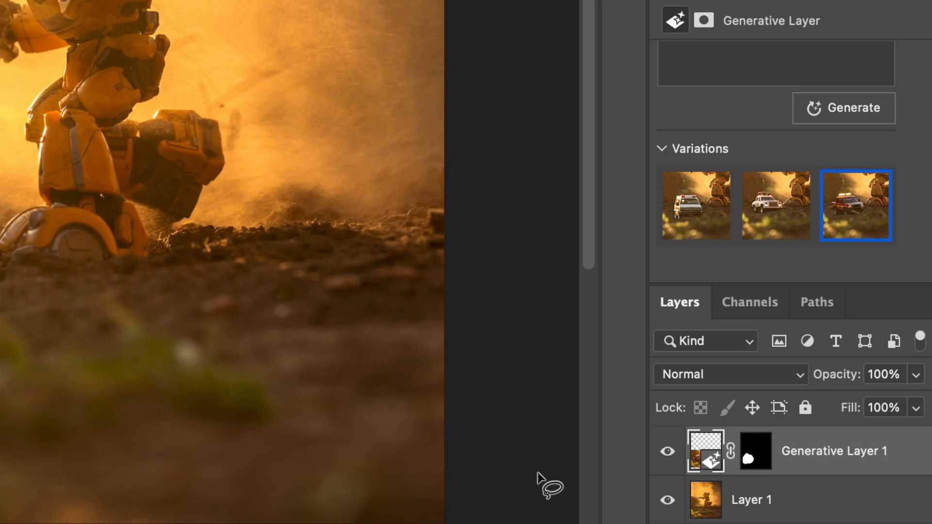
pyautogui.moveTo(752, 479)
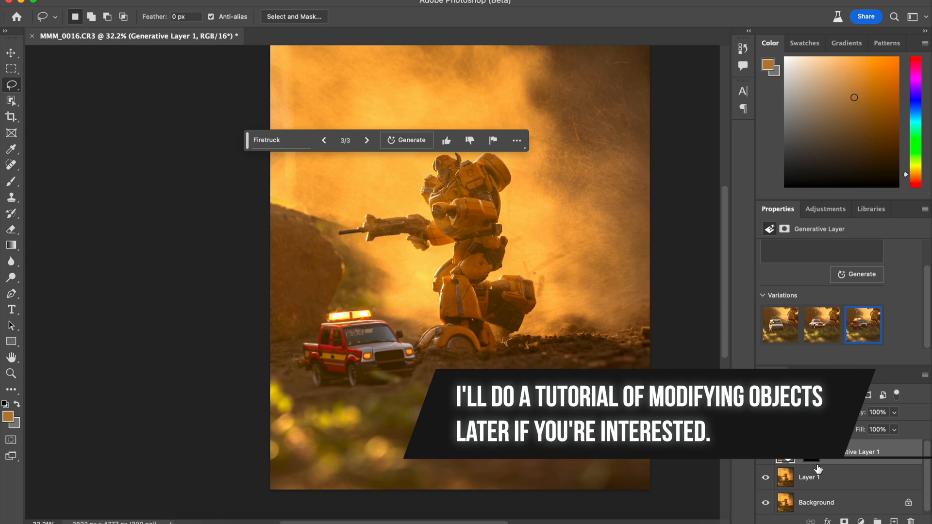
pyautogui.moveTo(366, 337)
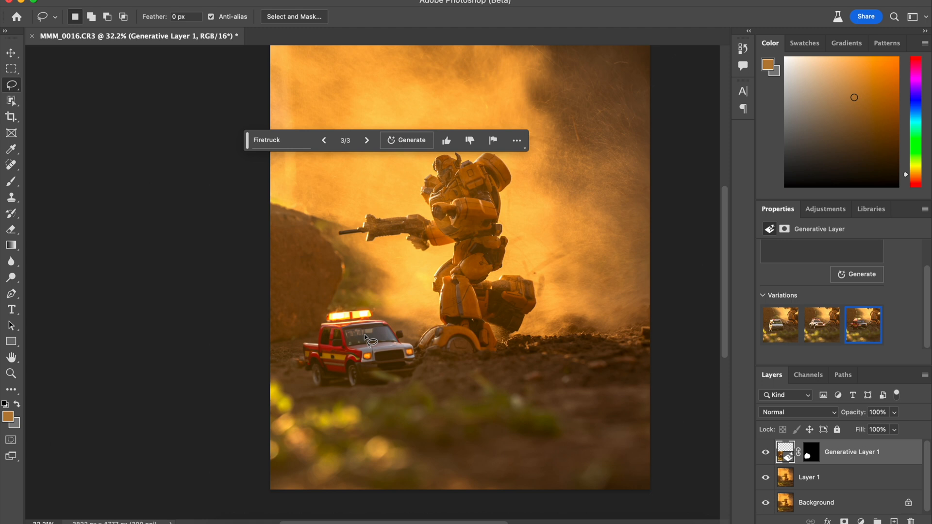
pyautogui.moveTo(383, 373)
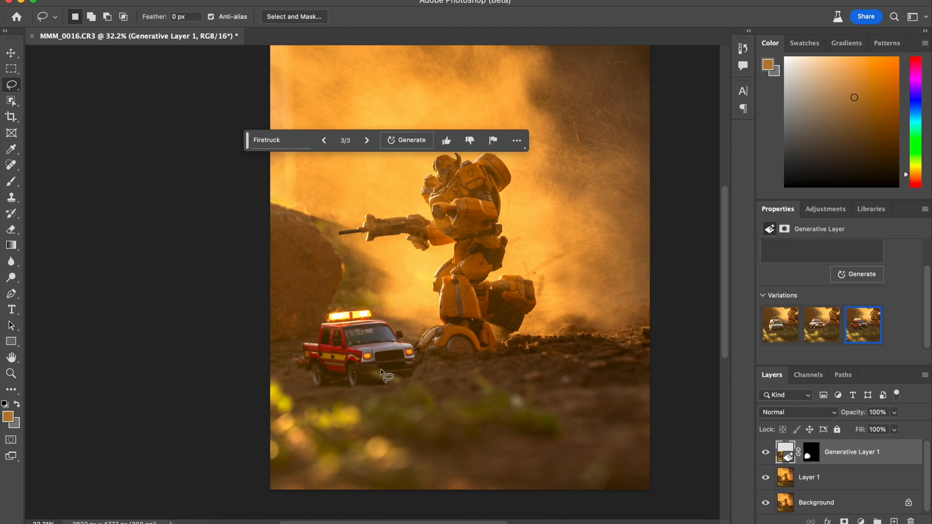
# Step: Cycle back through variations 2 and 1, then return to the red firetruck variation
pyautogui.click(323, 140)
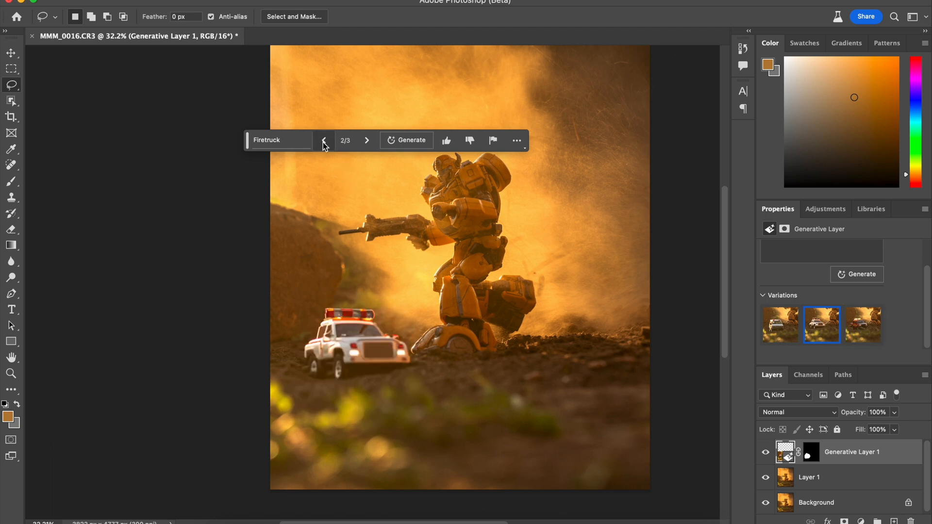
pyautogui.click(323, 141)
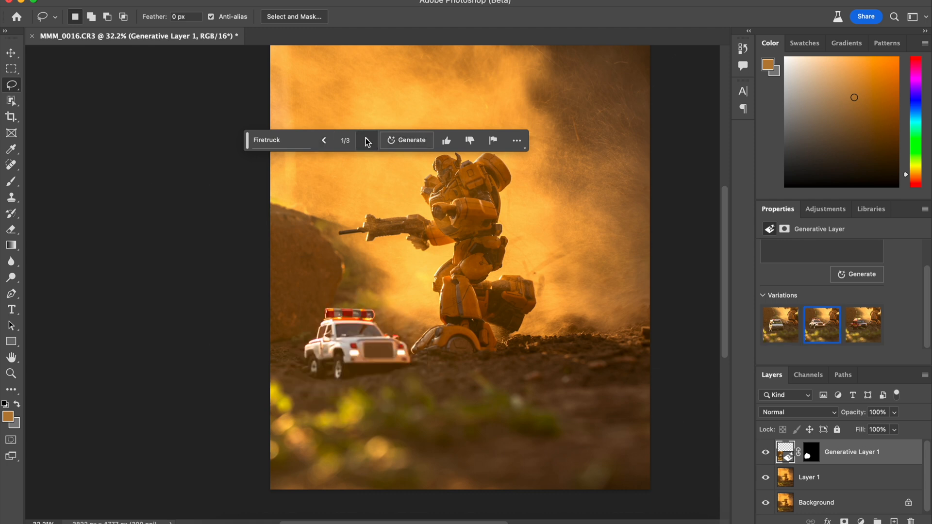
pyautogui.click(367, 140)
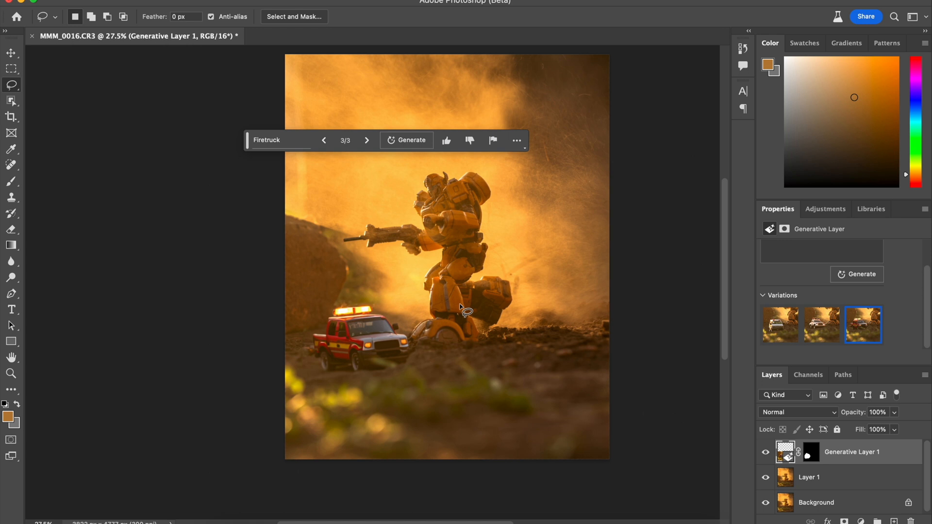
pyautogui.moveTo(368, 307)
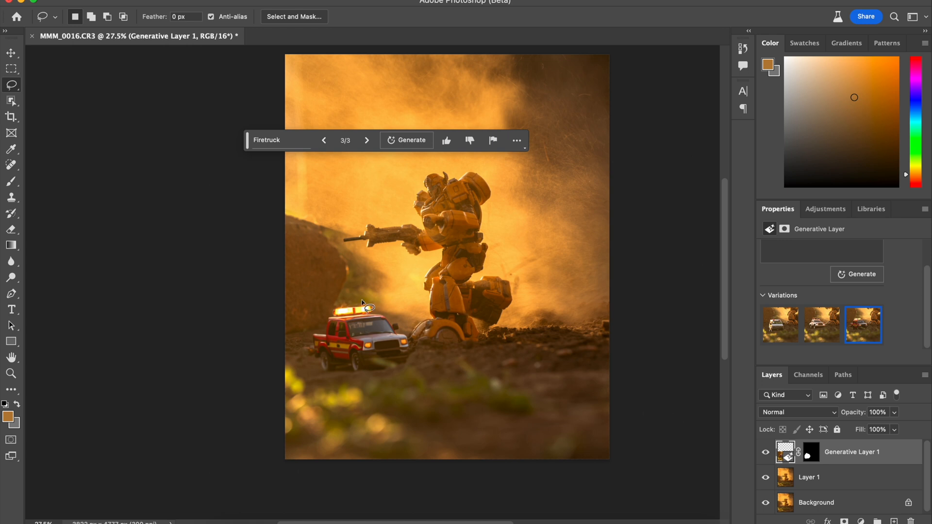
pyautogui.moveTo(469, 384)
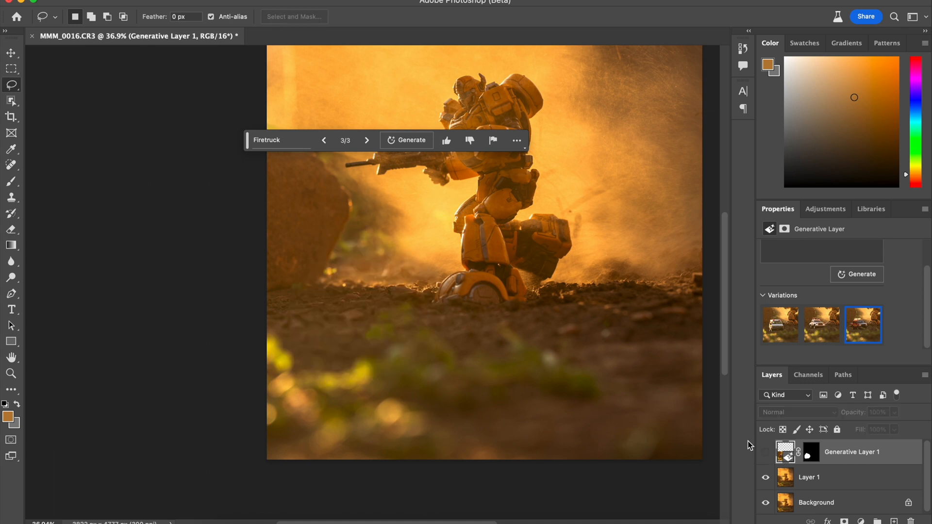
pyautogui.moveTo(731, 425)
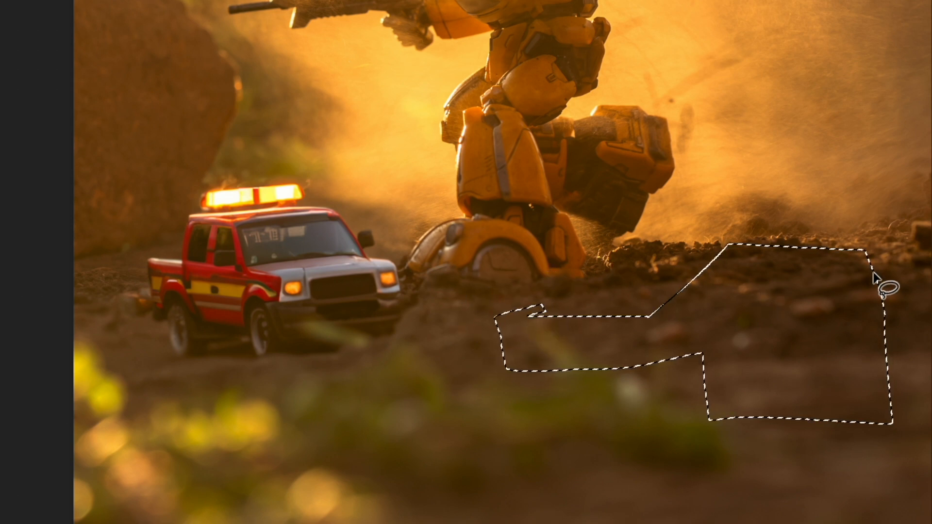
pyautogui.moveTo(689, 142)
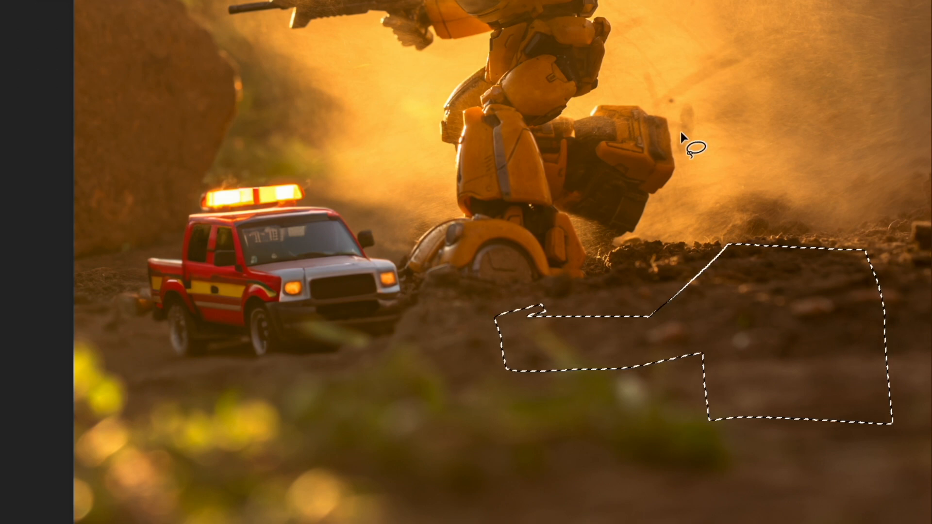
pyautogui.moveTo(574, 222)
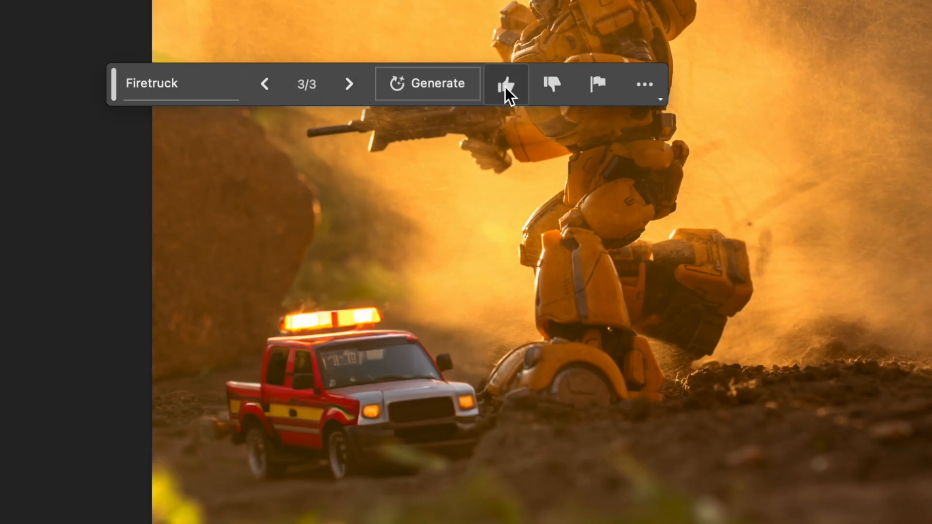
pyautogui.moveTo(506, 83)
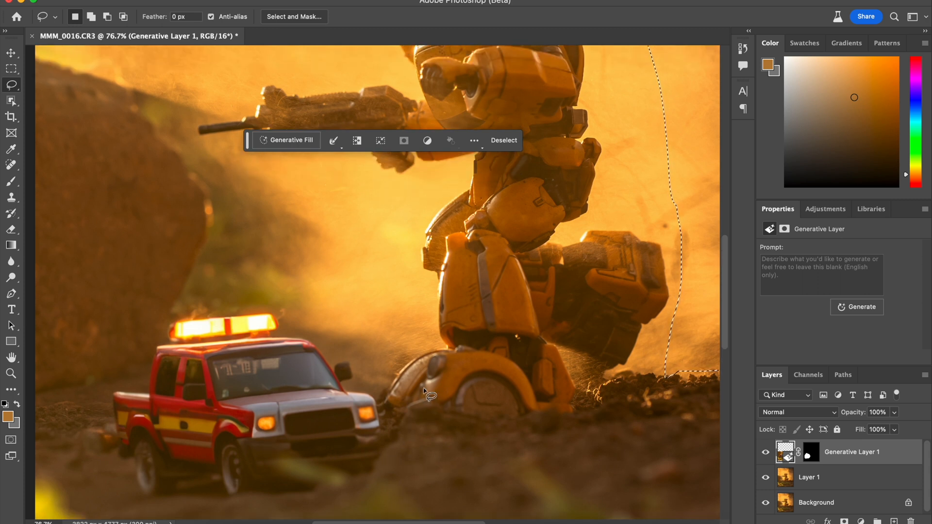
pyautogui.moveTo(410, 416)
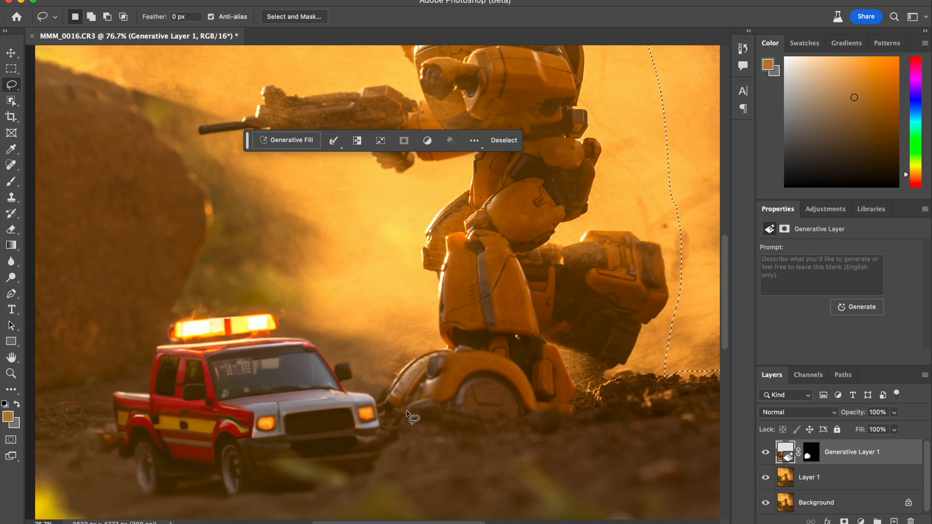
# Step: Lasso the photo's dusty right edge and enter the prompt 'Dusty mountains'
pyautogui.click(860, 307)
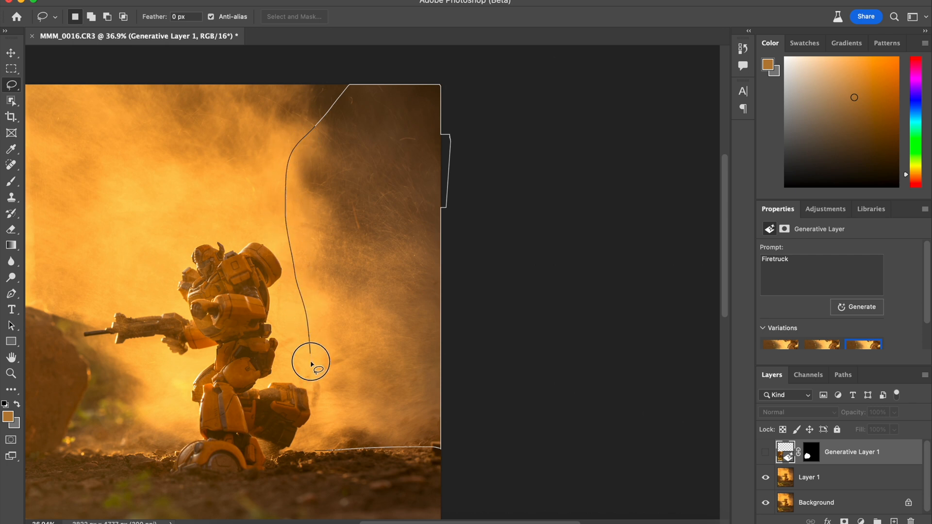
pyautogui.click(318, 457)
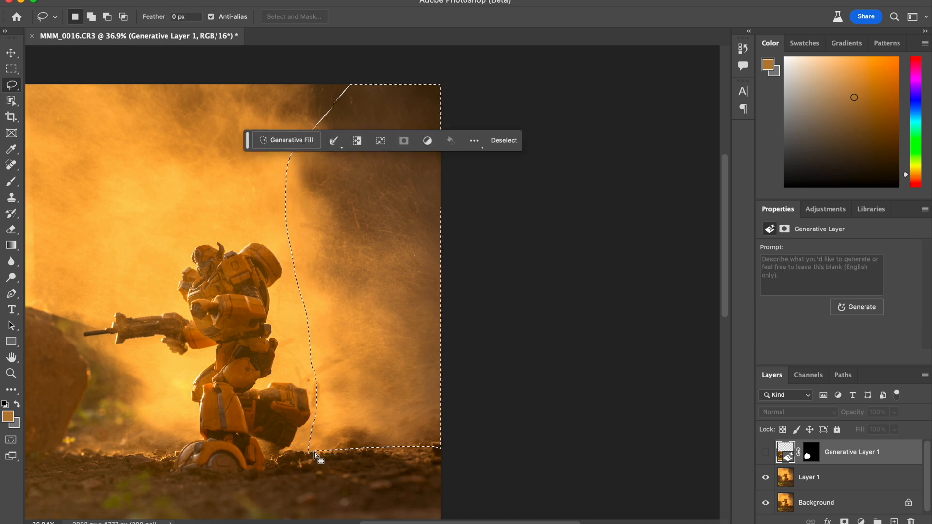
pyautogui.moveTo(383, 254)
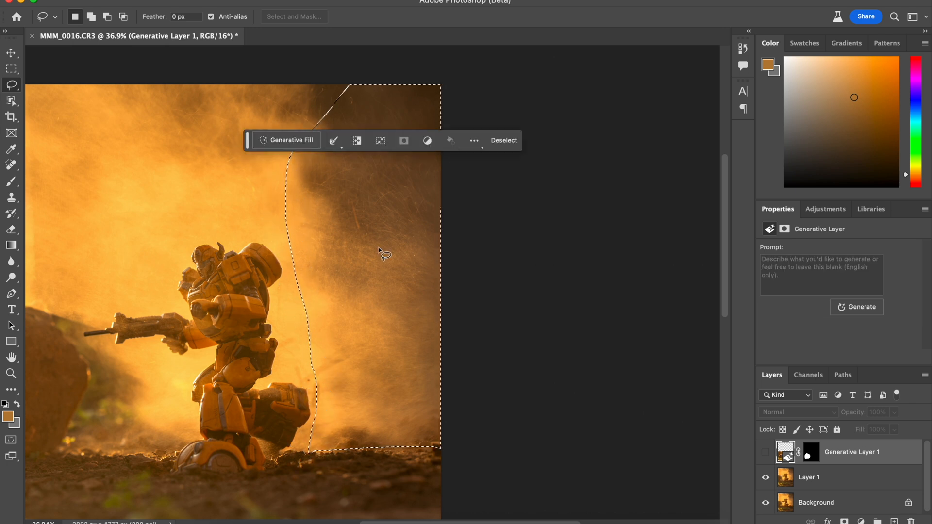
pyautogui.moveTo(392, 259)
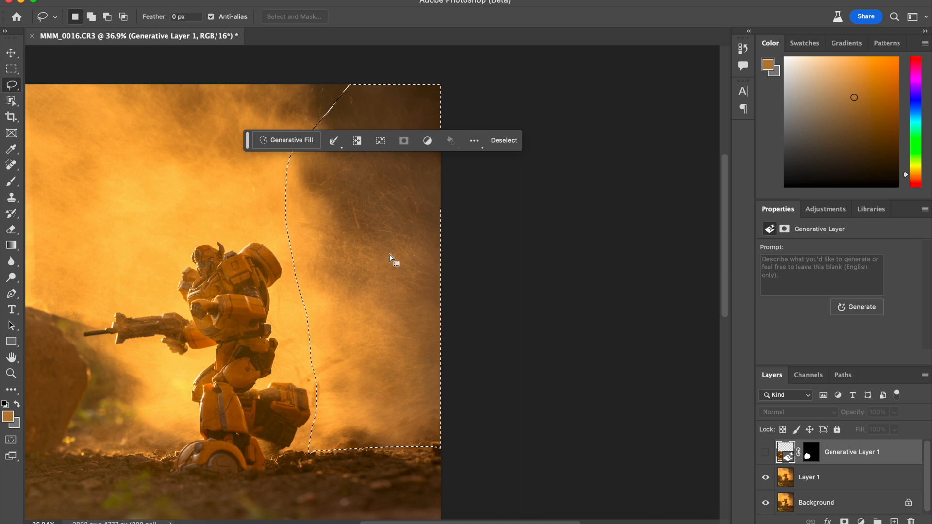
pyautogui.moveTo(351, 284)
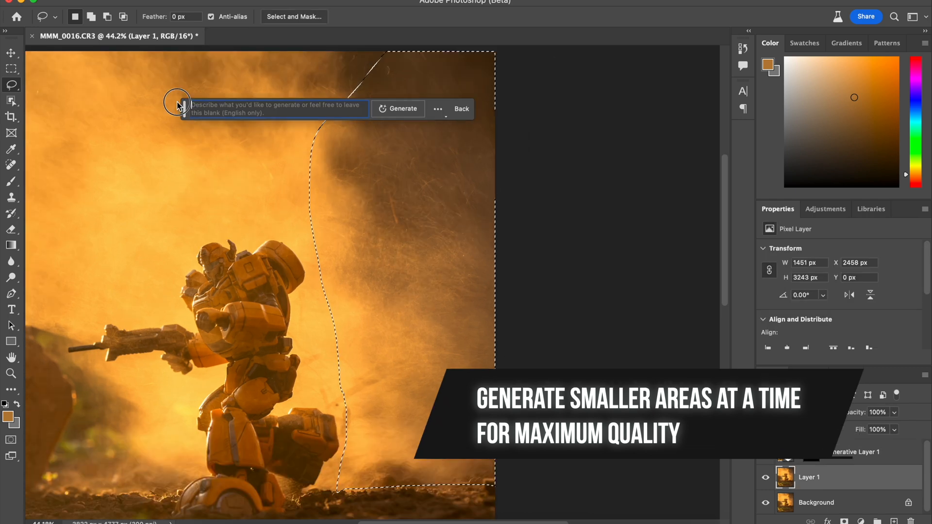
pyautogui.write('Dust')
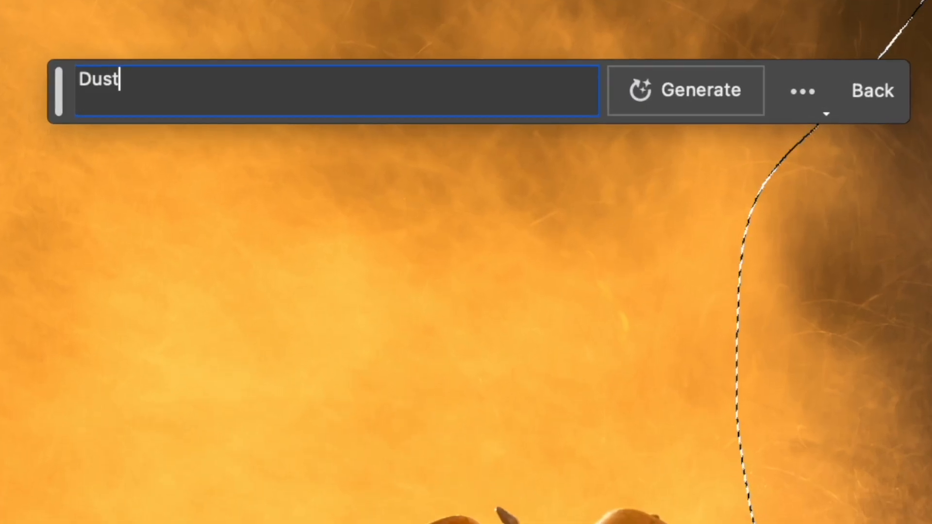
pyautogui.write('y mountains')
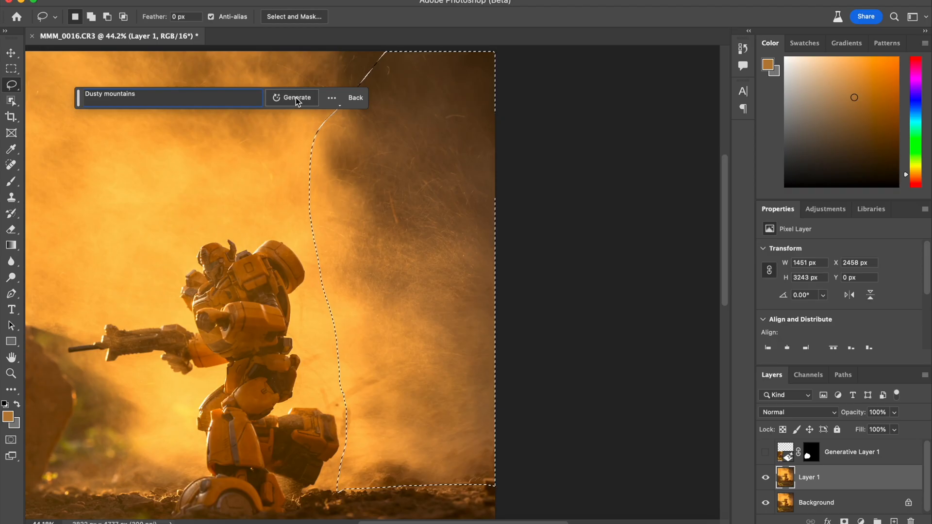
pyautogui.moveTo(297, 98)
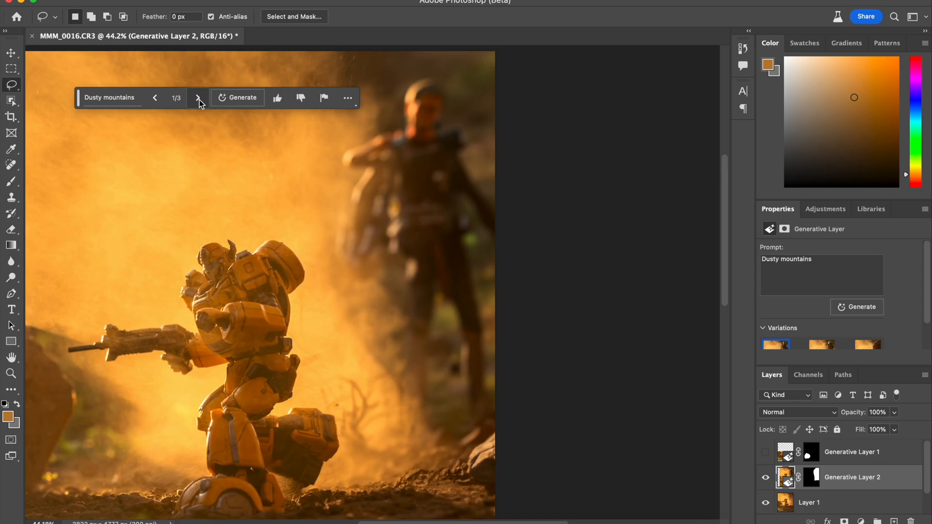
# Step: Browse the variations, rate the figure result poorly, and settle on the rocky overhang
pyautogui.click(199, 98)
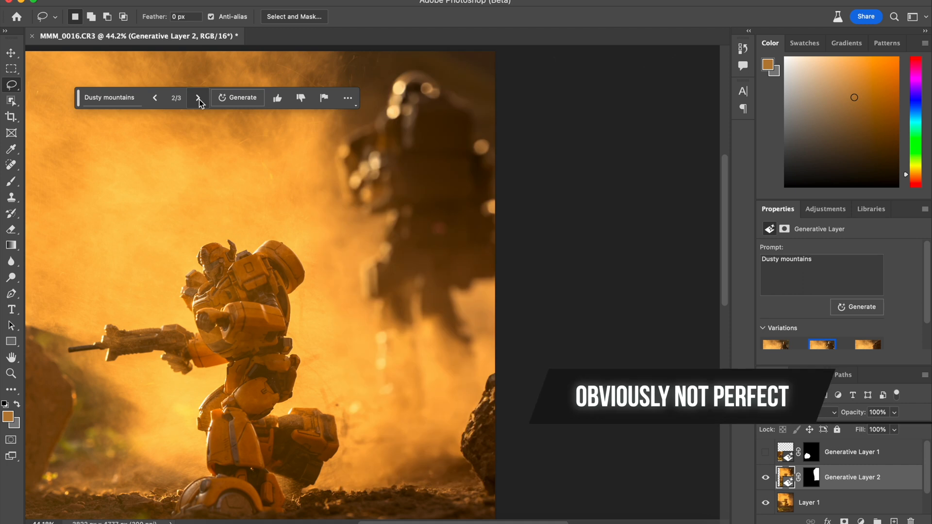
pyautogui.click(198, 97)
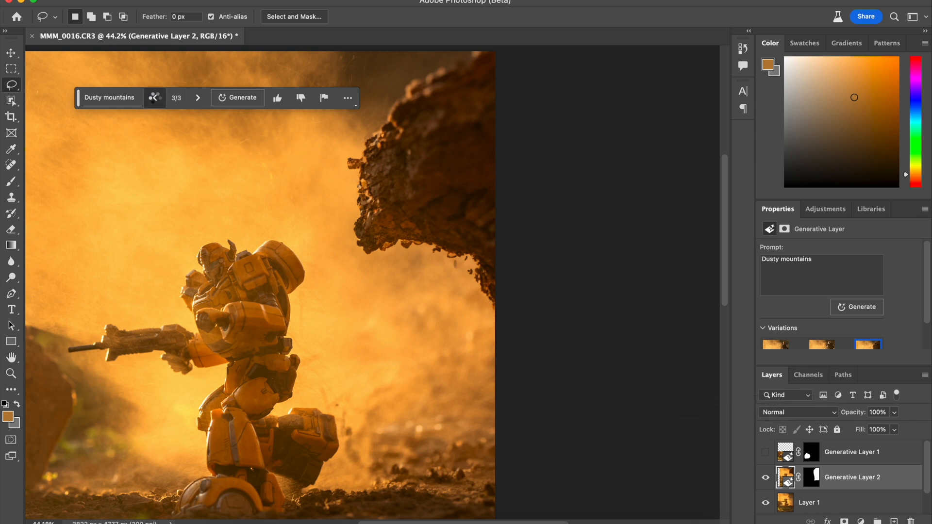
pyautogui.click(155, 97)
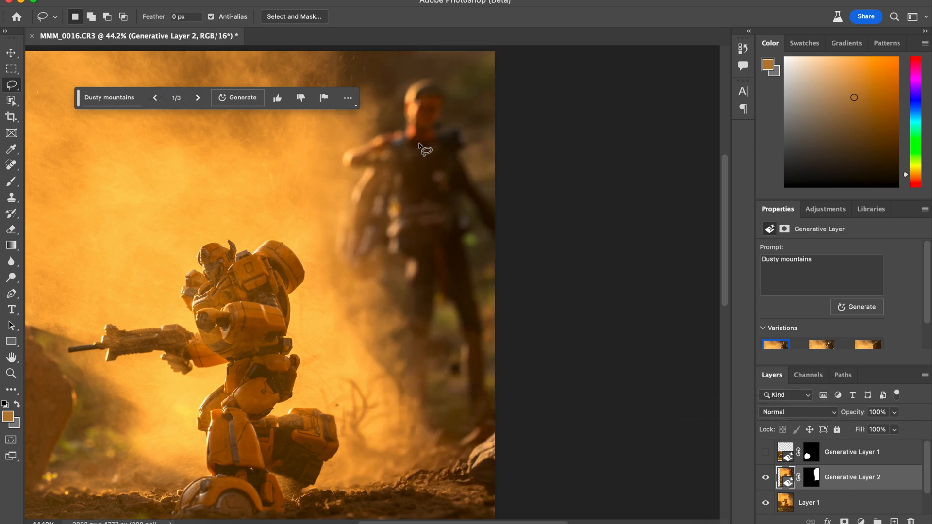
pyautogui.moveTo(429, 183)
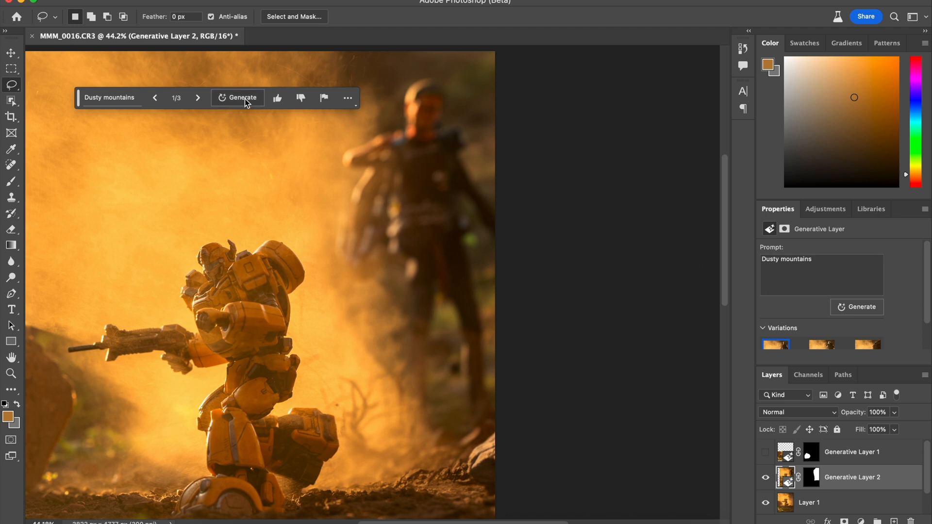
pyautogui.click(300, 97)
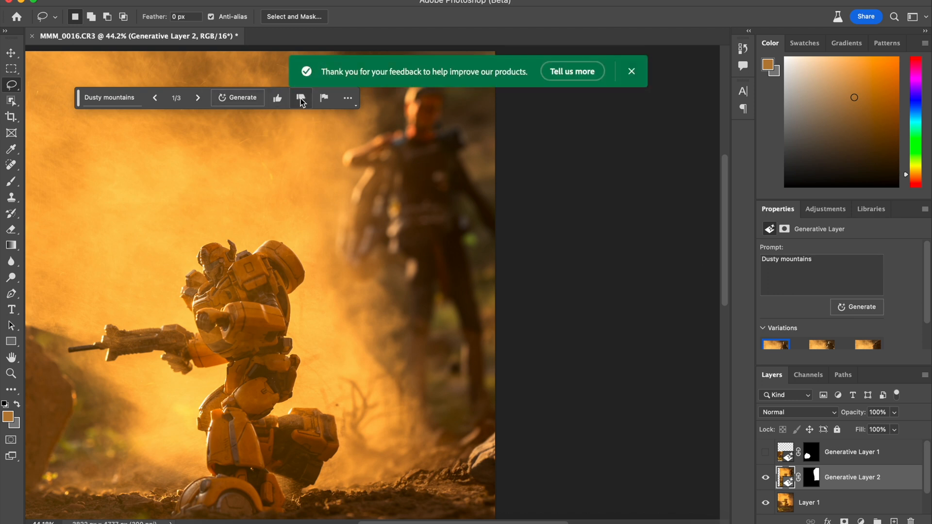
pyautogui.click(198, 98)
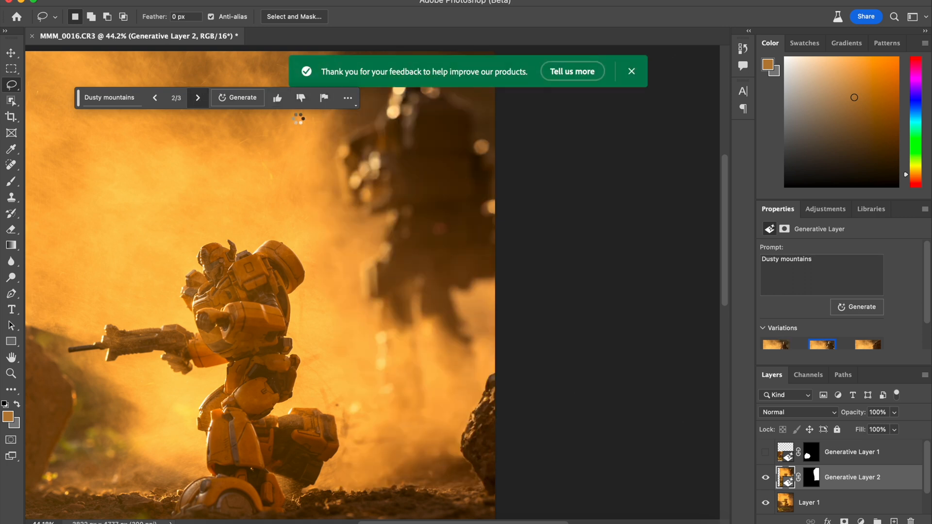
pyautogui.click(197, 97)
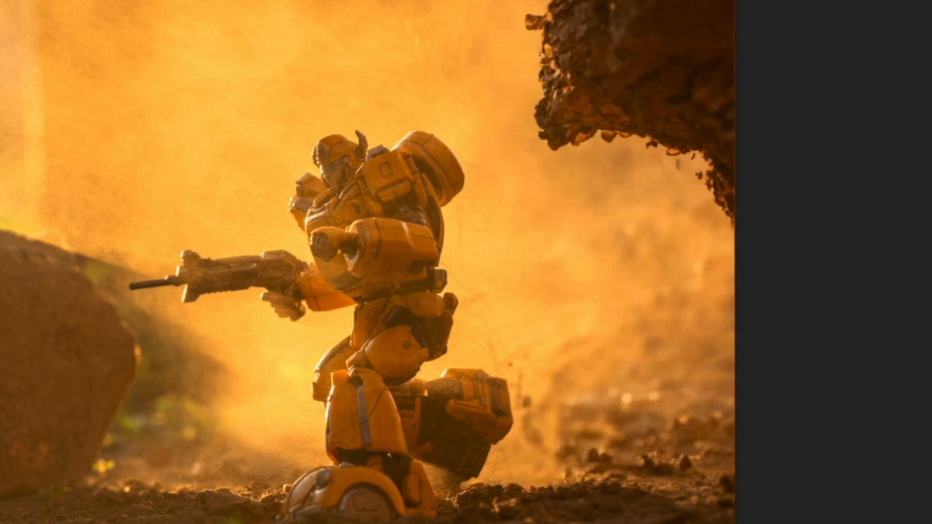
pyautogui.moveTo(637, 360)
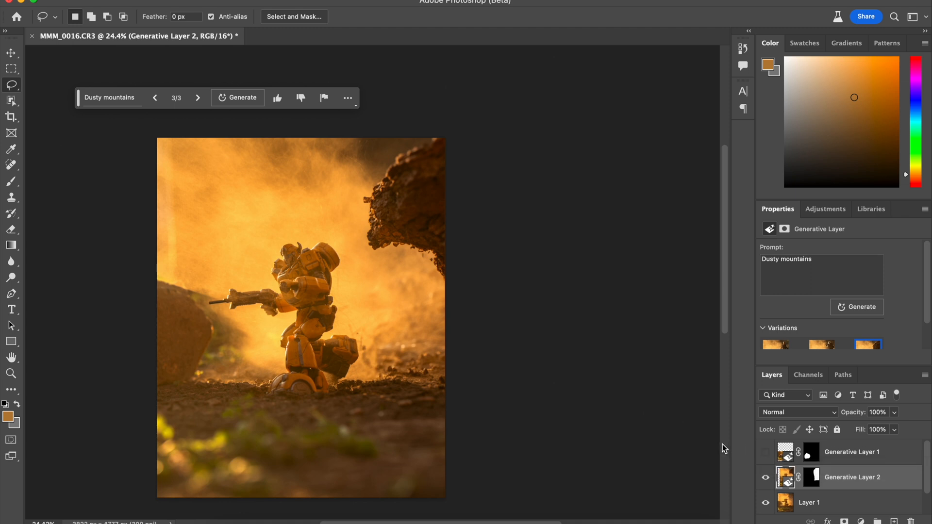
pyautogui.moveTo(431, 289)
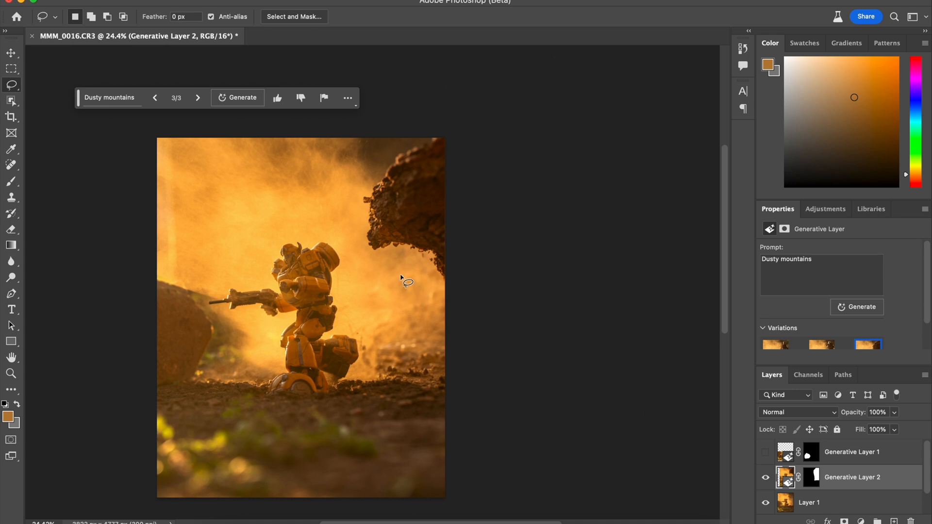
pyautogui.moveTo(383, 220)
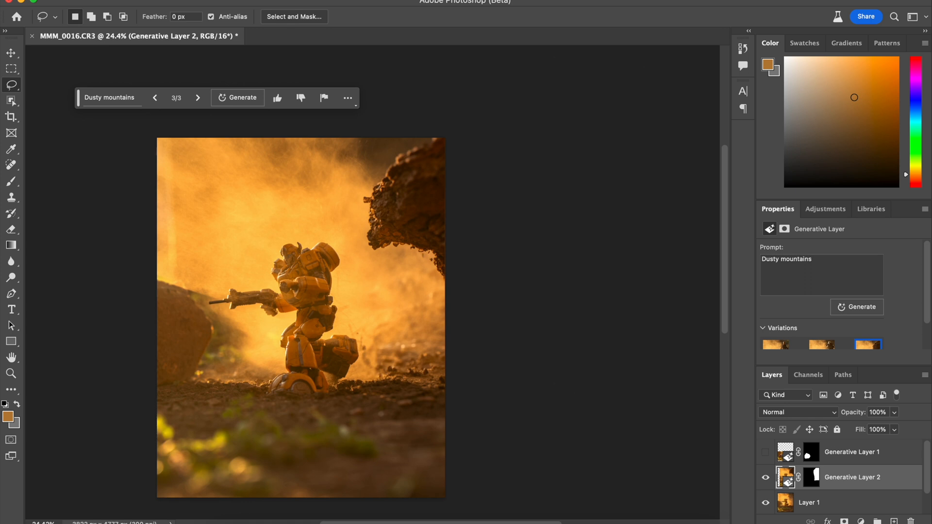
pyautogui.moveTo(690, 421)
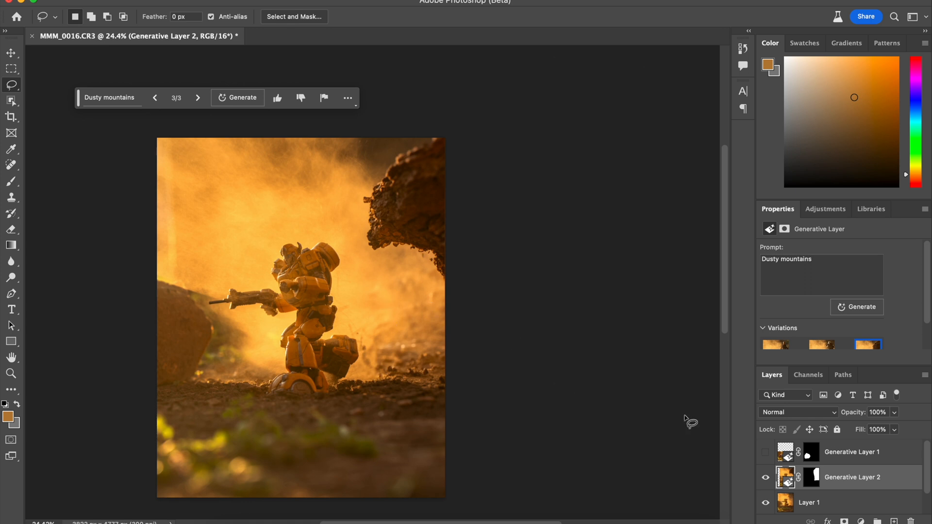
pyautogui.moveTo(361, 209)
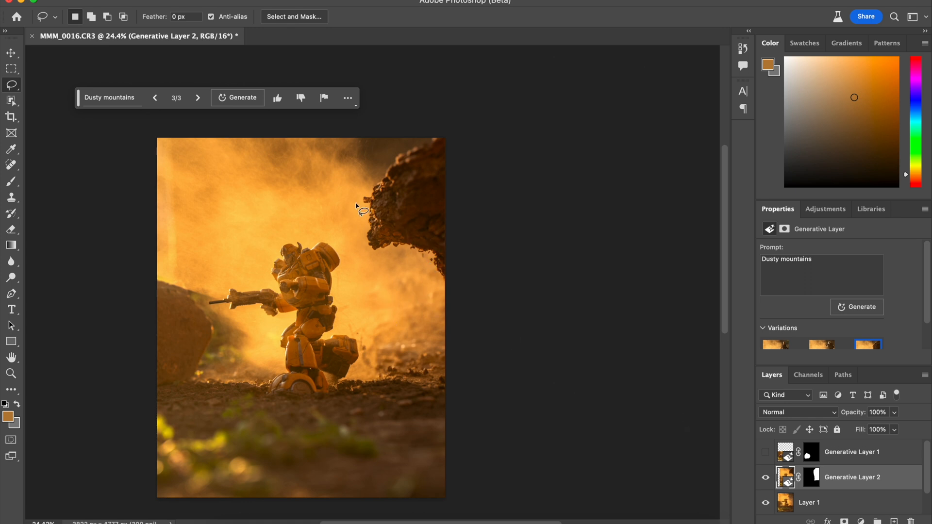
pyautogui.moveTo(248, 296)
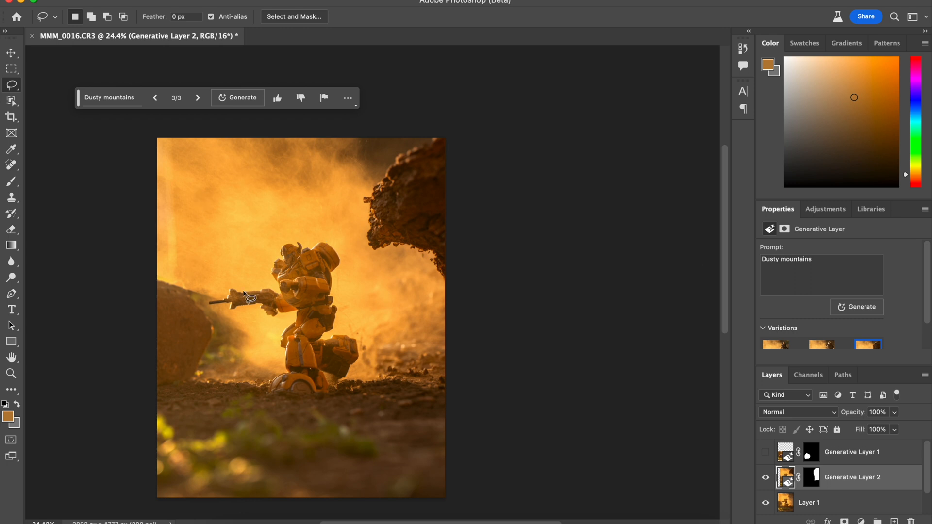
# Step: Discard the Dusty mountains layer, lasso the right side, and enter 'broken building rubble'
pyautogui.click(808, 477)
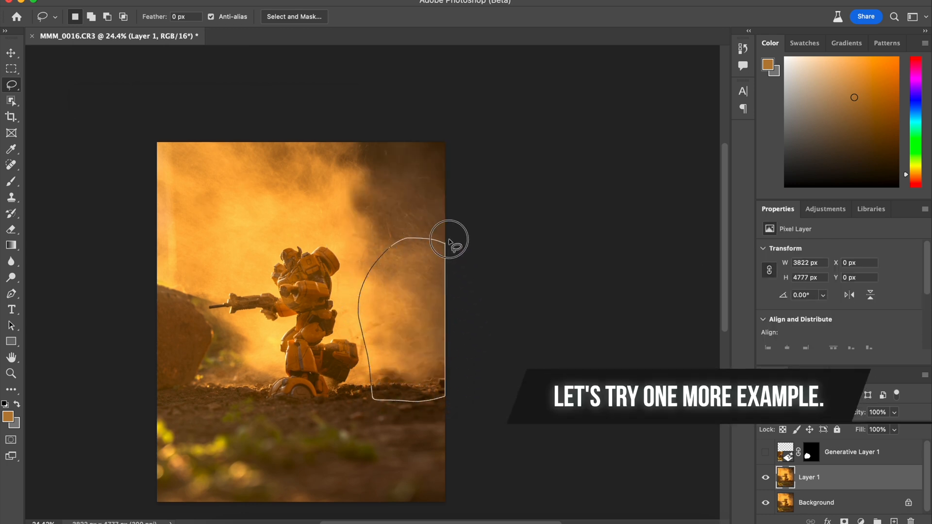
pyautogui.click(452, 241)
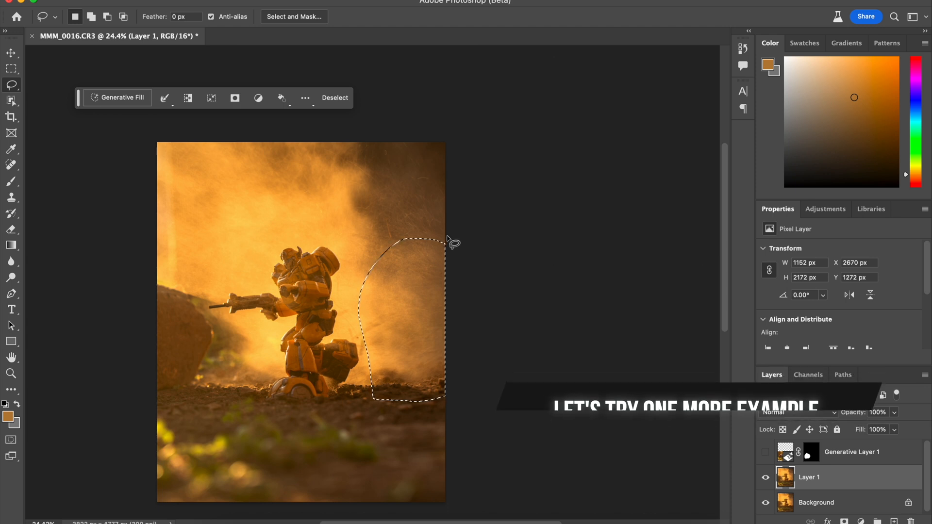
pyautogui.click(117, 97)
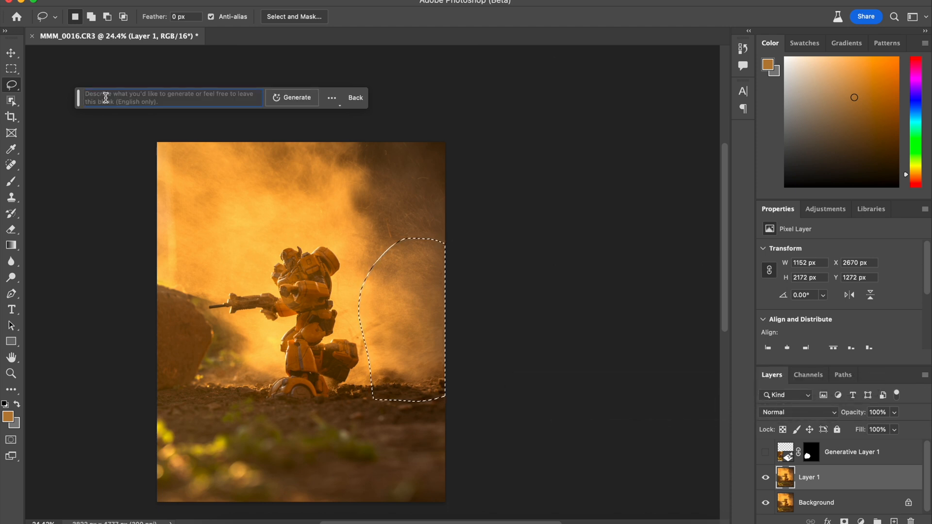
pyautogui.write('broken bu')
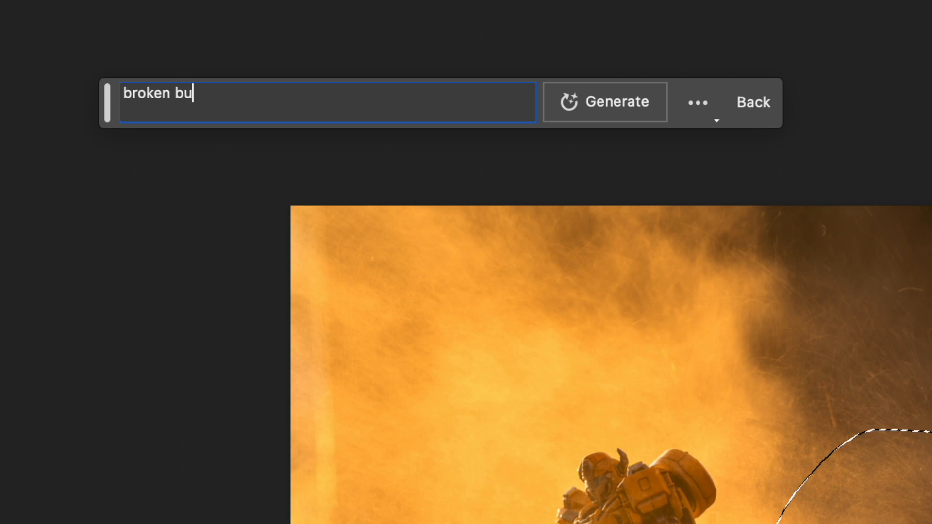
pyautogui.write('ilding')
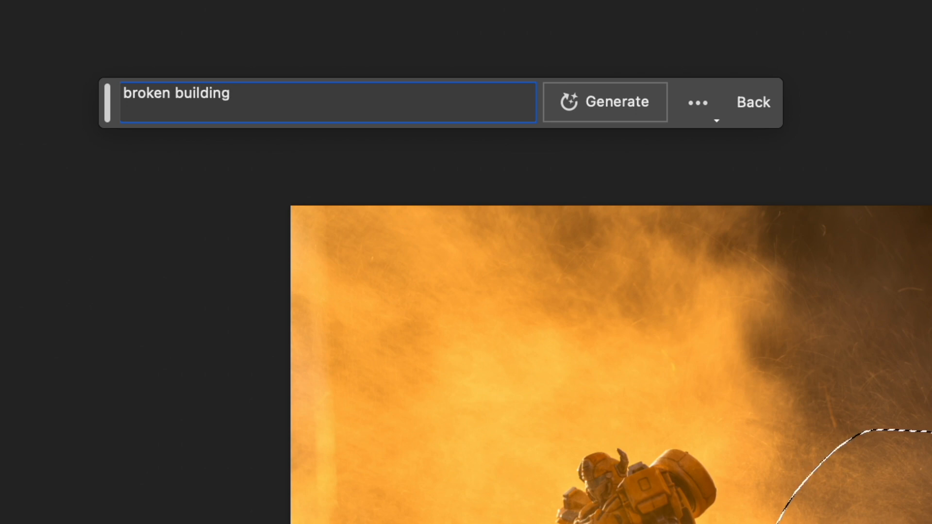
pyautogui.write('rubble')
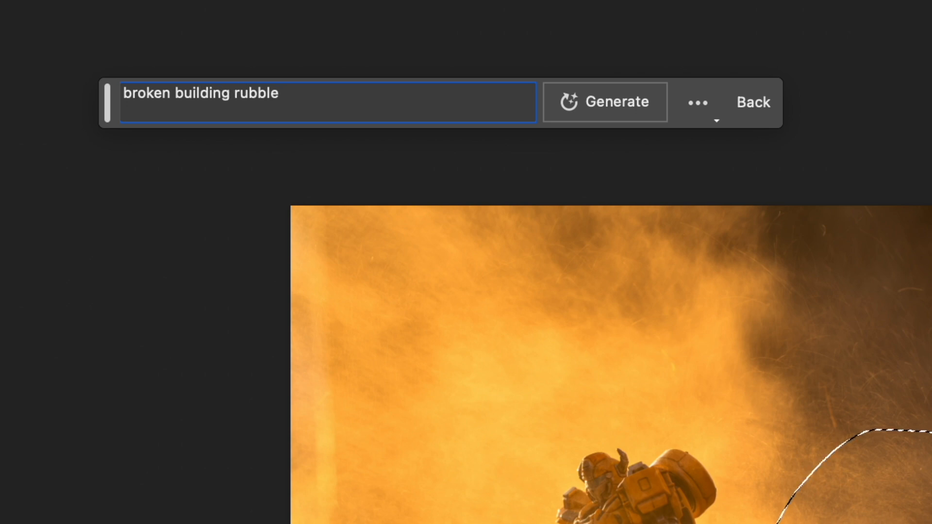
# Step: Generate the rubble fill and browse to its third variation
pyautogui.click(604, 102)
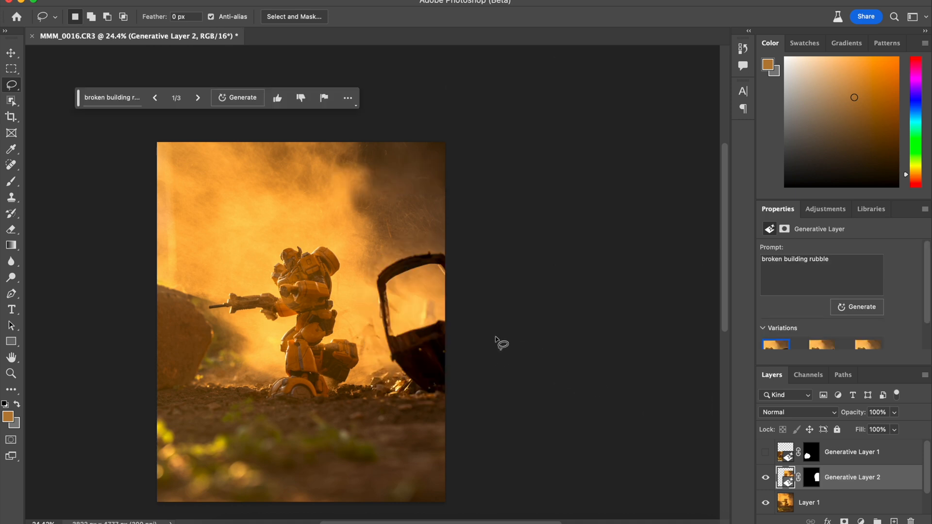
pyautogui.click(197, 97)
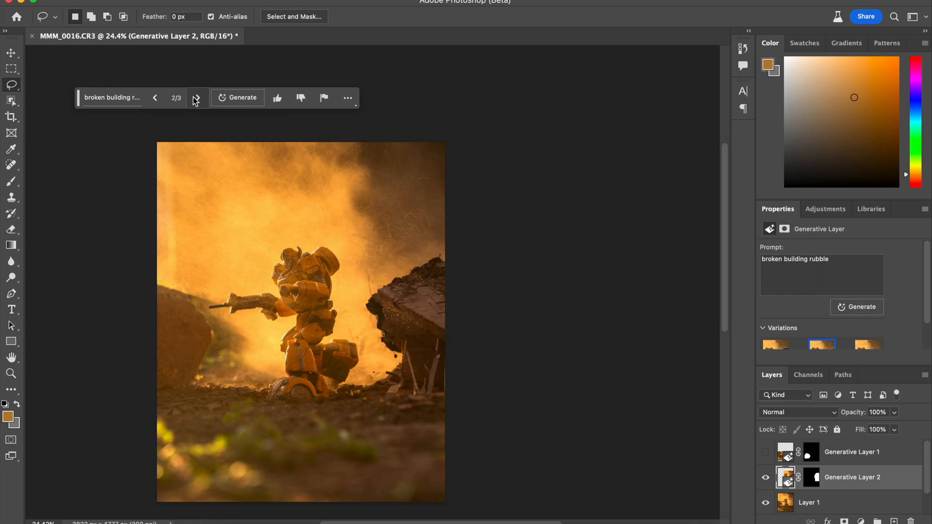
pyautogui.click(196, 97)
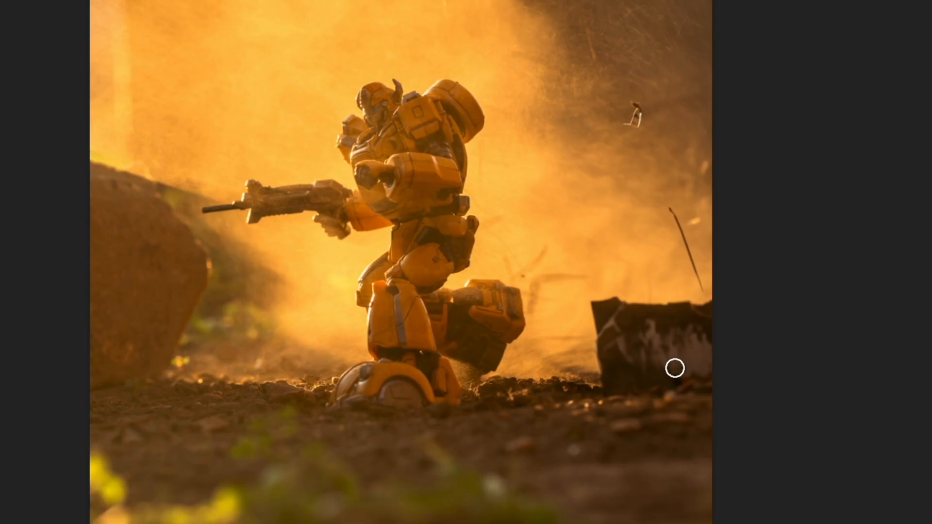
pyautogui.moveTo(679, 341)
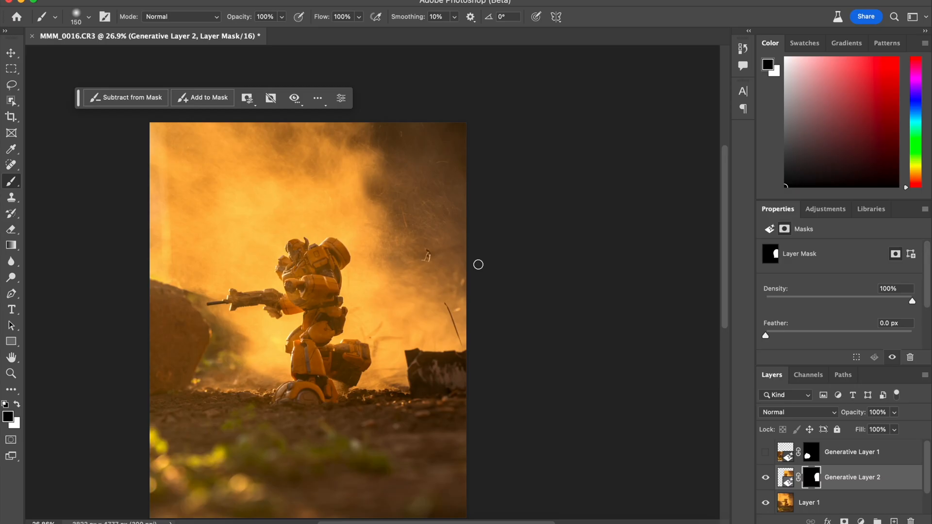
pyautogui.moveTo(682, 374)
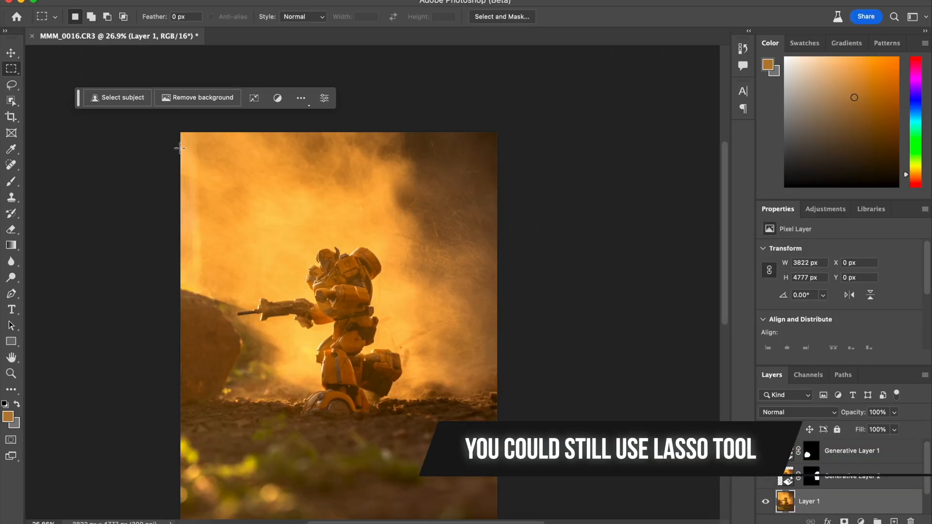
pyautogui.moveTo(363, 331)
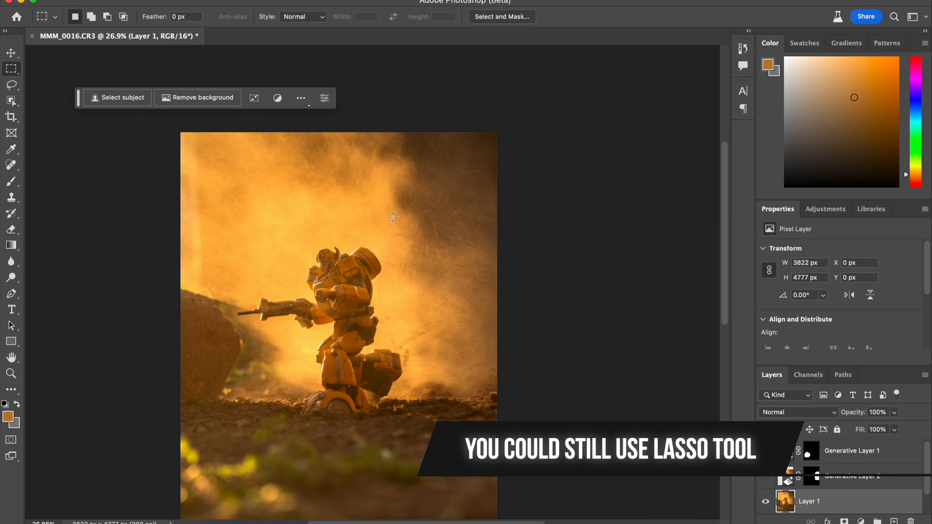
pyautogui.moveTo(417, 184)
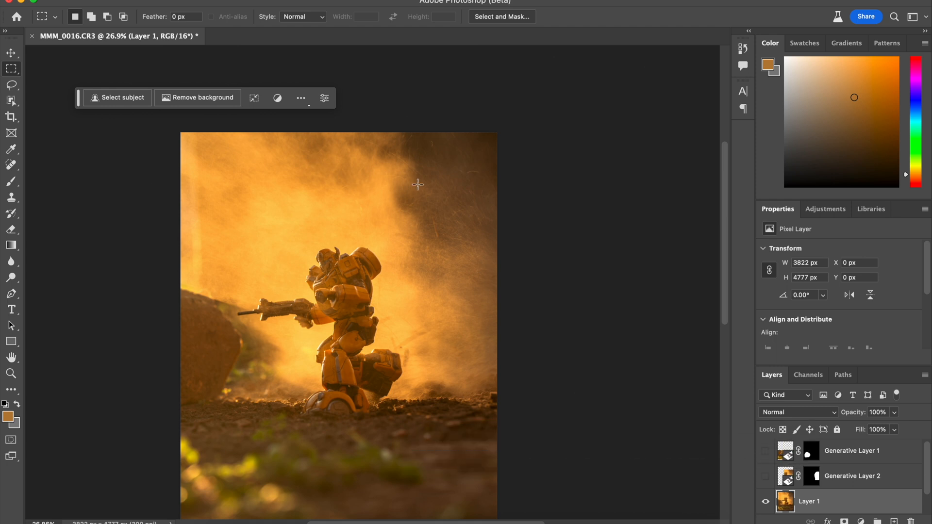
pyautogui.moveTo(347, 224)
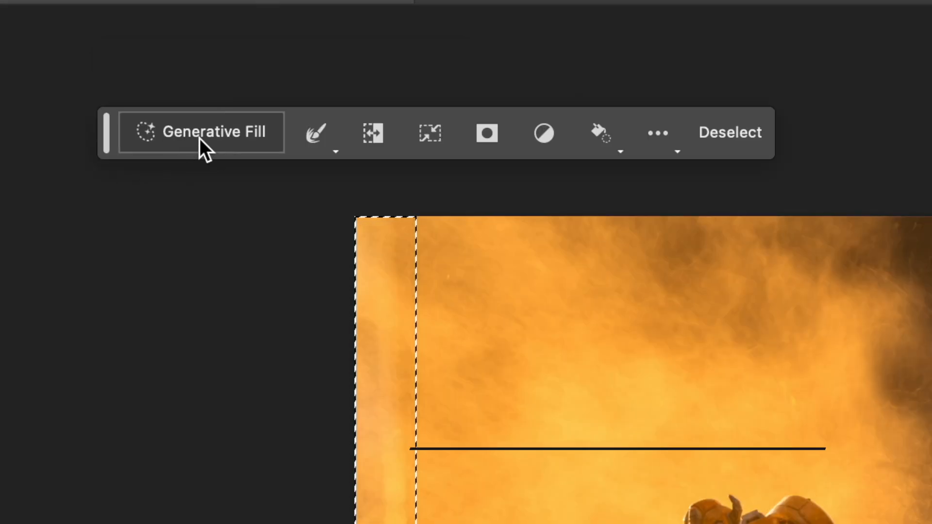
# Step: Run Generative Fill with a blank prompt on the left-edge strip
pyautogui.click(201, 132)
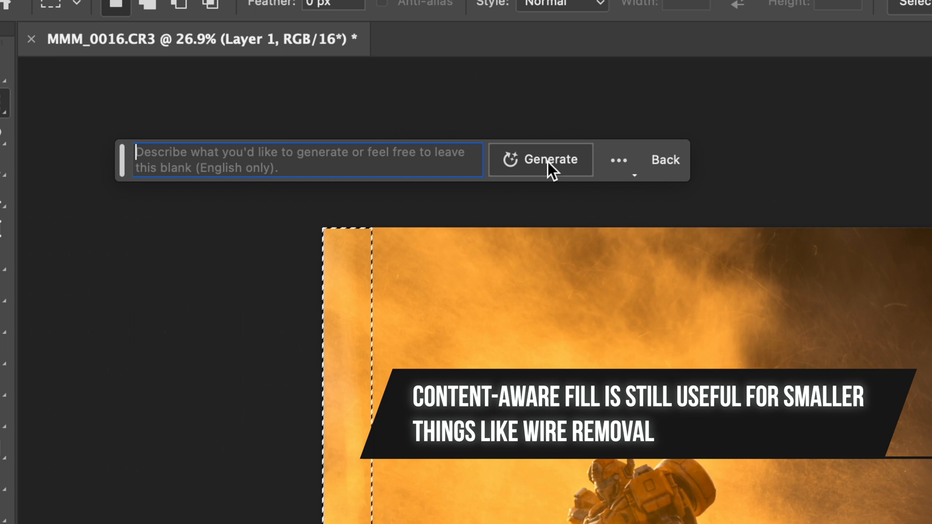
pyautogui.moveTo(529, 173)
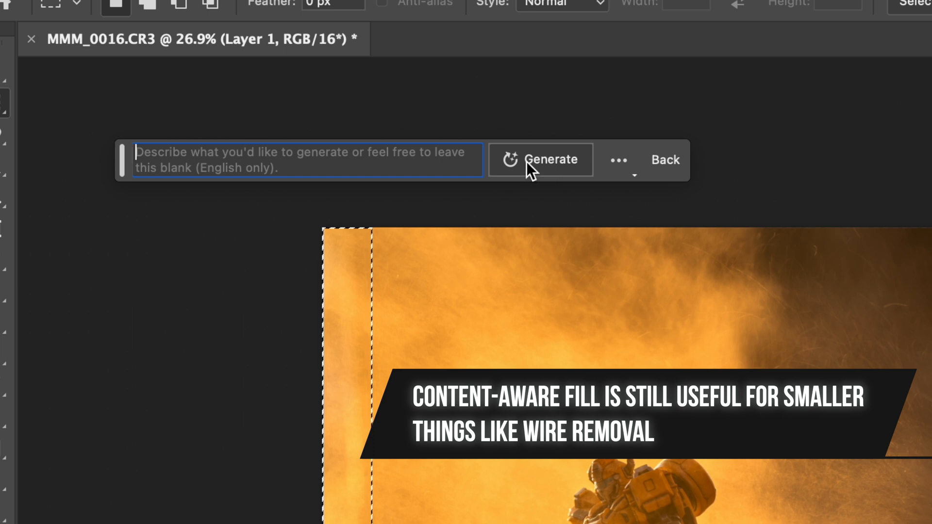
pyautogui.click(549, 159)
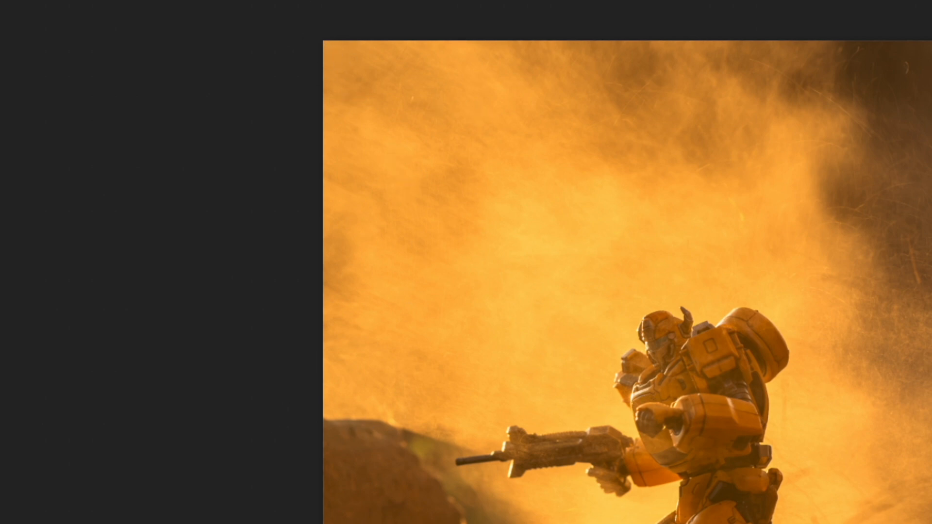
pyautogui.moveTo(448, 358)
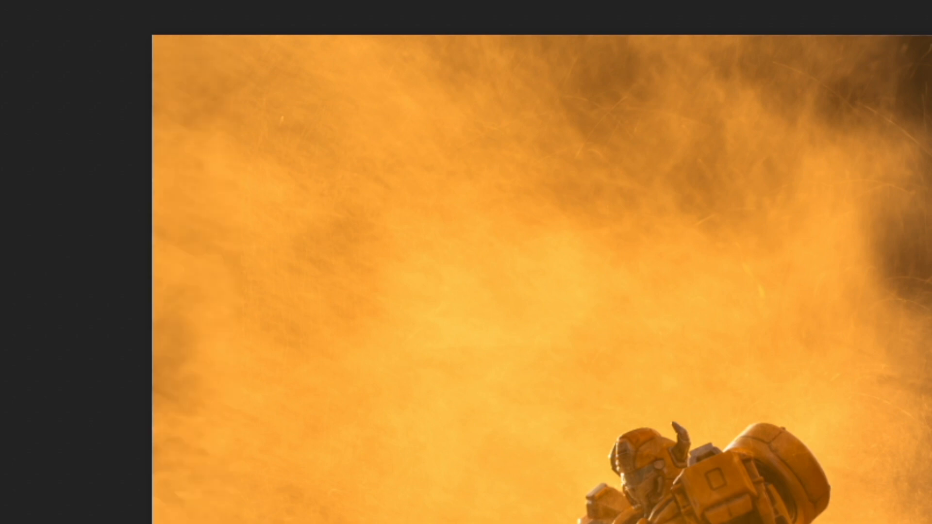
pyautogui.moveTo(669, 319)
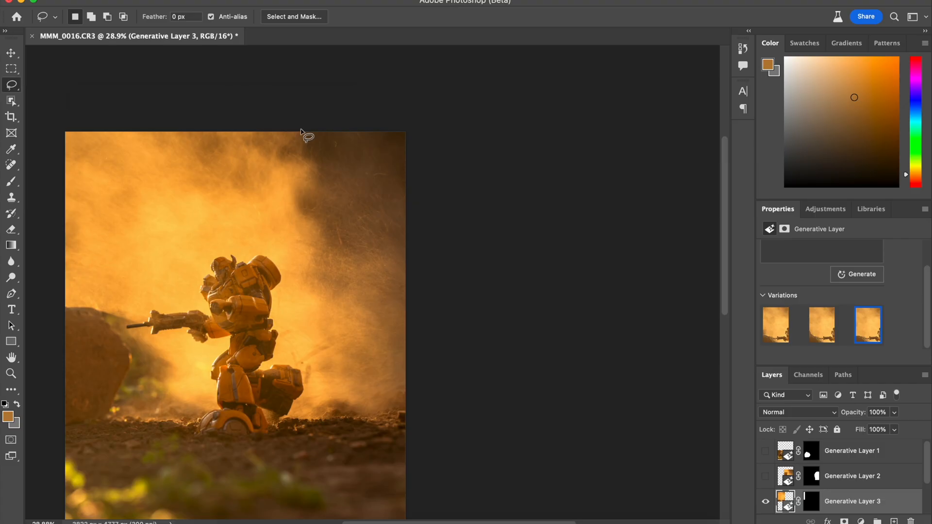
# Step: Lasso the dusty upper-right area and run Generative Fill on it
pyautogui.moveTo(307, 137); pyautogui.dragTo(294, 212)
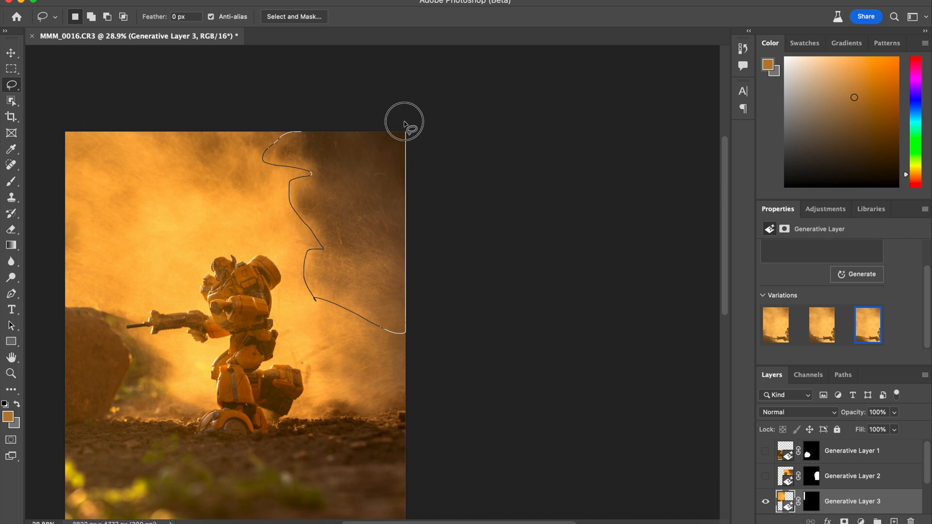
pyautogui.click(407, 125)
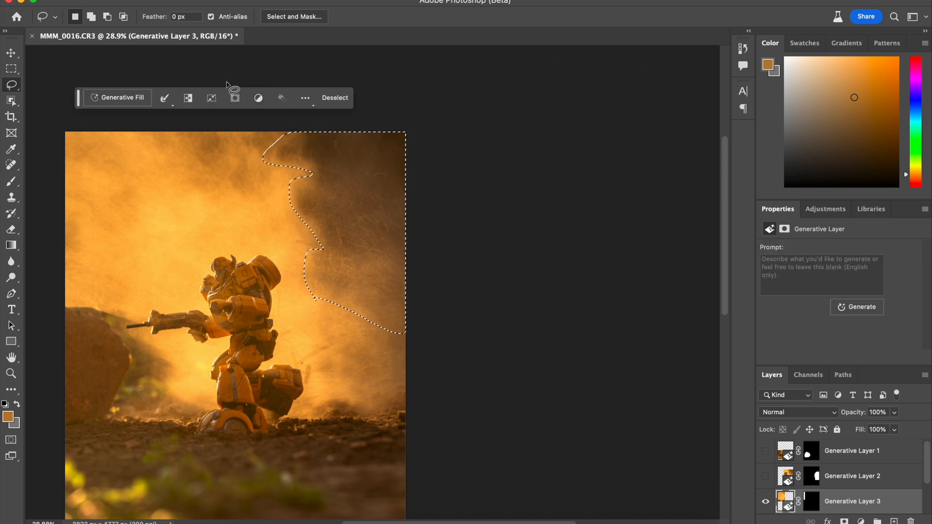
pyautogui.click(860, 307)
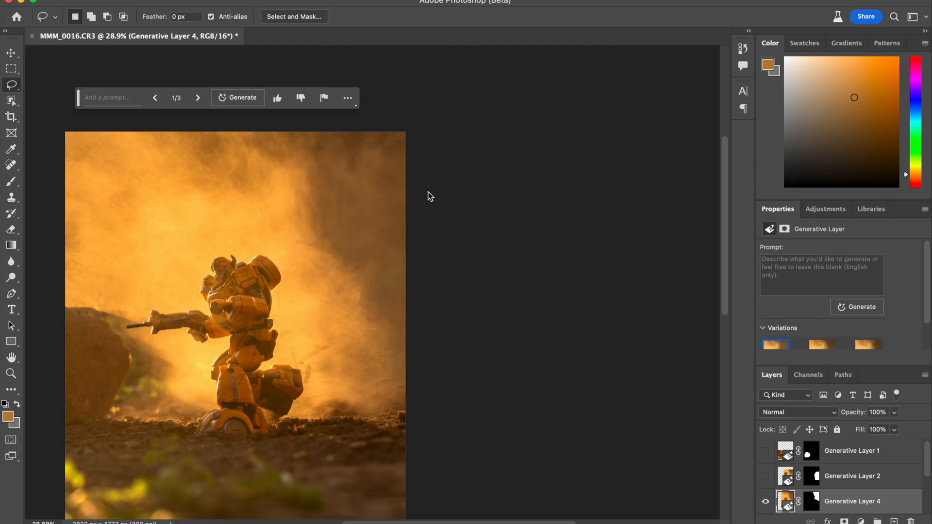
# Step: Step through Generative Layer 4's three variations and toggle the newest layer's visibility
pyautogui.click(197, 98)
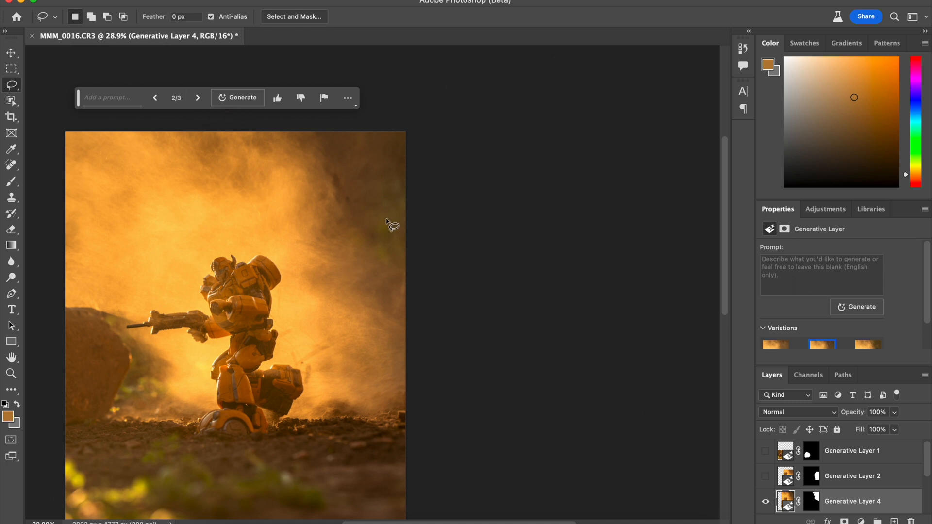
pyautogui.moveTo(250, 154)
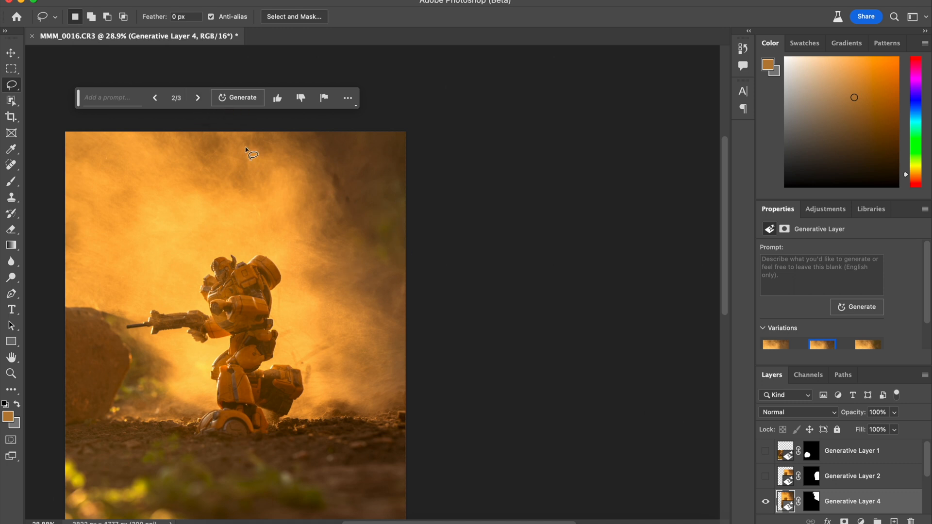
pyautogui.moveTo(198, 98)
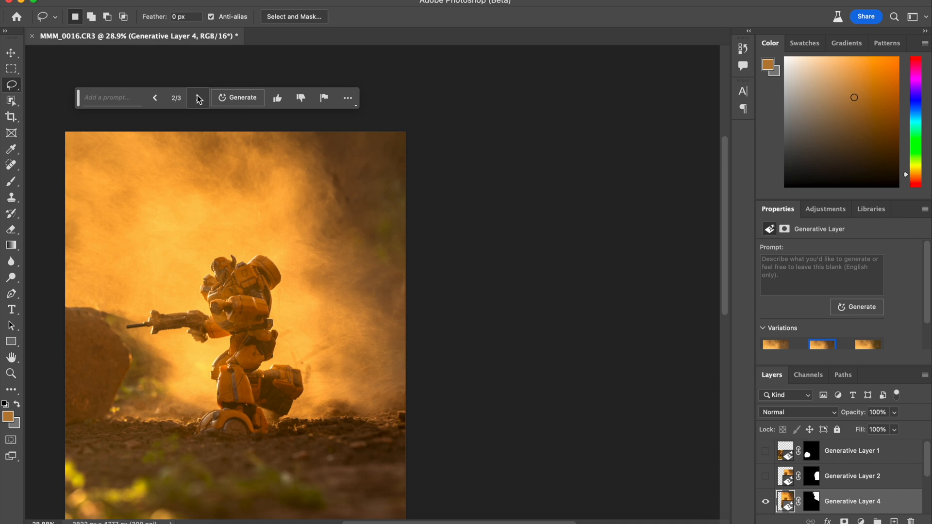
pyautogui.moveTo(198, 98)
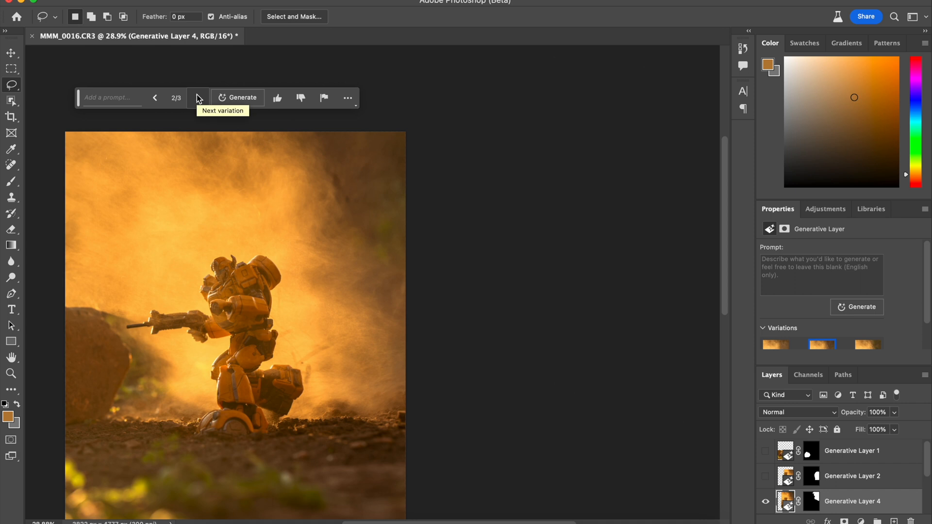
pyautogui.click(197, 98)
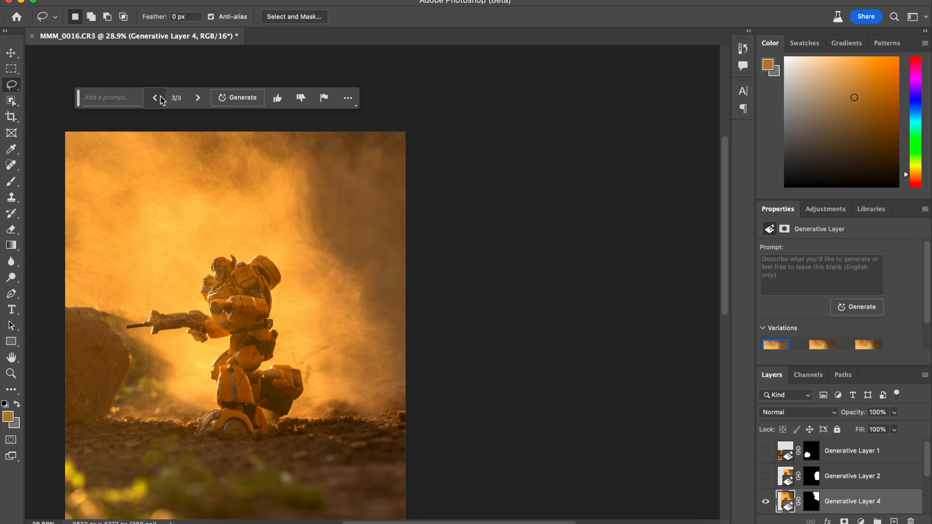
pyautogui.click(154, 98)
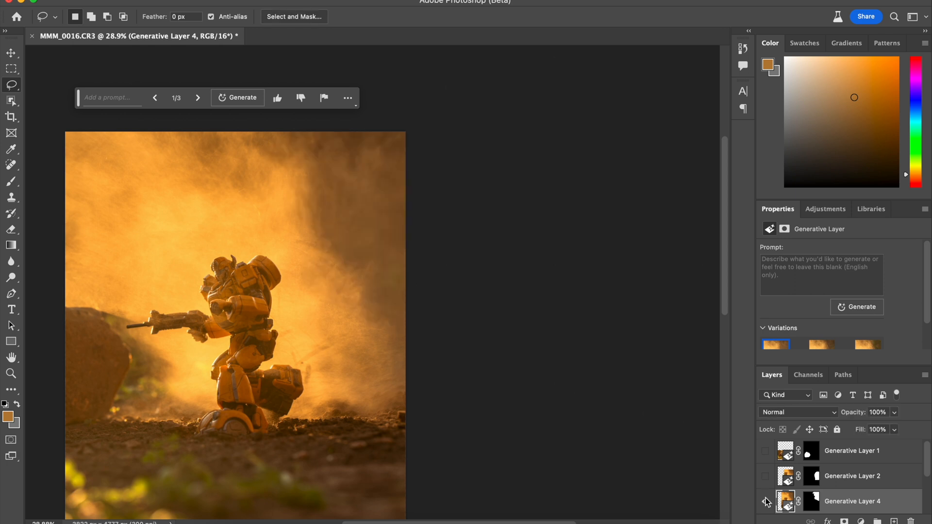
pyautogui.click(766, 501)
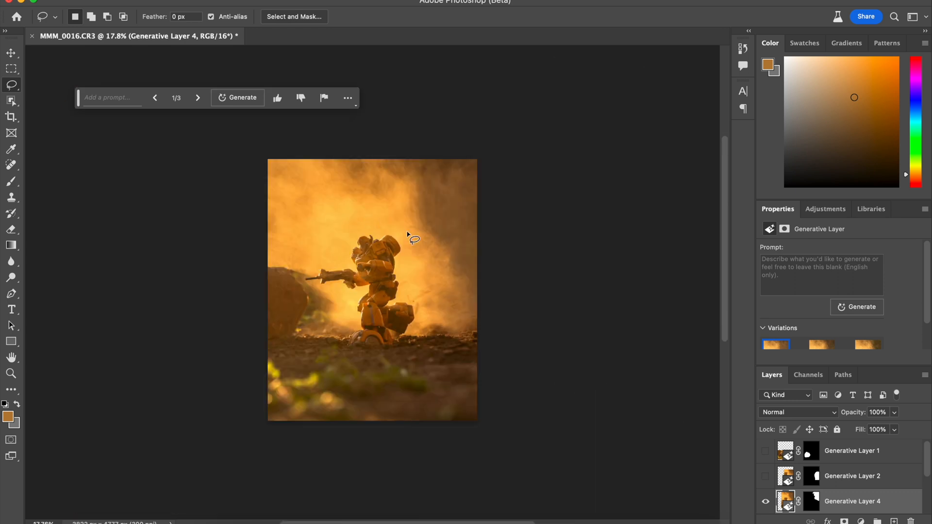
pyautogui.moveTo(377, 208)
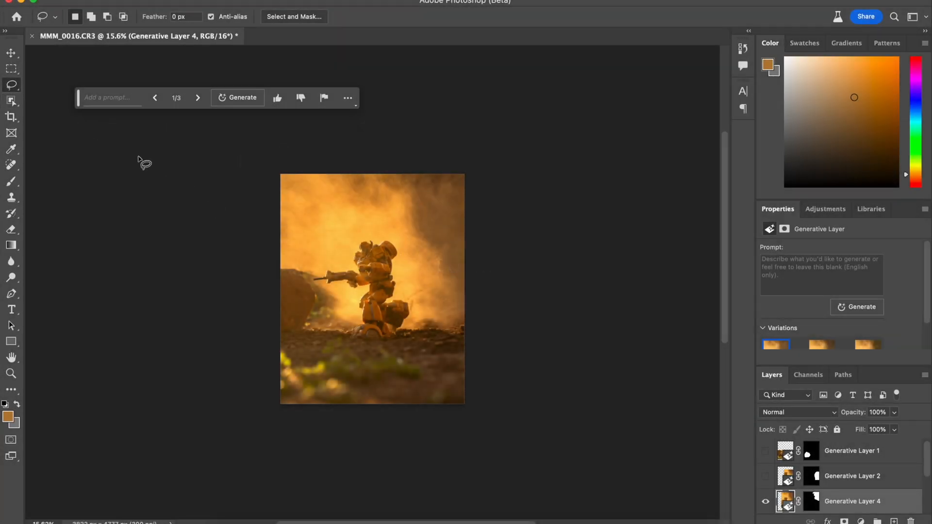
# Step: Drag the Crop tool's edges outward to enlarge the portrait canvas
pyautogui.click(11, 117)
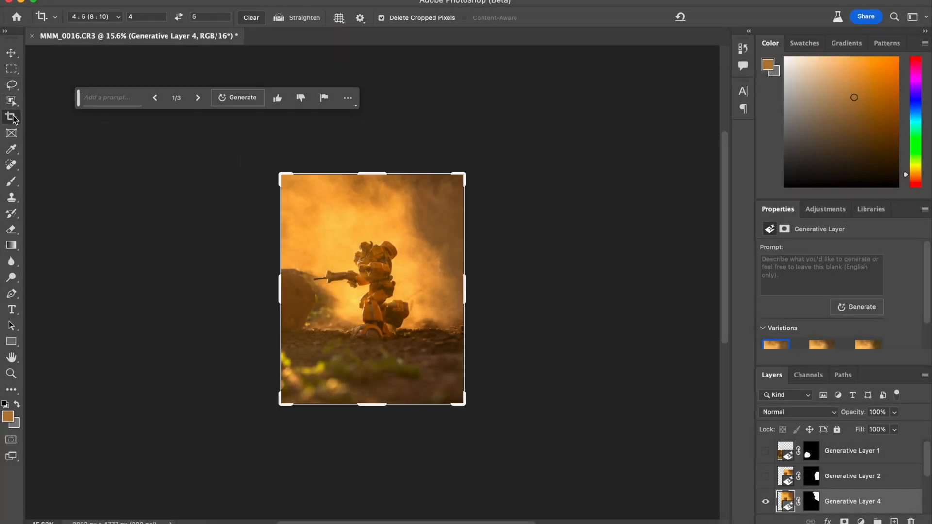
pyautogui.moveTo(371, 174); pyautogui.dragTo(362, 156)
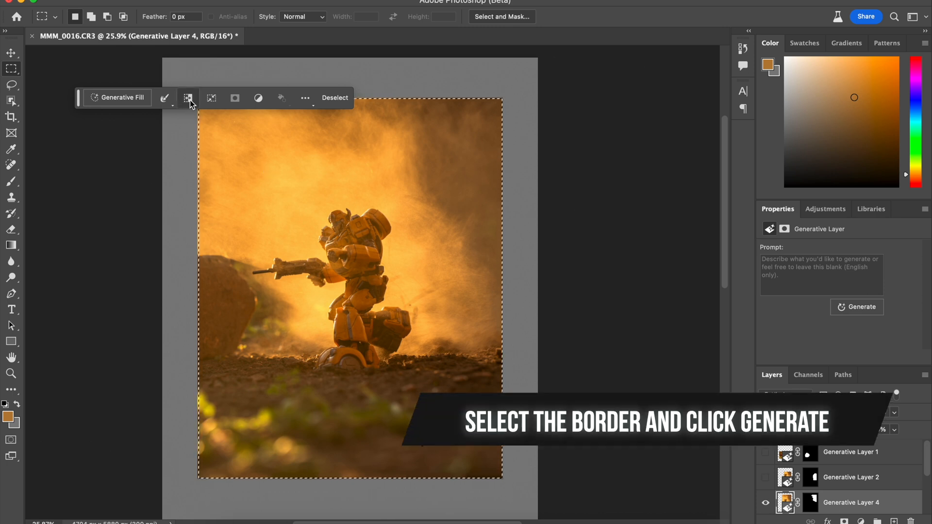
pyautogui.moveTo(187, 97)
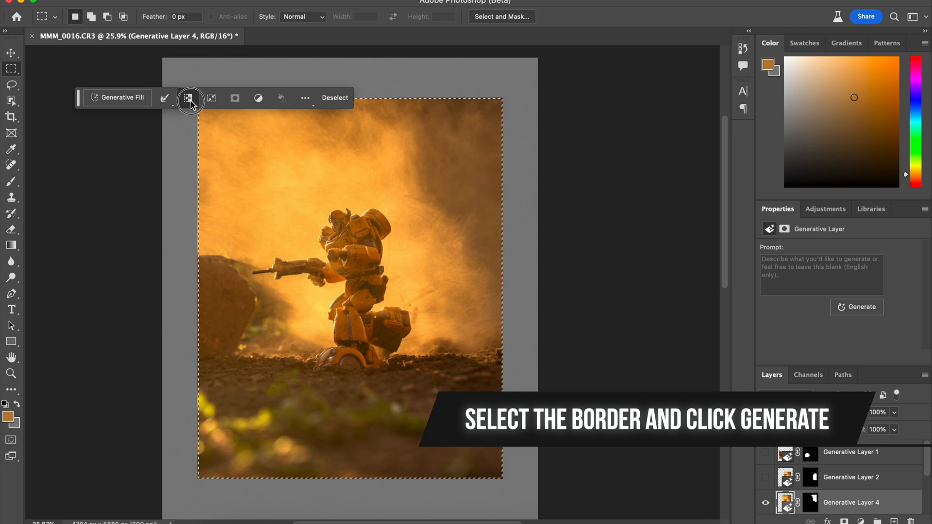
# Step: Generative Fill the inverted border with a blank prompt, then browse the resulting variations
pyautogui.click(190, 98)
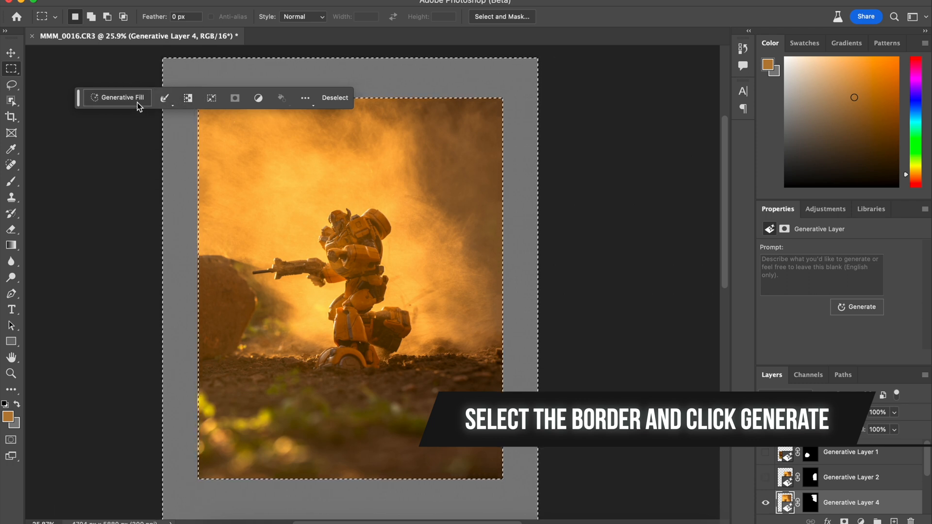
pyautogui.click(122, 98)
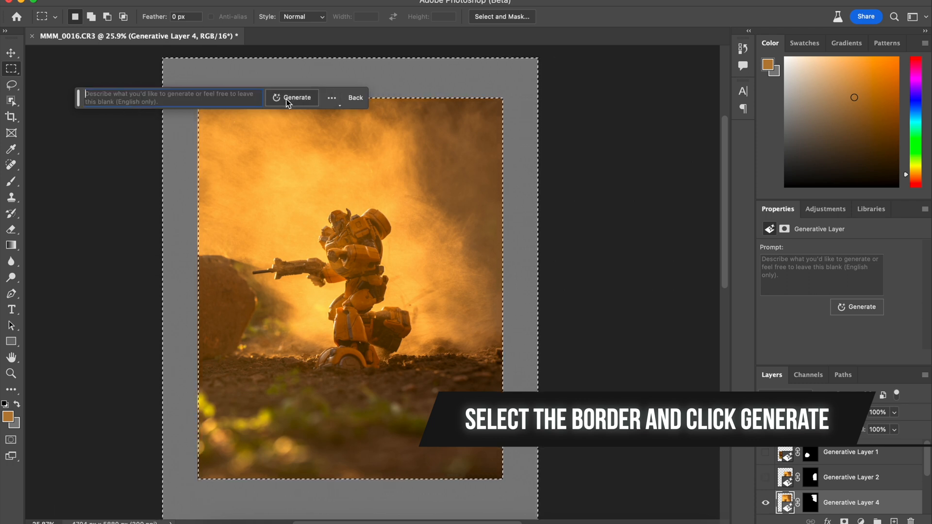
pyautogui.click(291, 97)
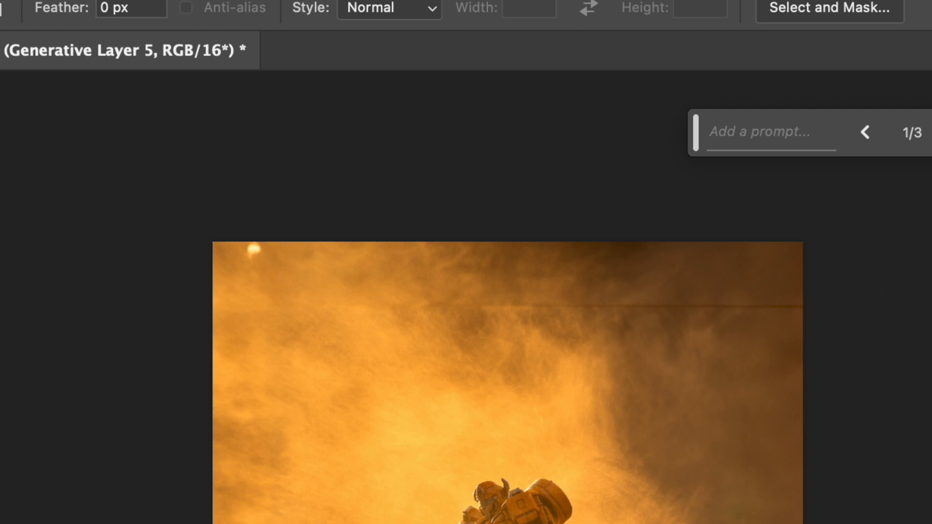
pyautogui.moveTo(673, 309)
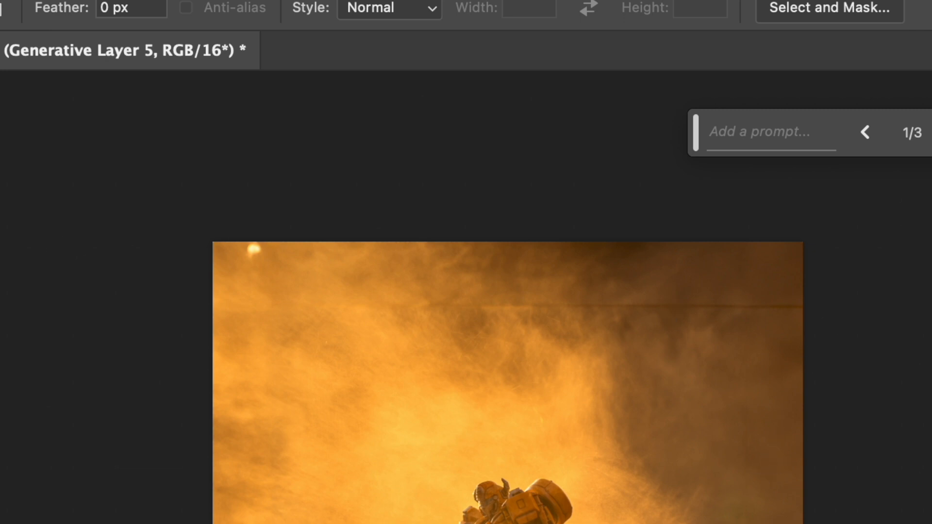
pyautogui.click(865, 132)
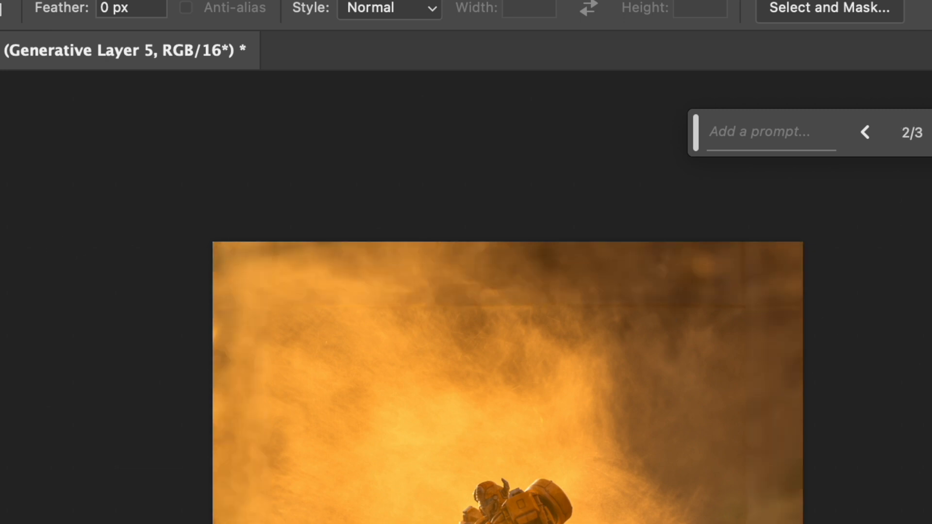
pyautogui.moveTo(749, 283)
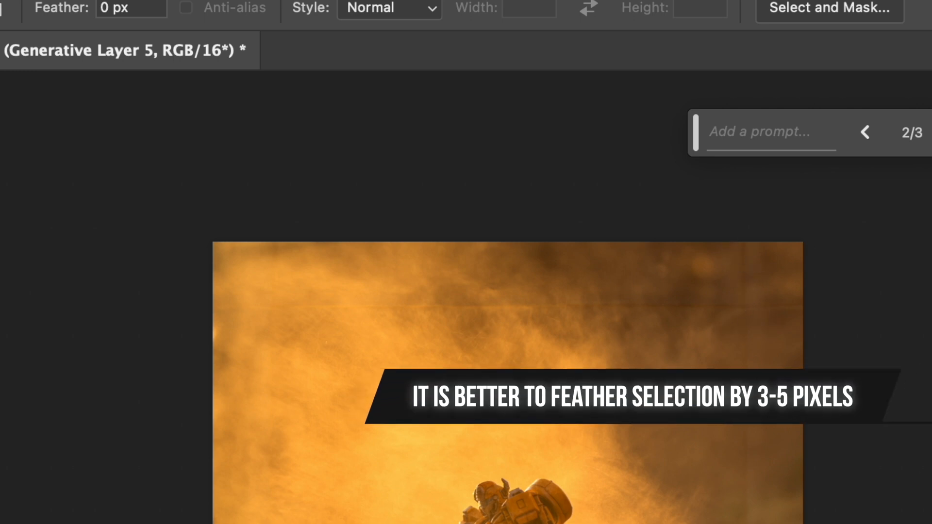
pyautogui.moveTo(736, 262)
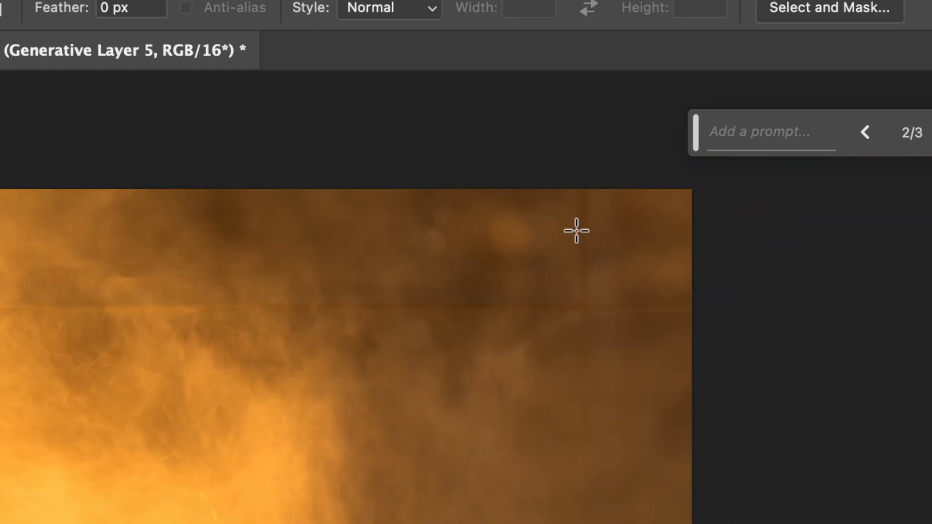
pyautogui.moveTo(599, 201)
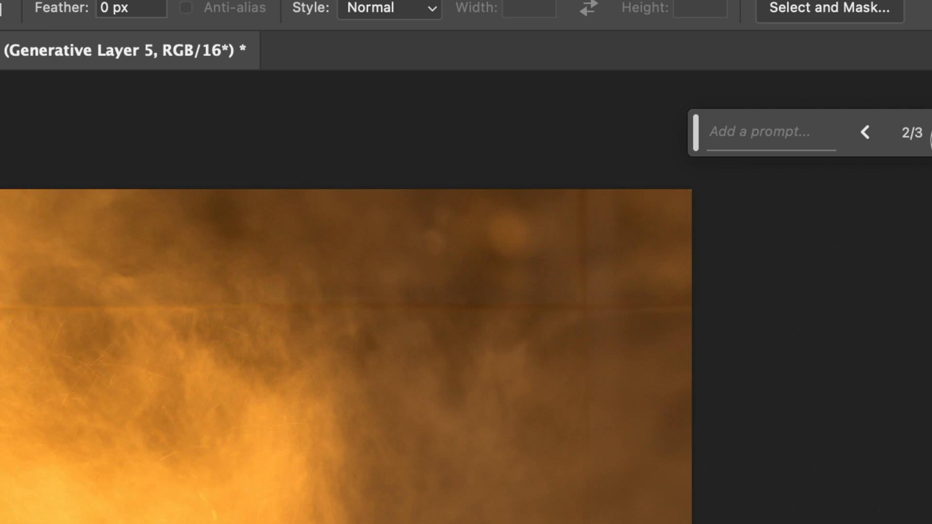
pyautogui.click(865, 131)
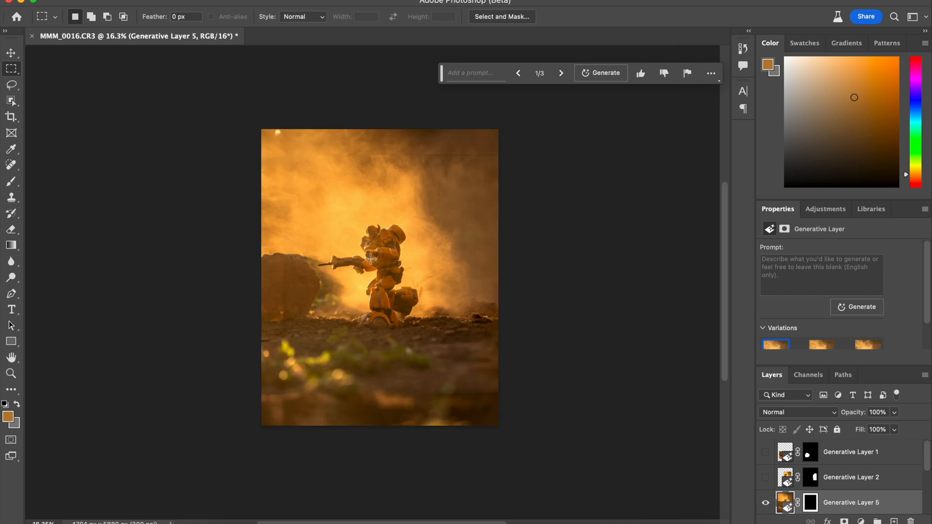
pyautogui.moveTo(314, 121)
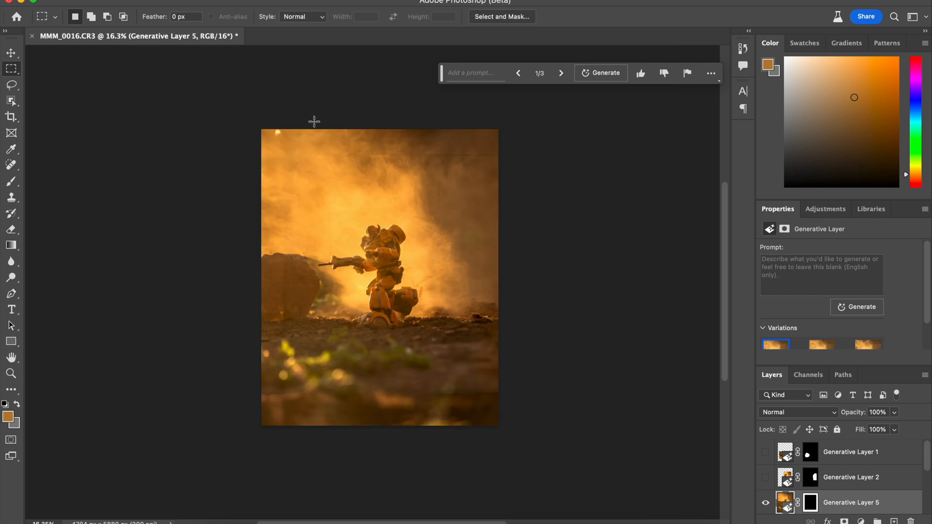
pyautogui.moveTo(271, 113)
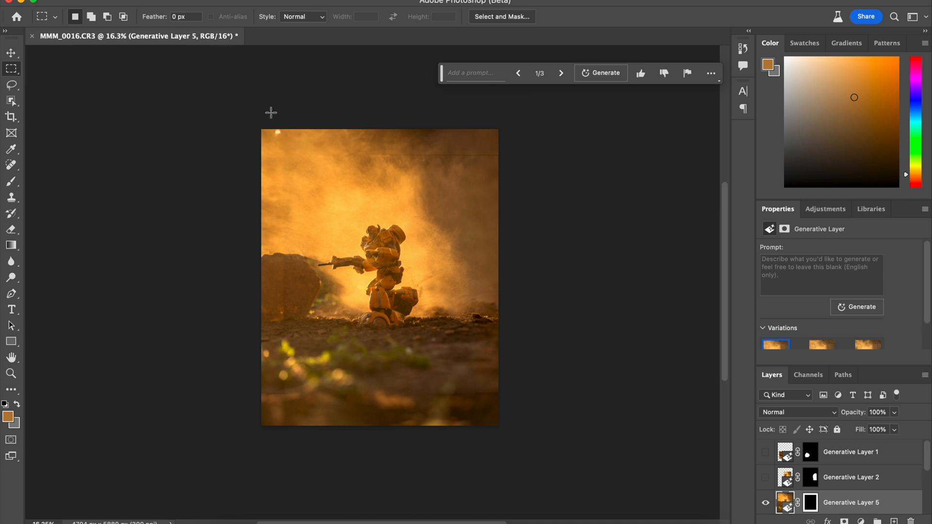
# Step: Recrop the image from 5:4 landscape to a 4:5 portrait canvas
pyautogui.click(11, 116)
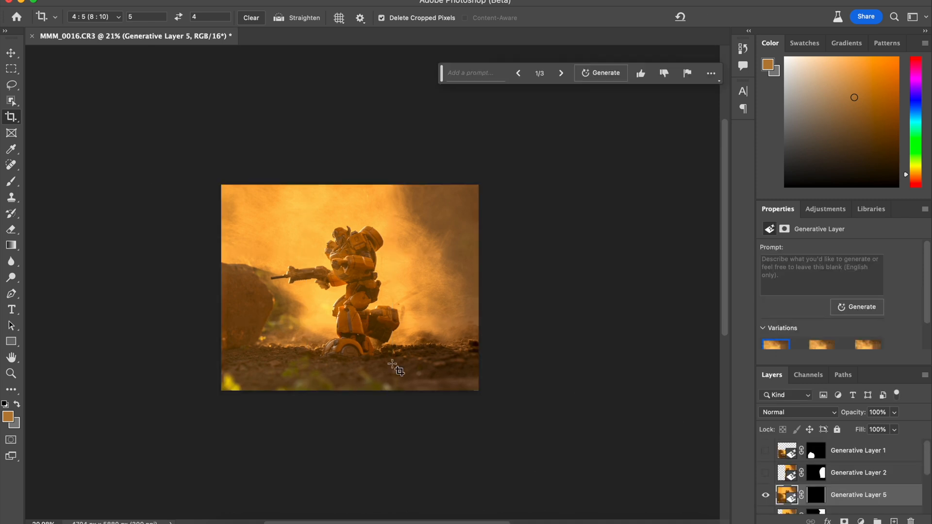
pyautogui.click(350, 287)
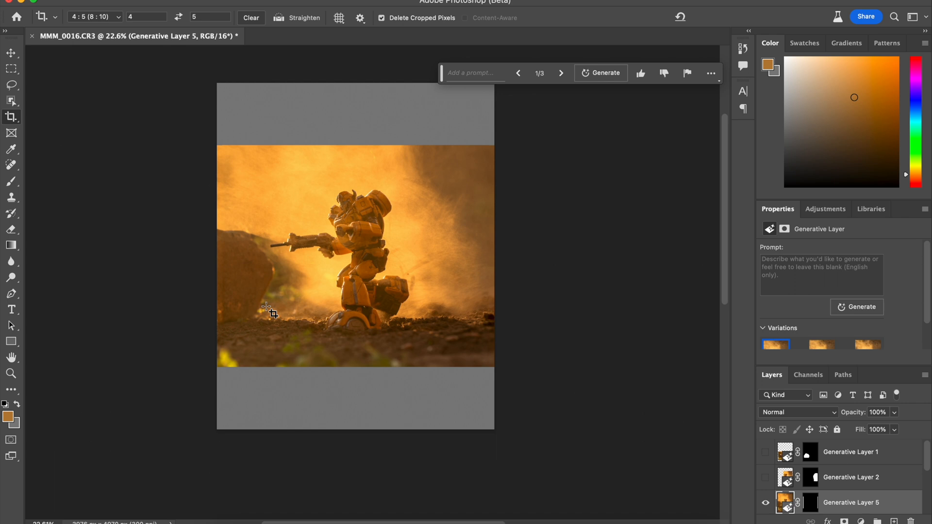
pyautogui.click(10, 69)
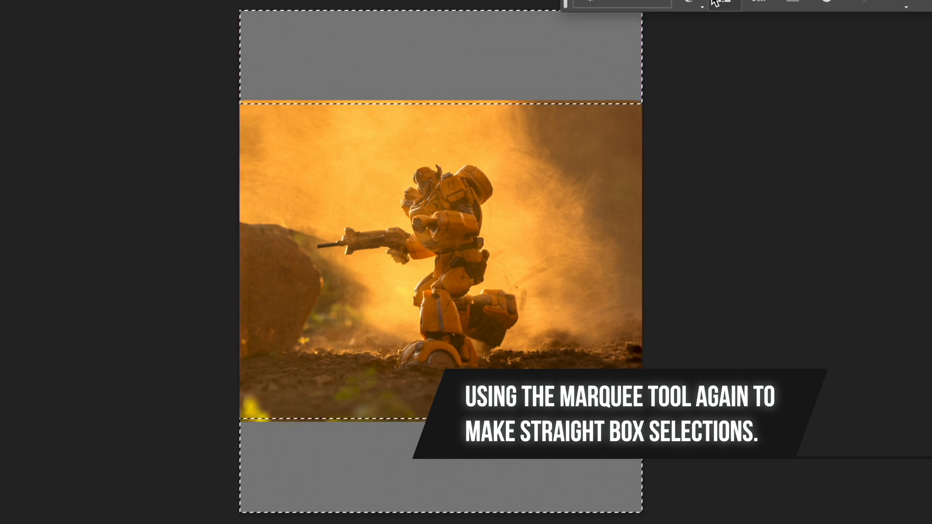
# Step: Feather the band selections by 3 px and Generative Fill them with an empty prompt
pyautogui.click(713, 6)
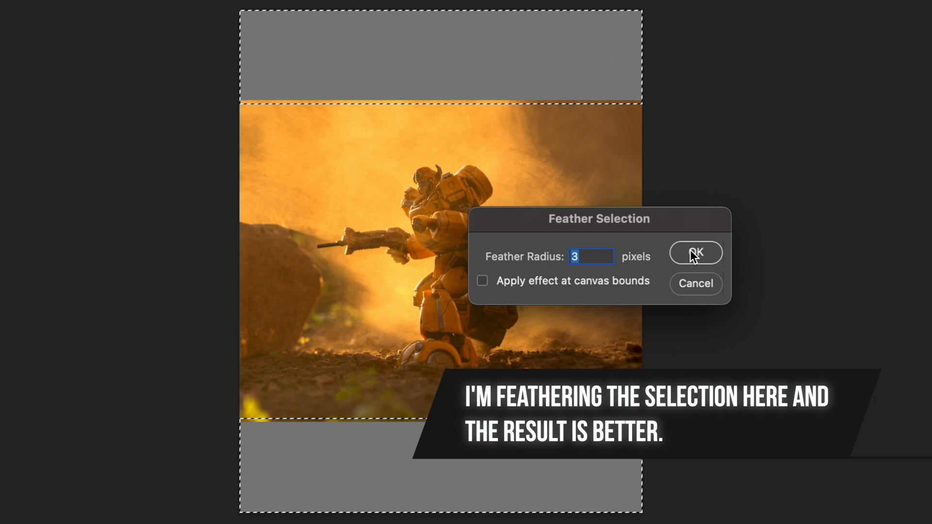
pyautogui.click(694, 252)
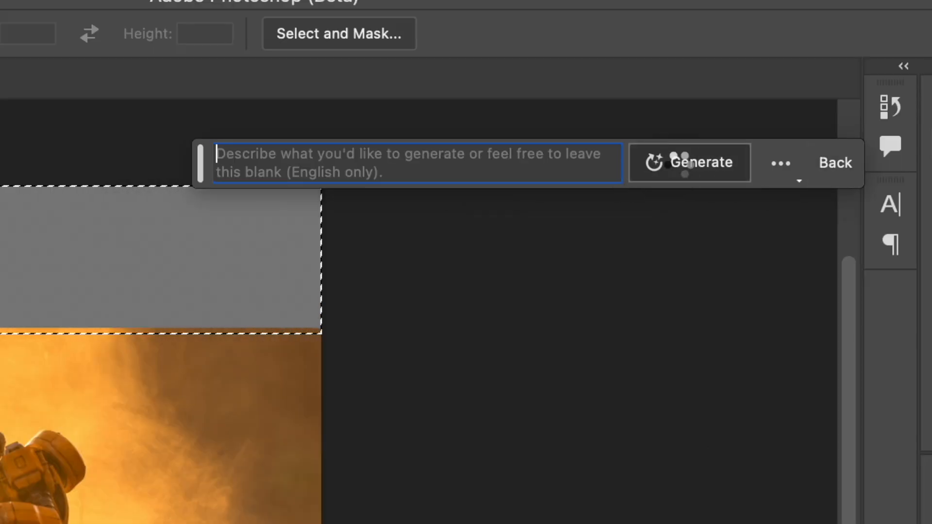
pyautogui.click(688, 162)
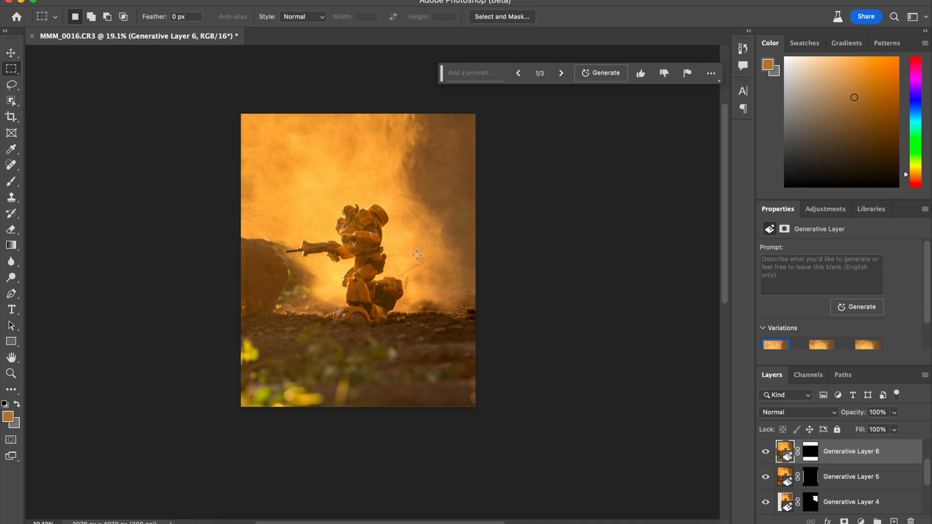
pyautogui.moveTo(505, 493)
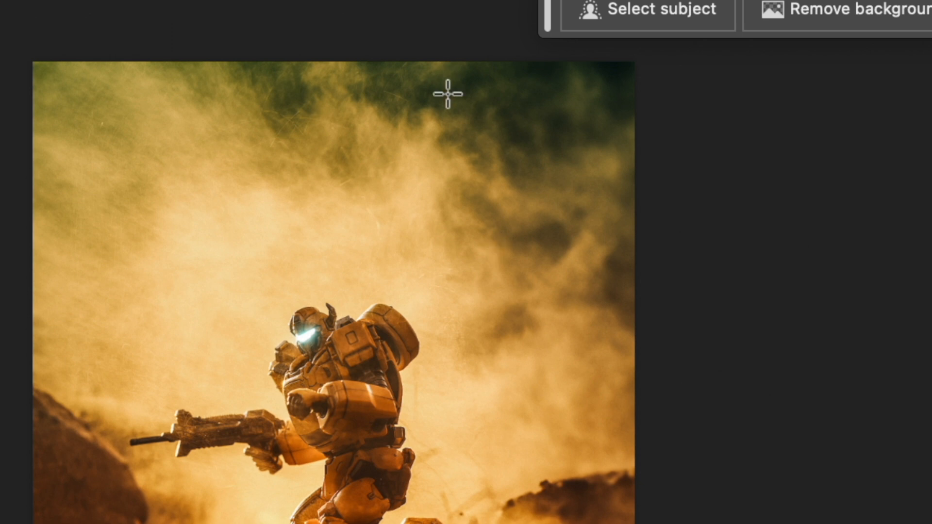
pyautogui.moveTo(628, 249)
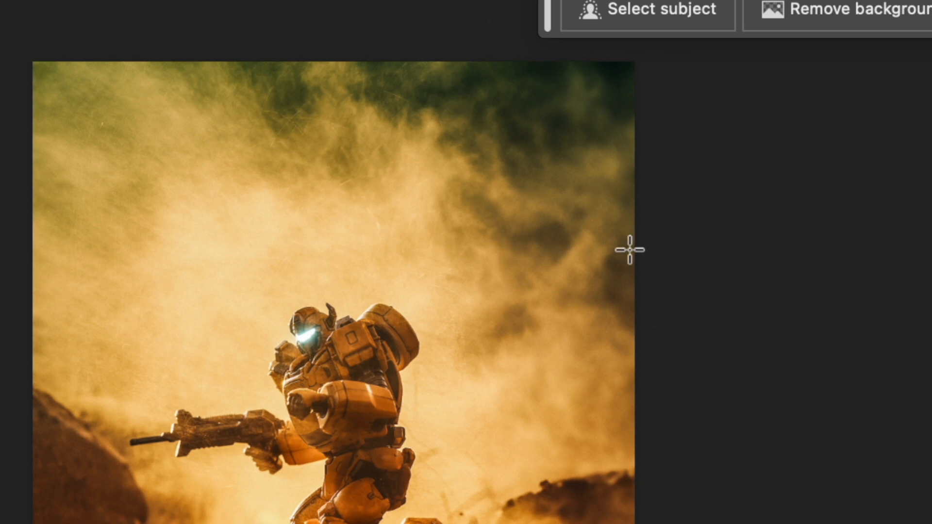
pyautogui.moveTo(523, 95)
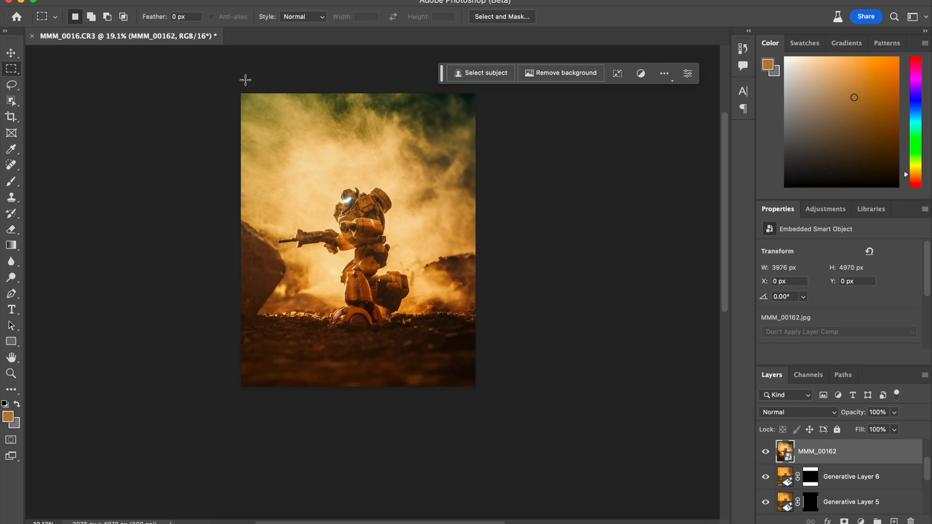
pyautogui.moveTo(270, 178)
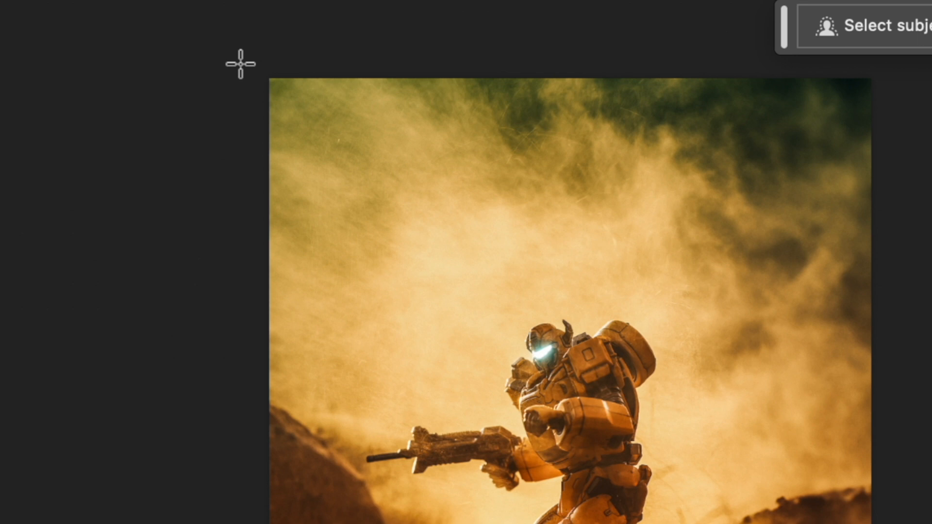
pyautogui.moveTo(315, 334)
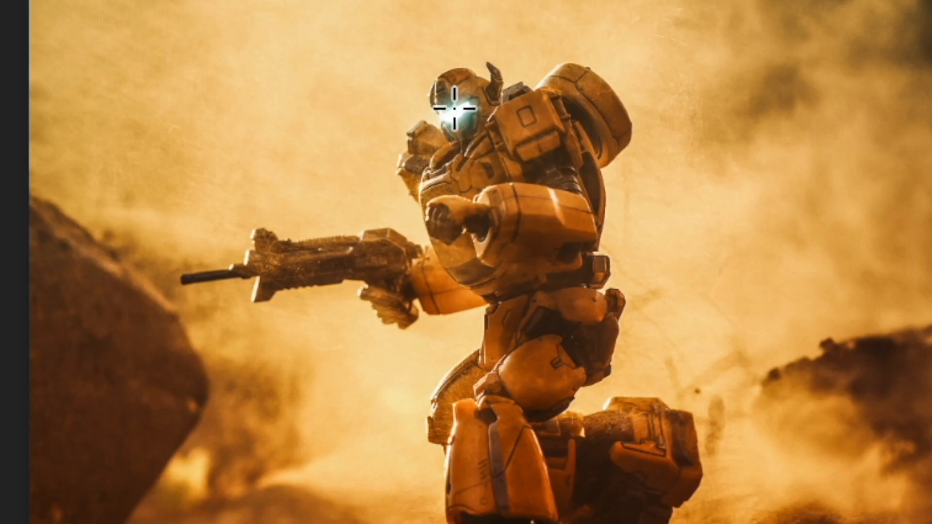
pyautogui.moveTo(830, 174)
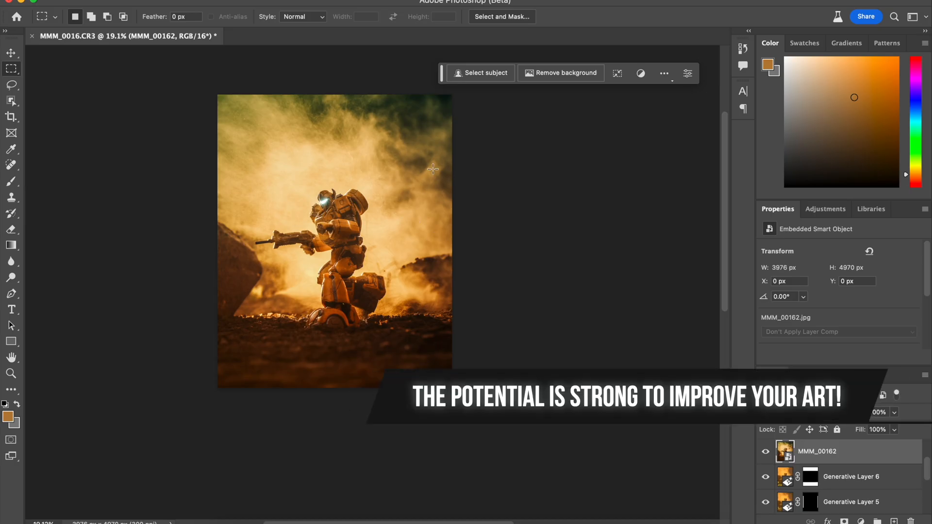
pyautogui.moveTo(441, 130)
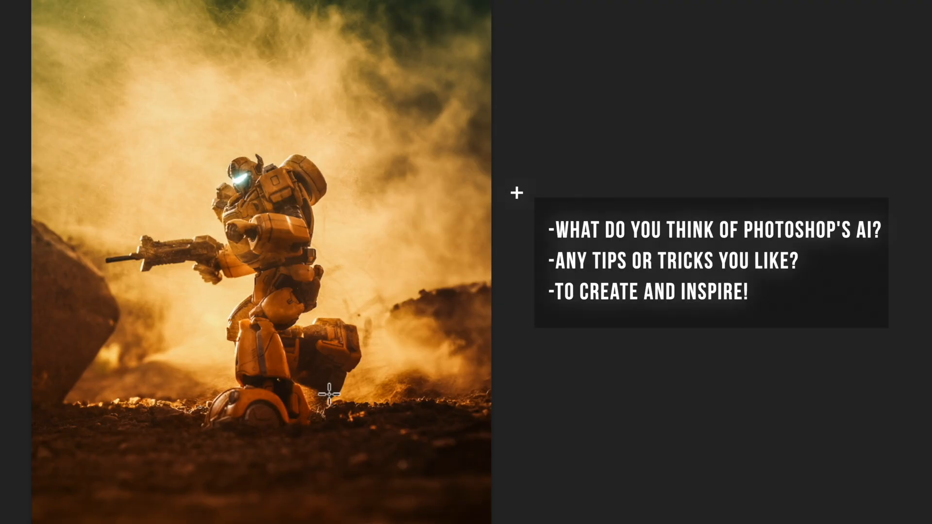
pyautogui.moveTo(161, 113)
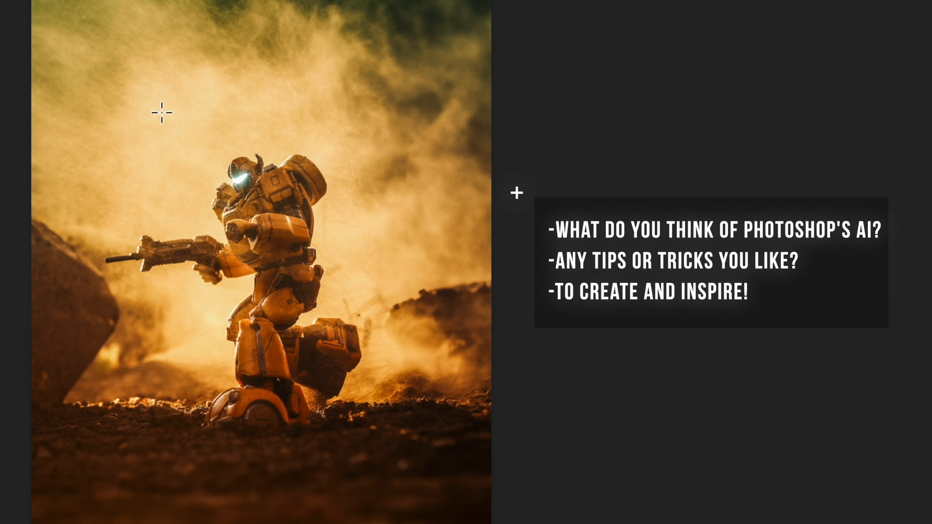